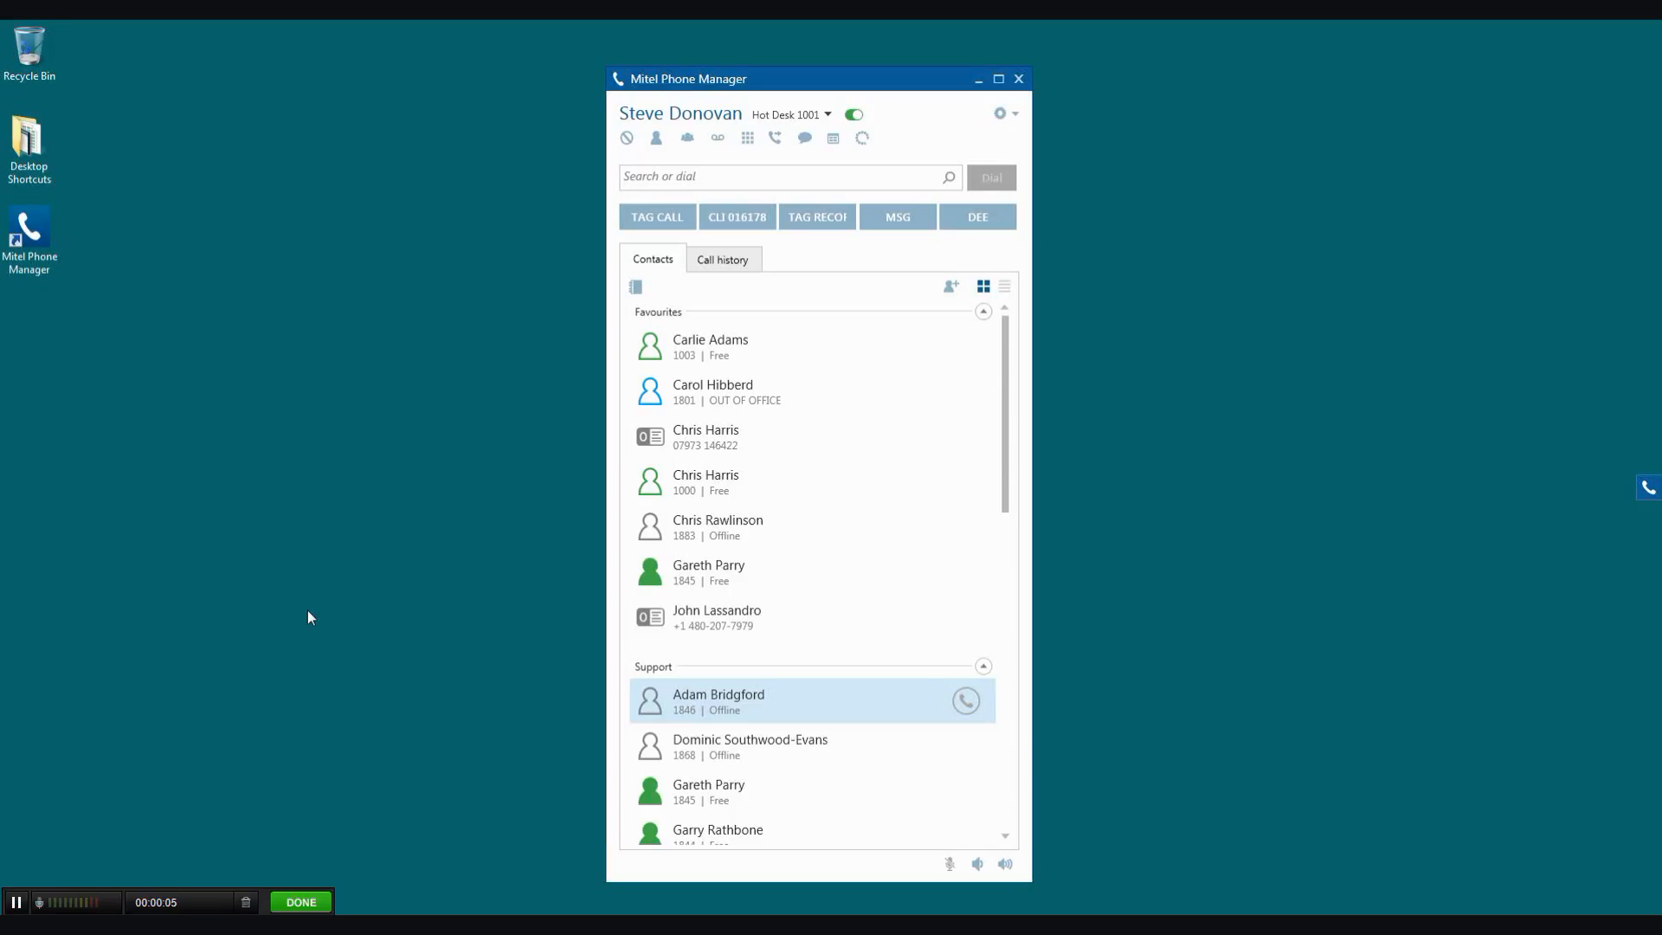
pyautogui.moveTo(830, 584)
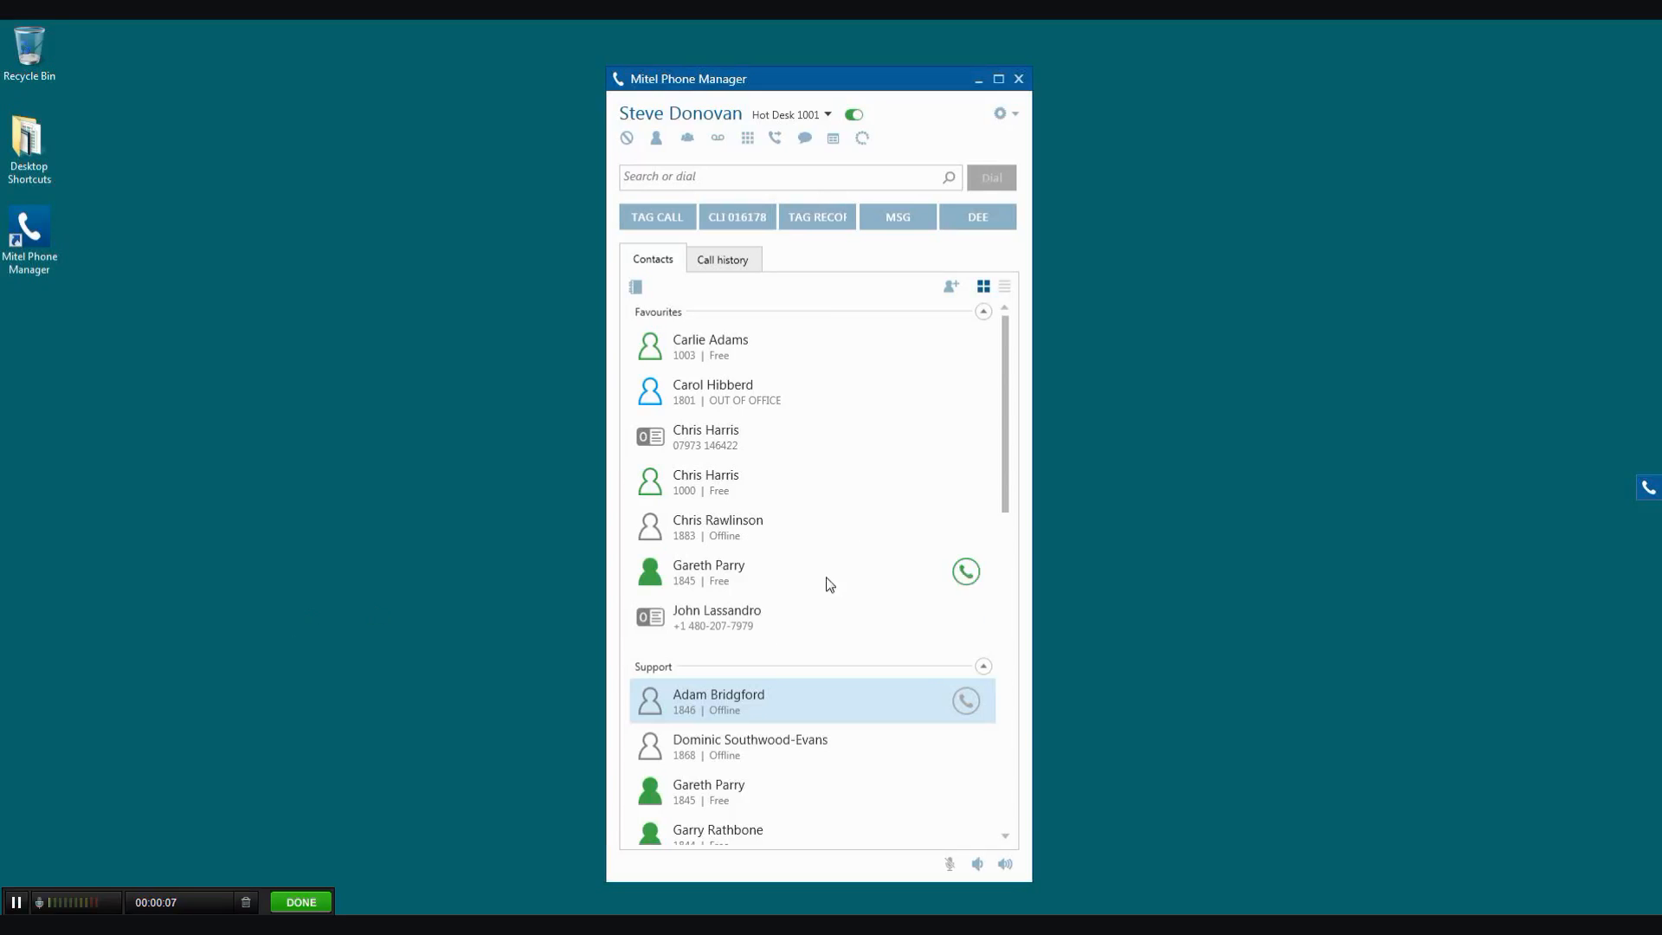
pyautogui.moveTo(724, 400)
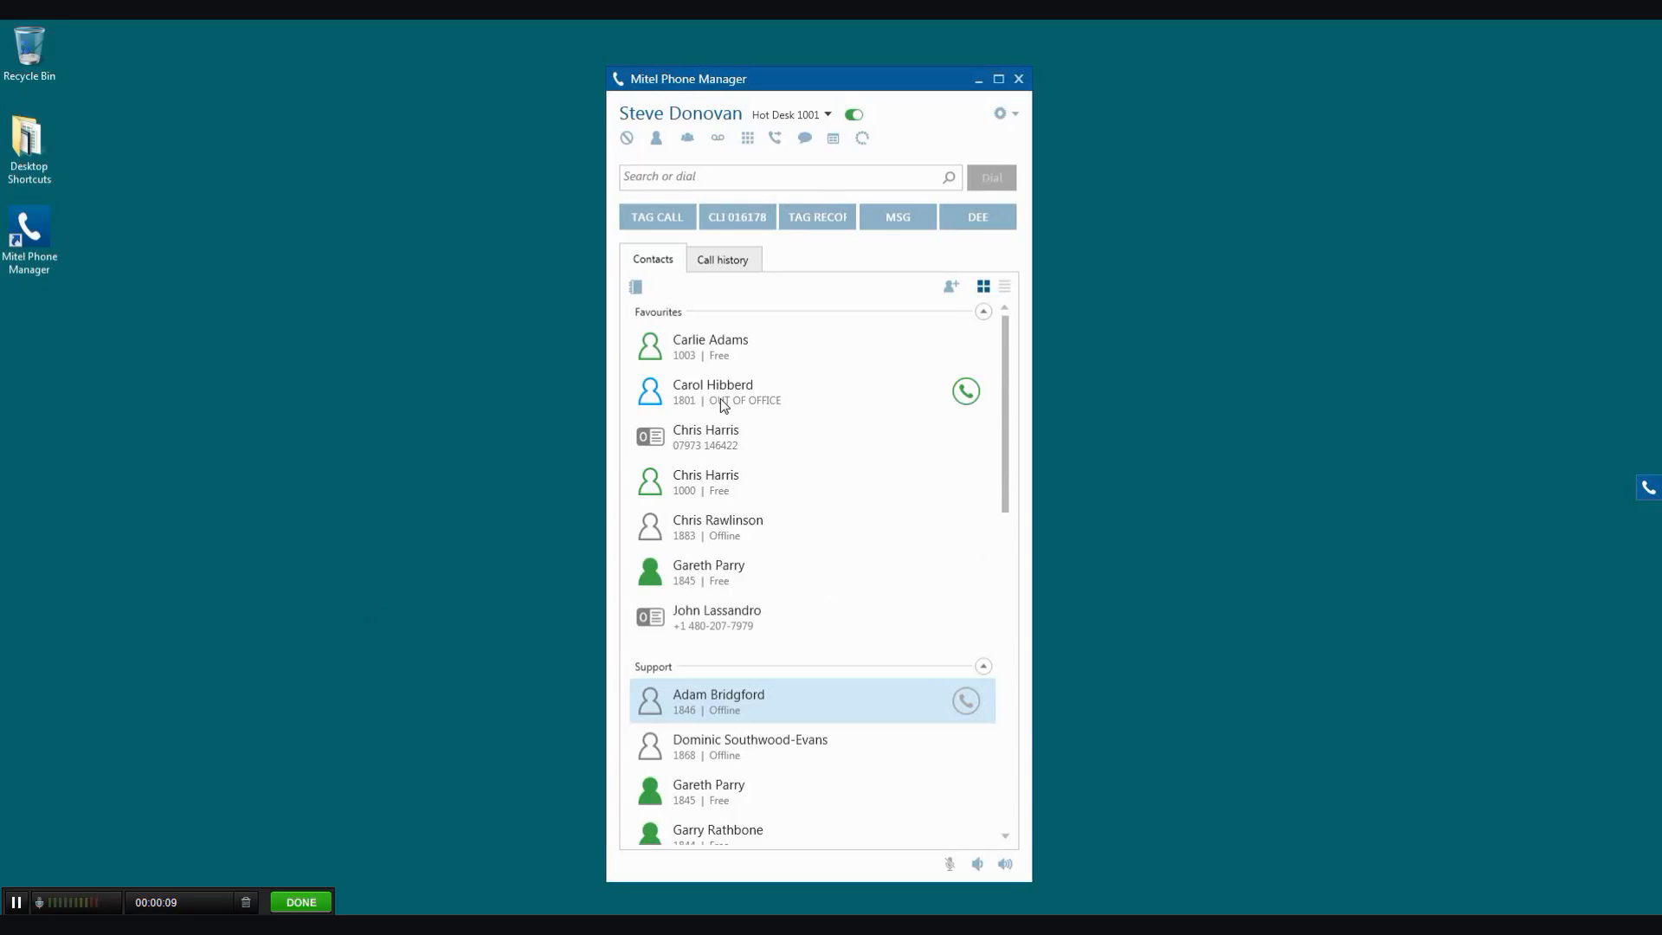
pyautogui.moveTo(924, 358)
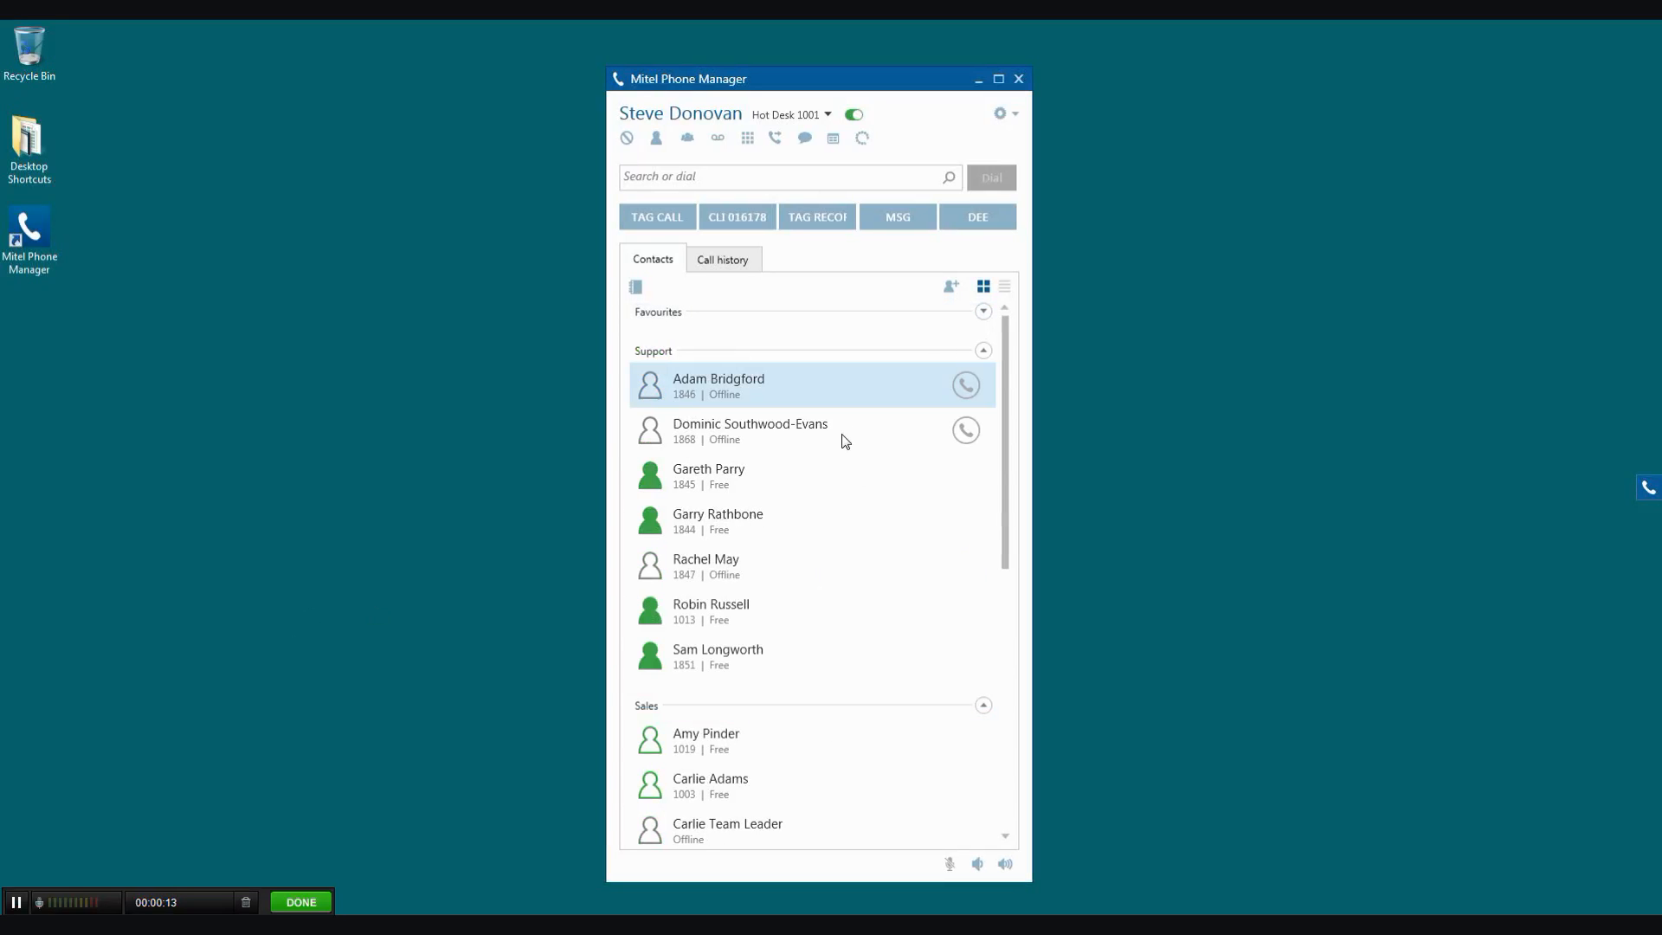
pyautogui.moveTo(649, 297)
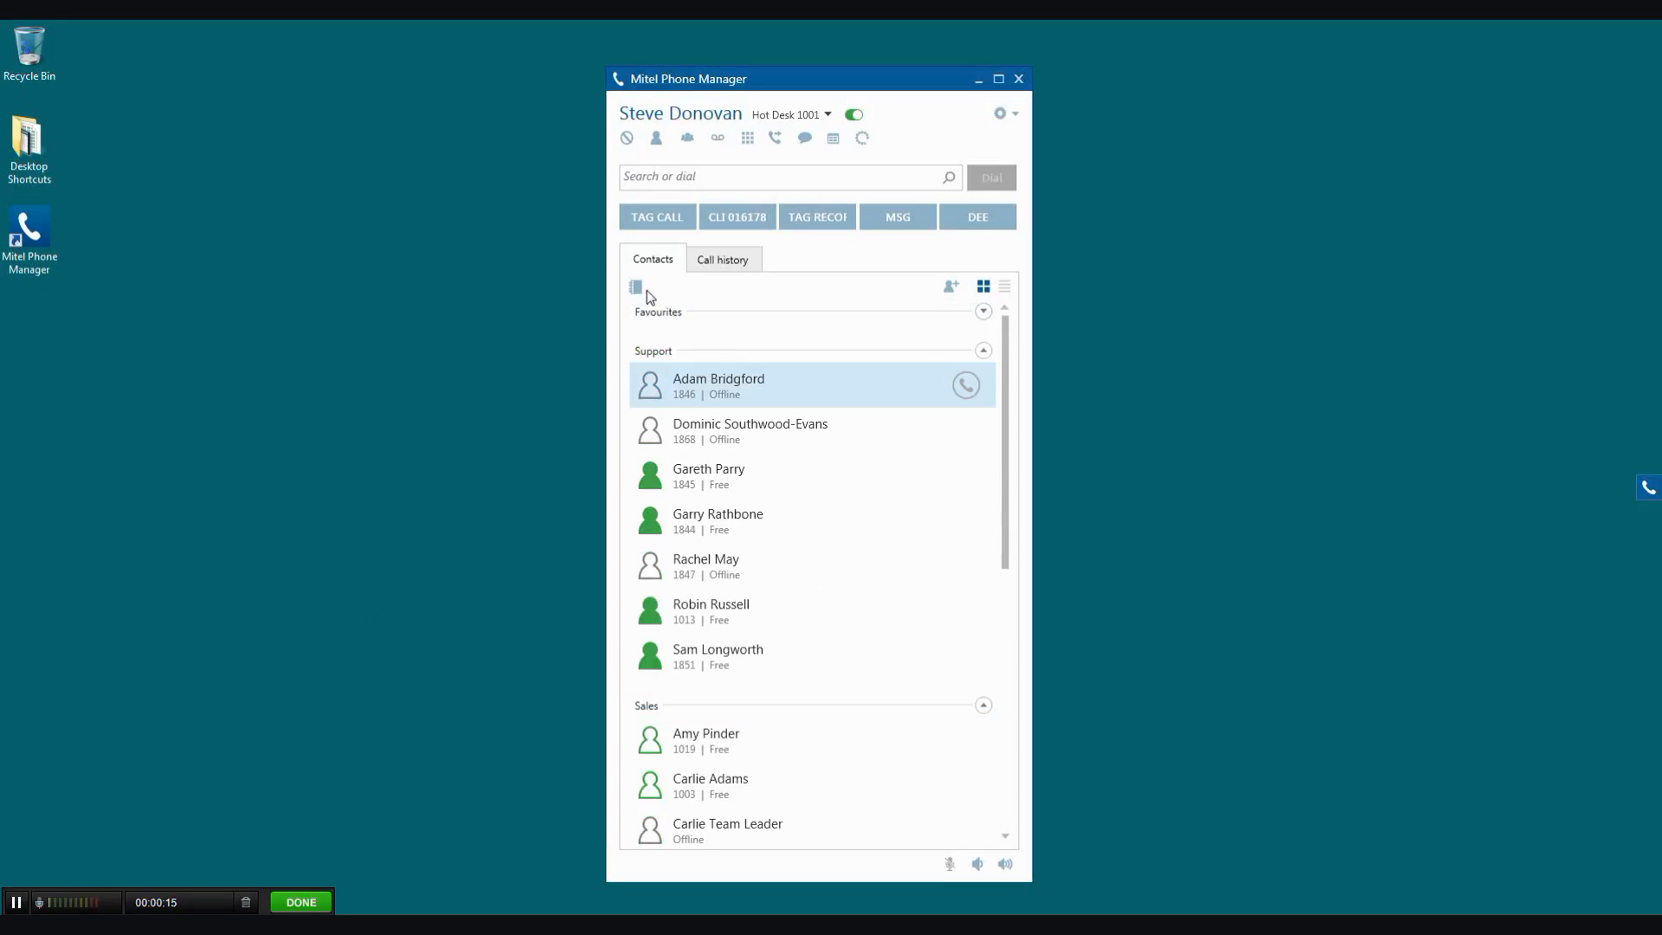
pyautogui.click(634, 287)
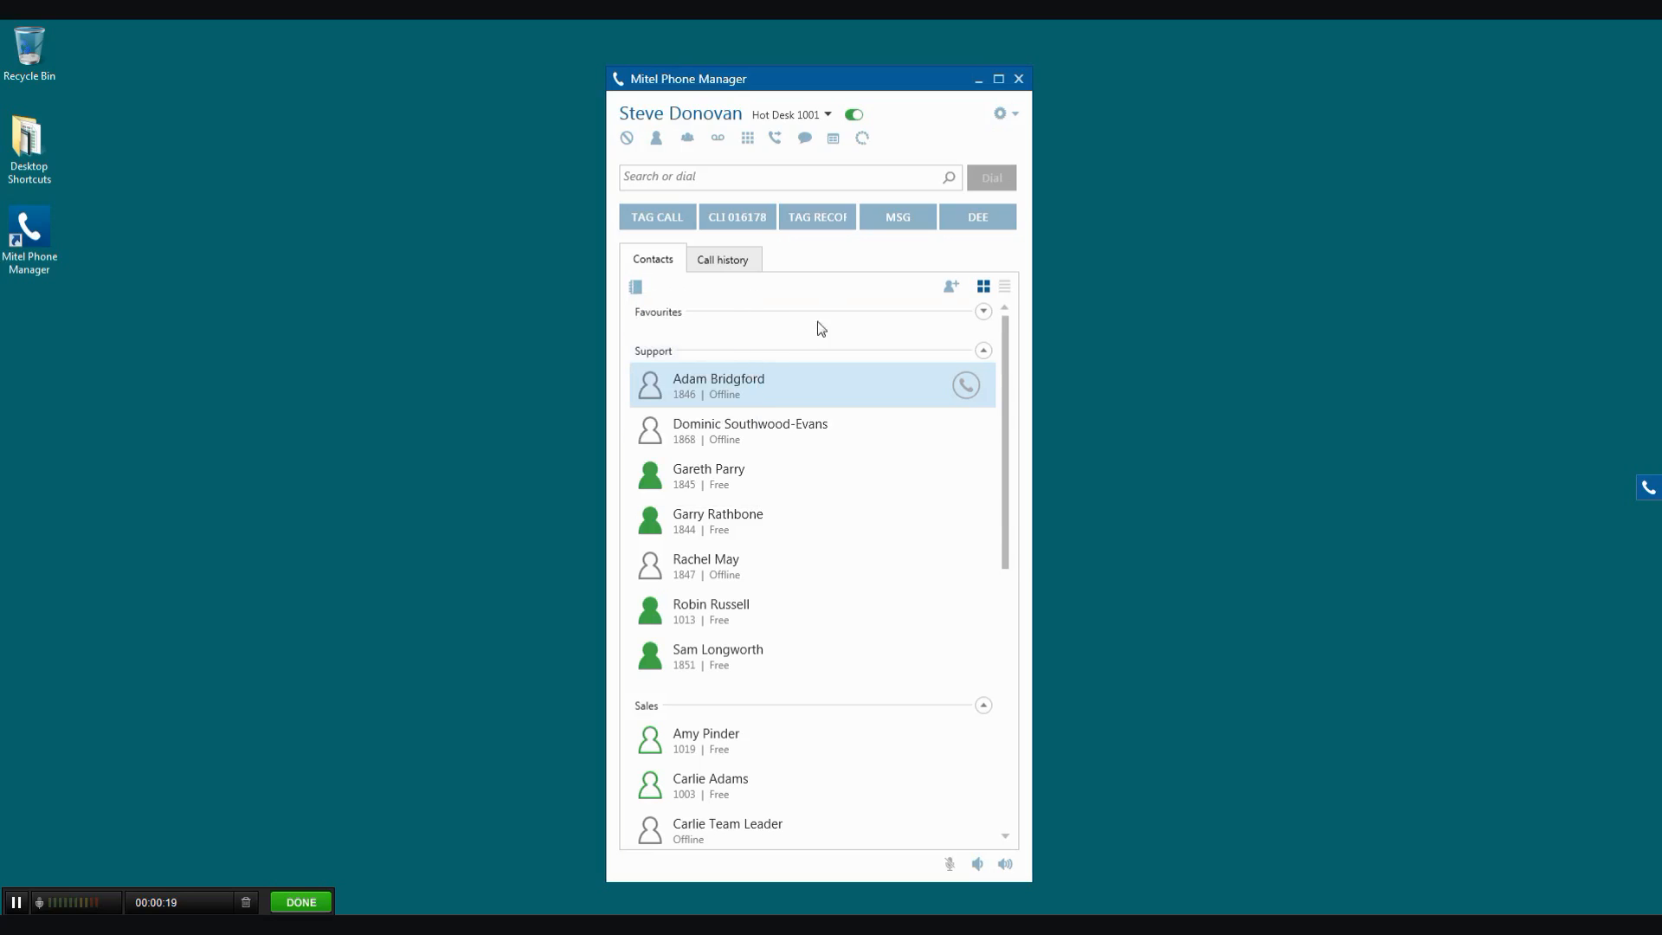
pyautogui.moveTo(658, 521)
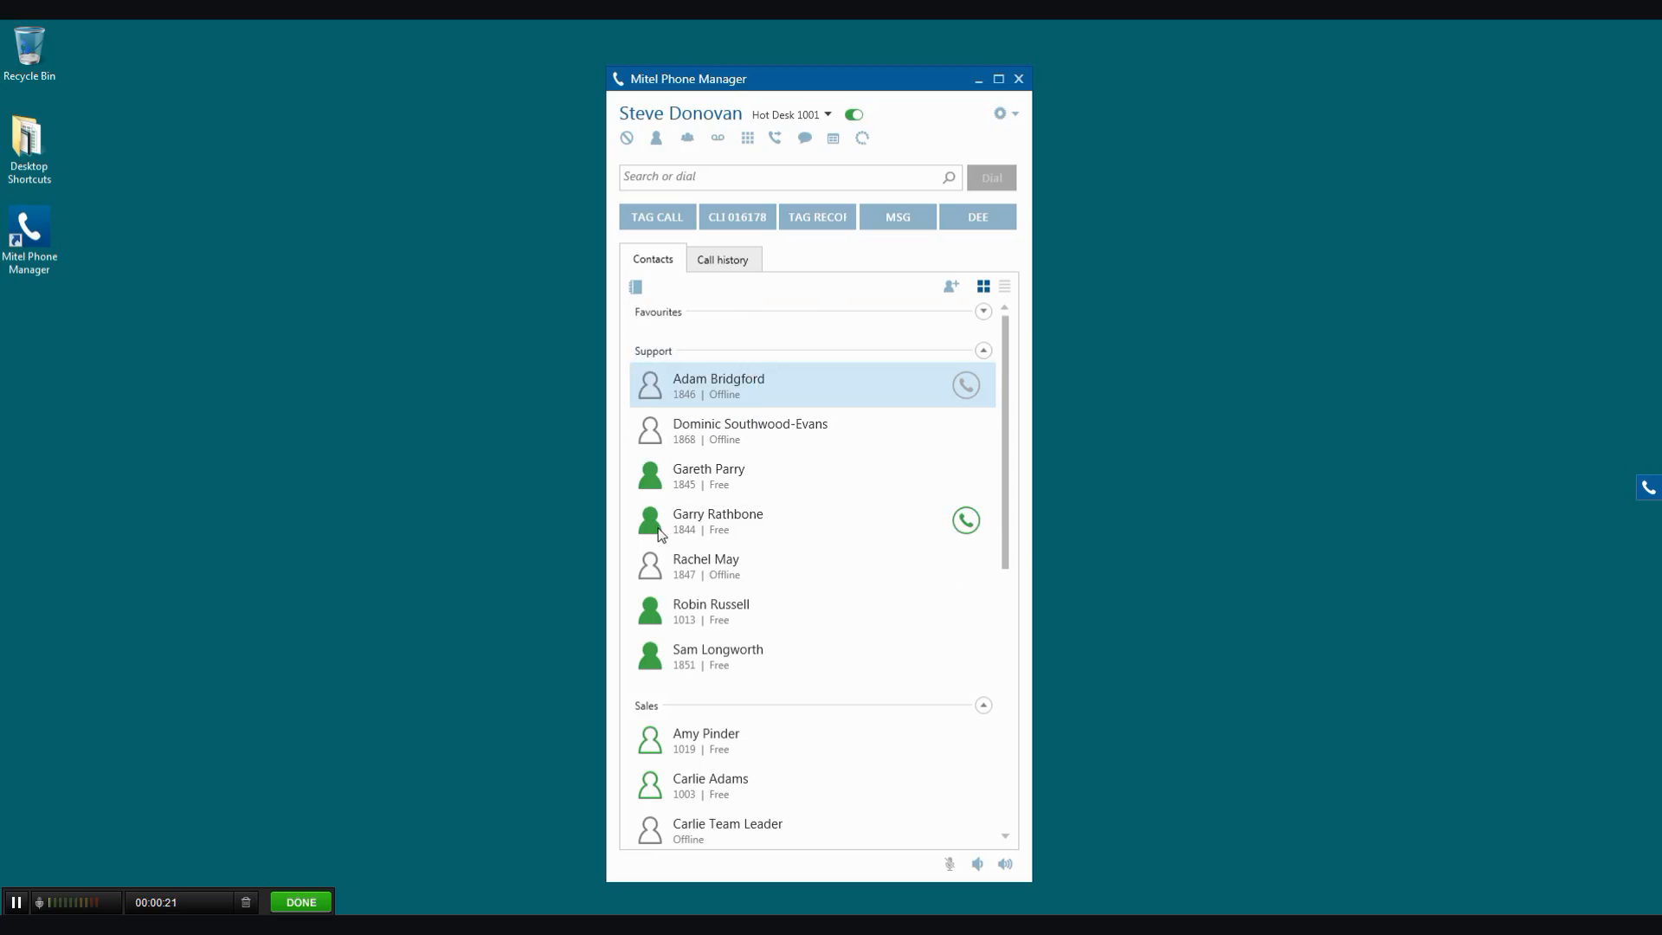
pyautogui.moveTo(787, 591)
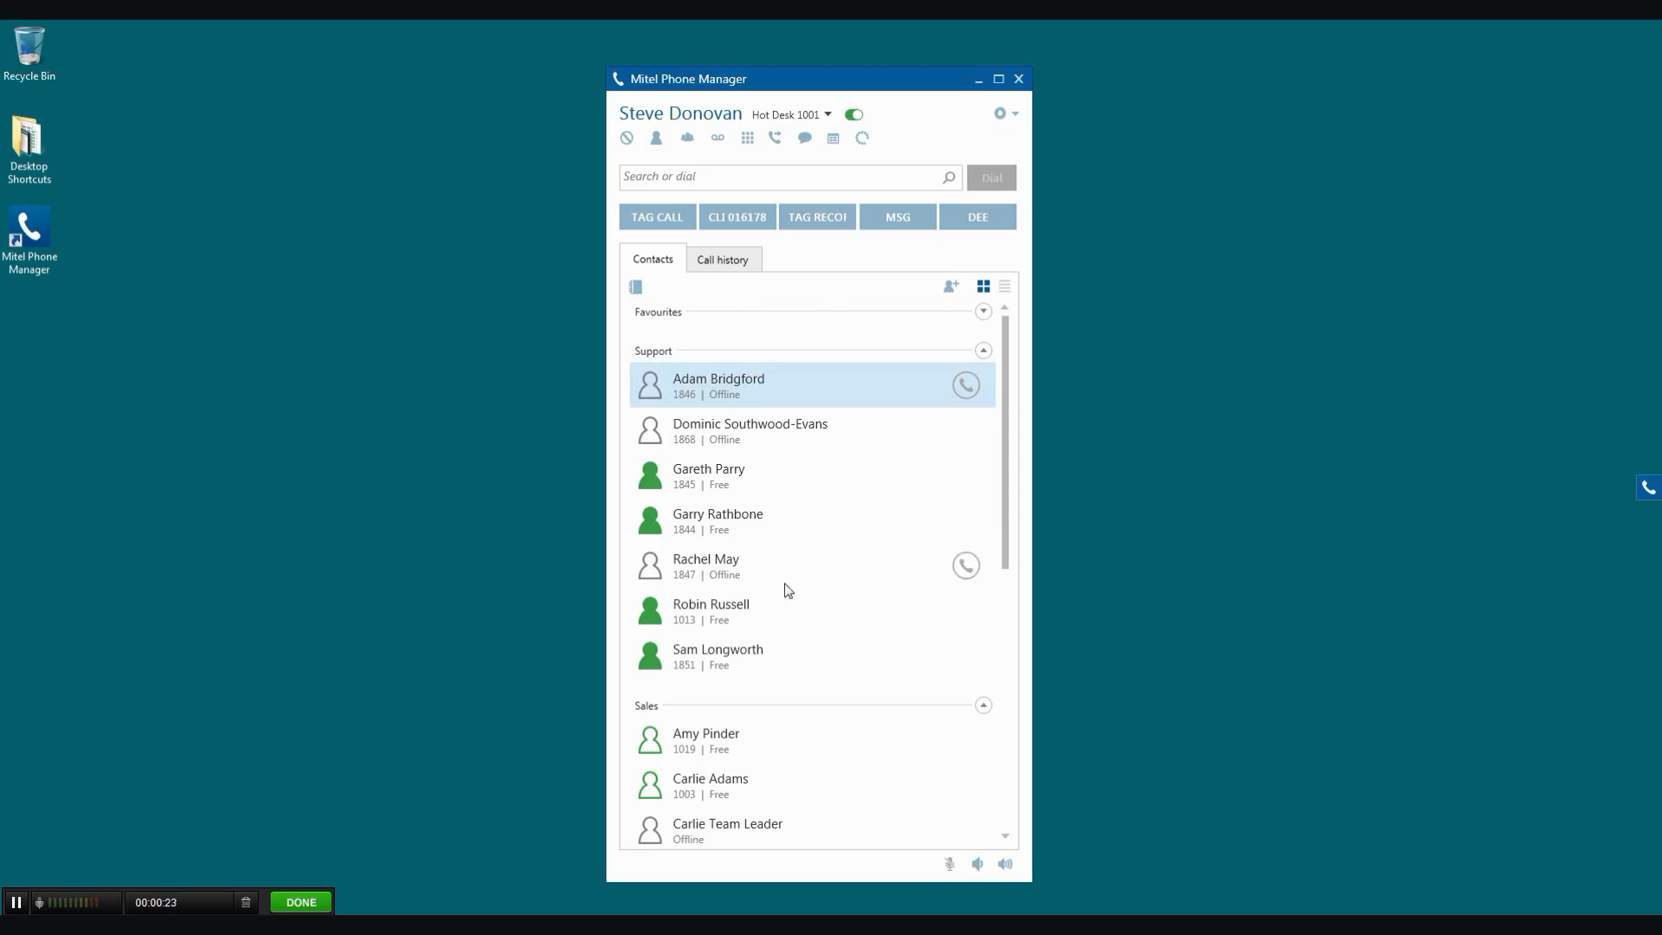
pyautogui.moveTo(652, 529)
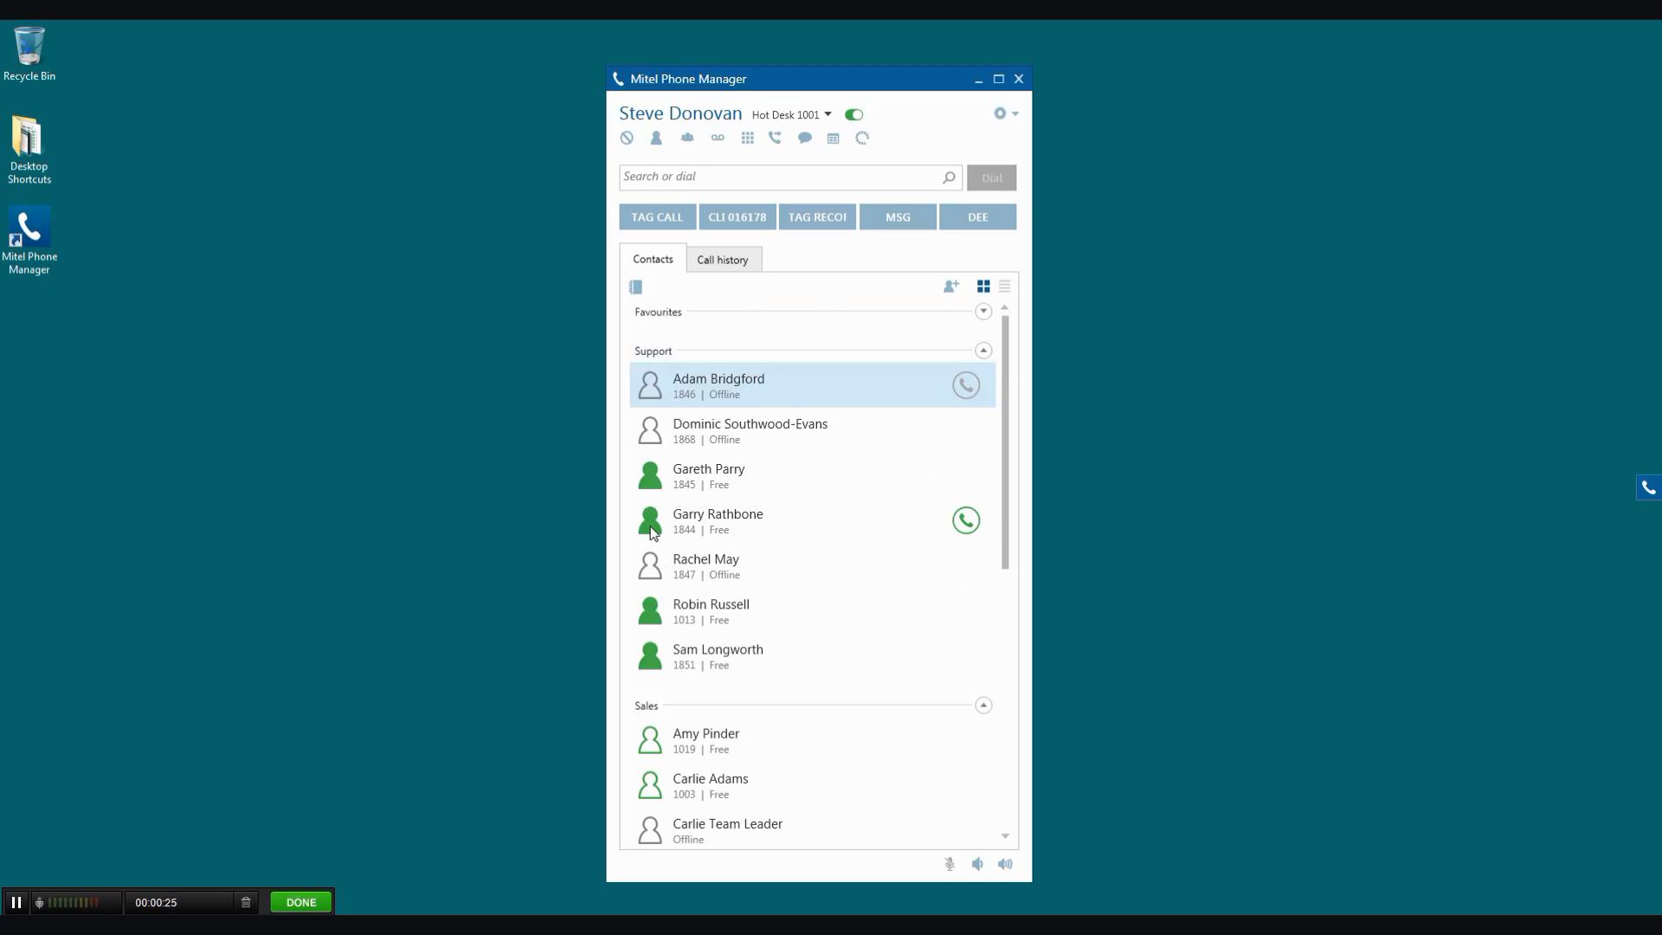
pyautogui.moveTo(655, 755)
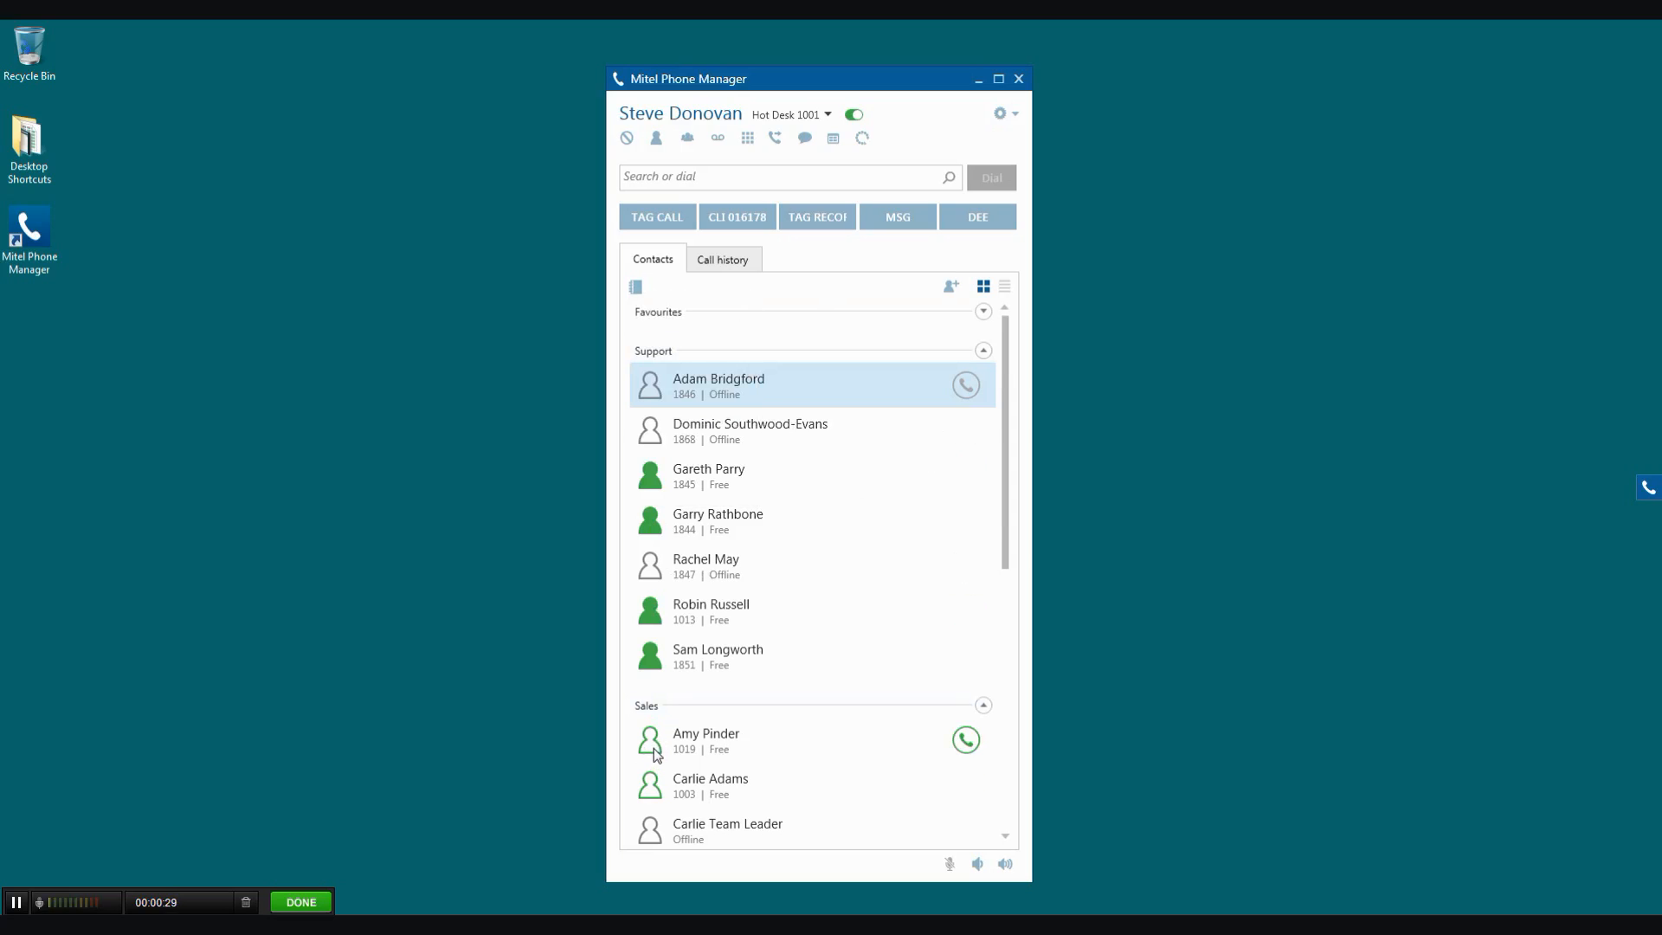
pyautogui.rightClick(707, 740)
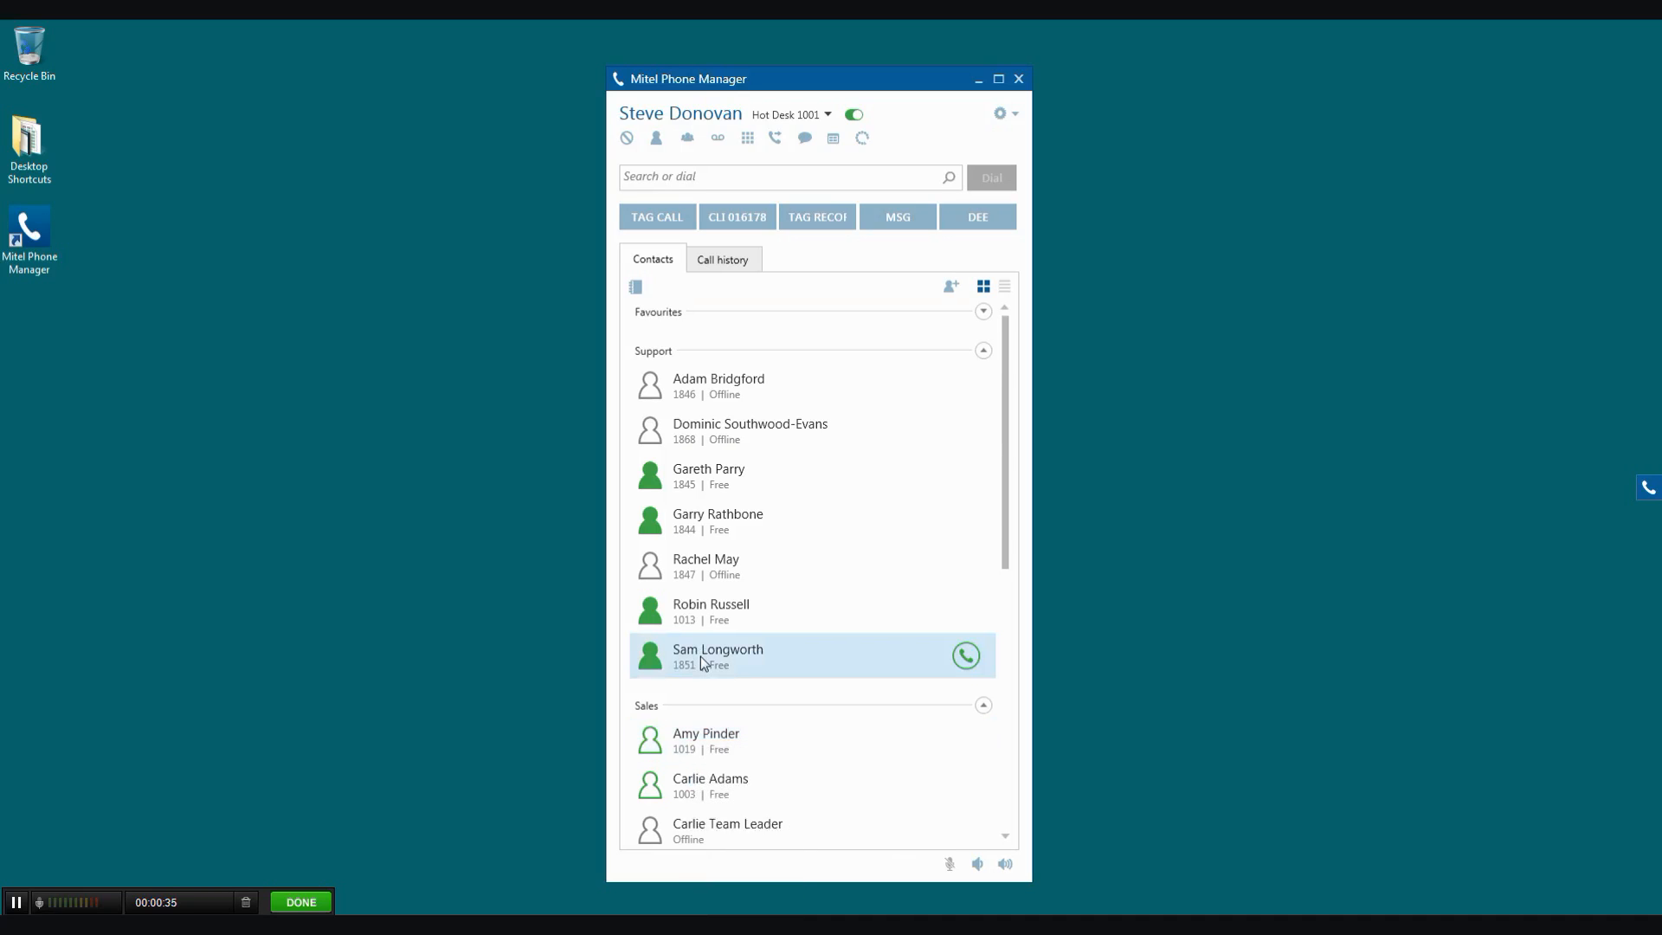
pyautogui.rightClick(718, 655)
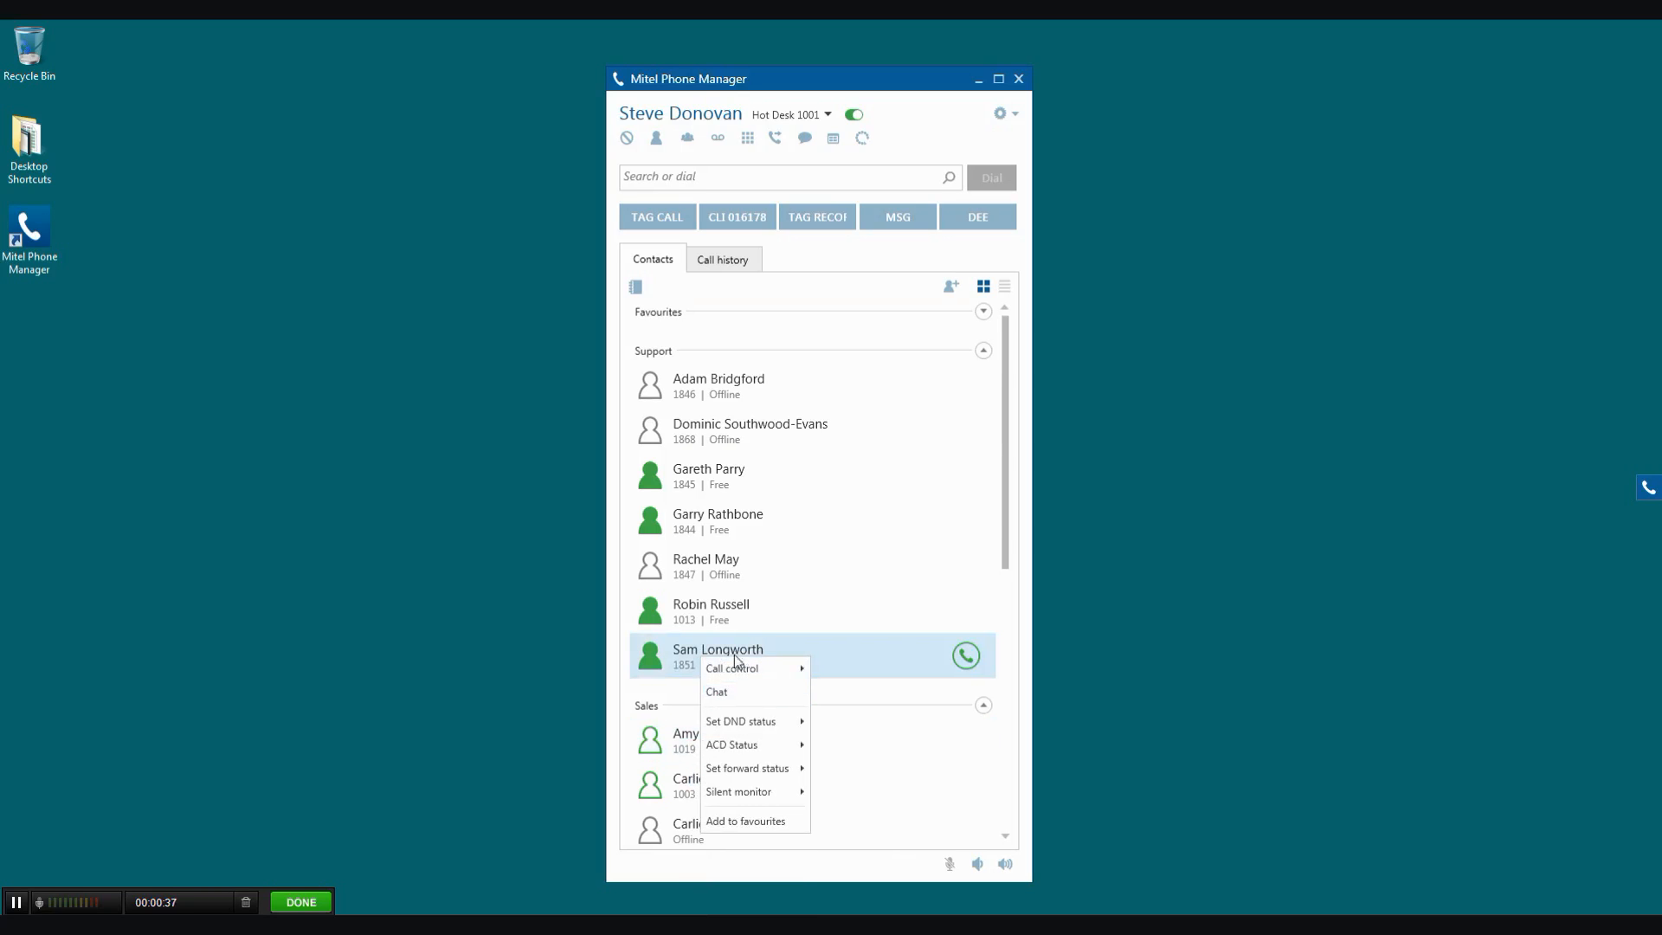
pyautogui.moveTo(738, 267)
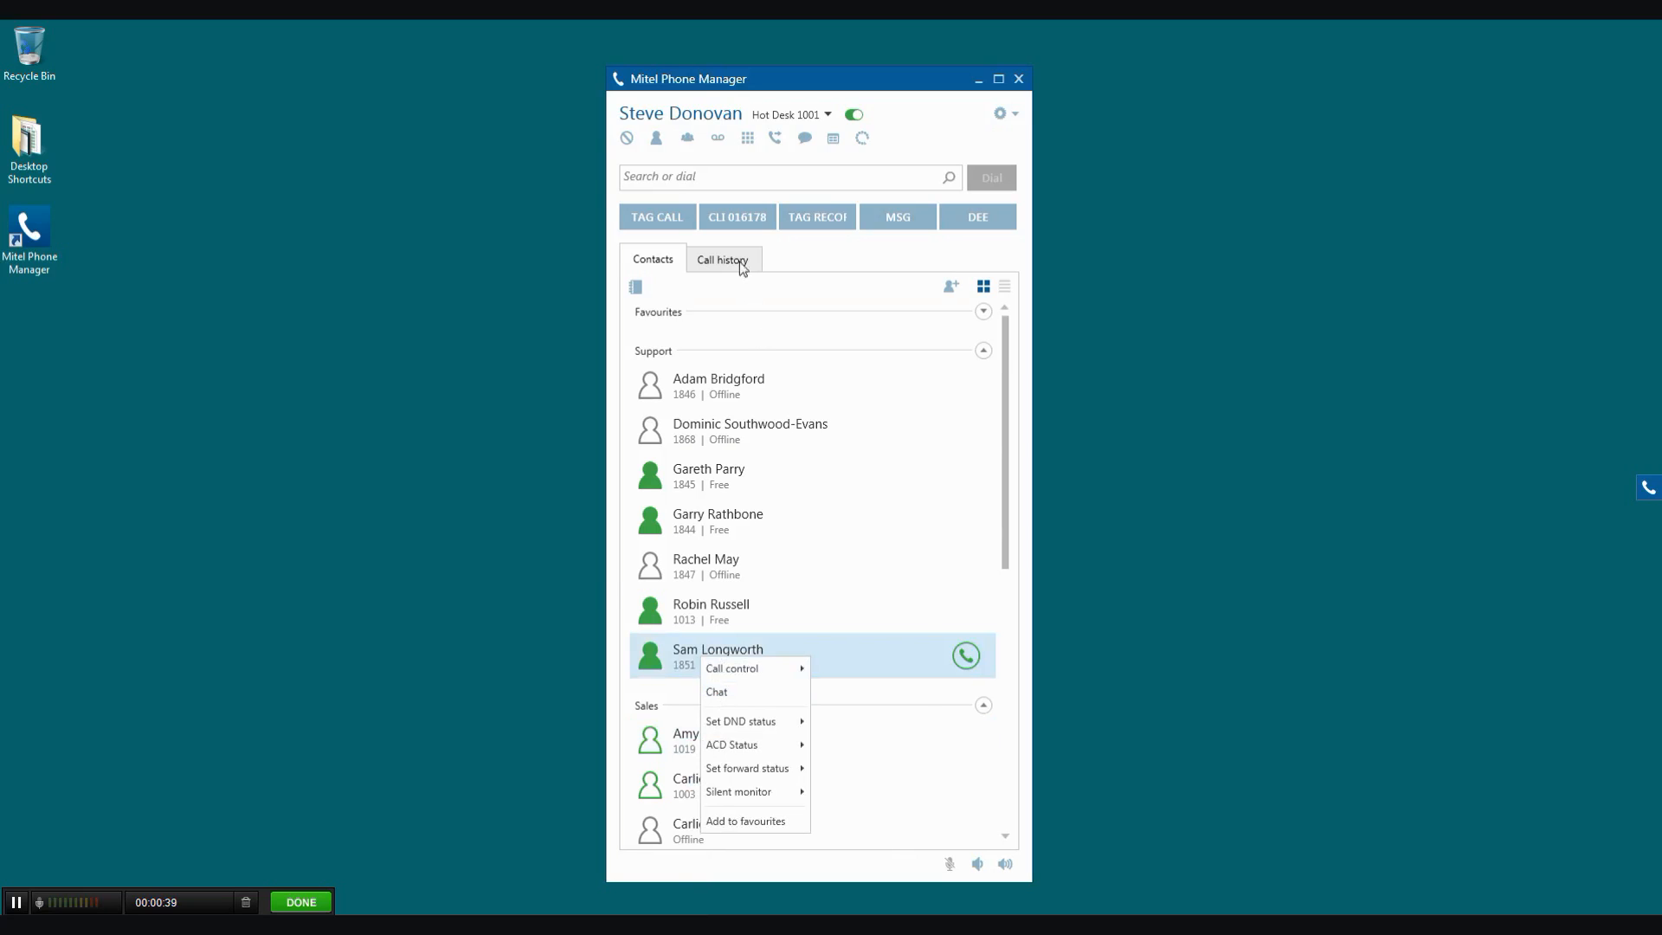
# Step: Switch to the Call history tab listing recent call numbers, times and talk times
pyautogui.click(722, 259)
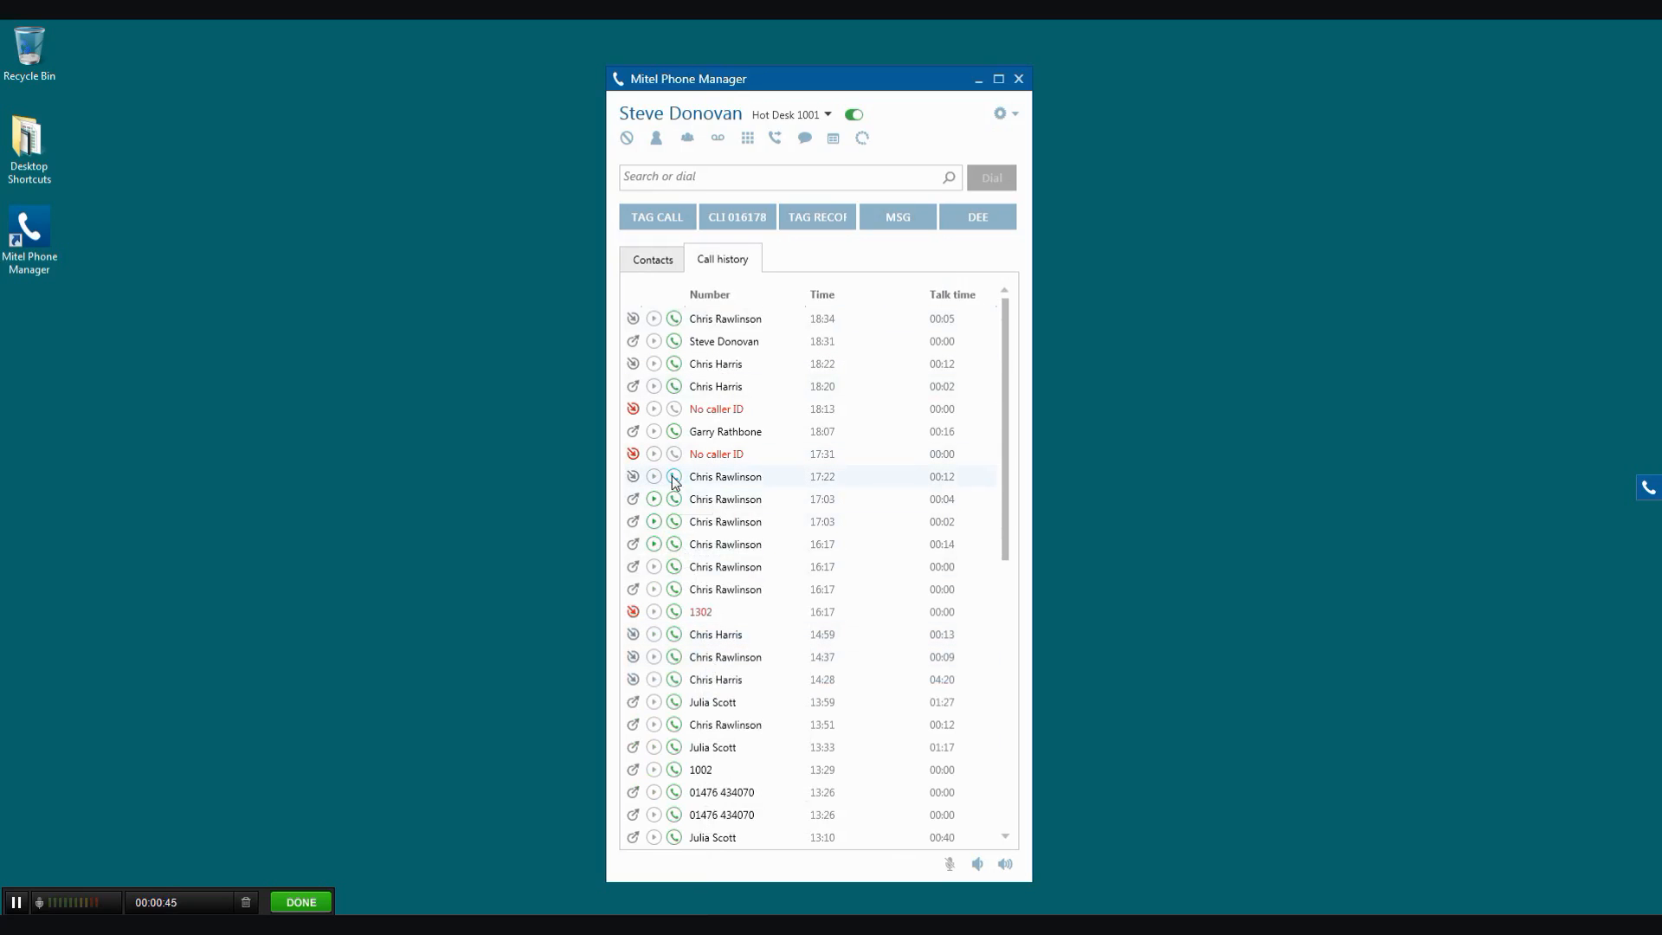
pyautogui.moveTo(655, 544)
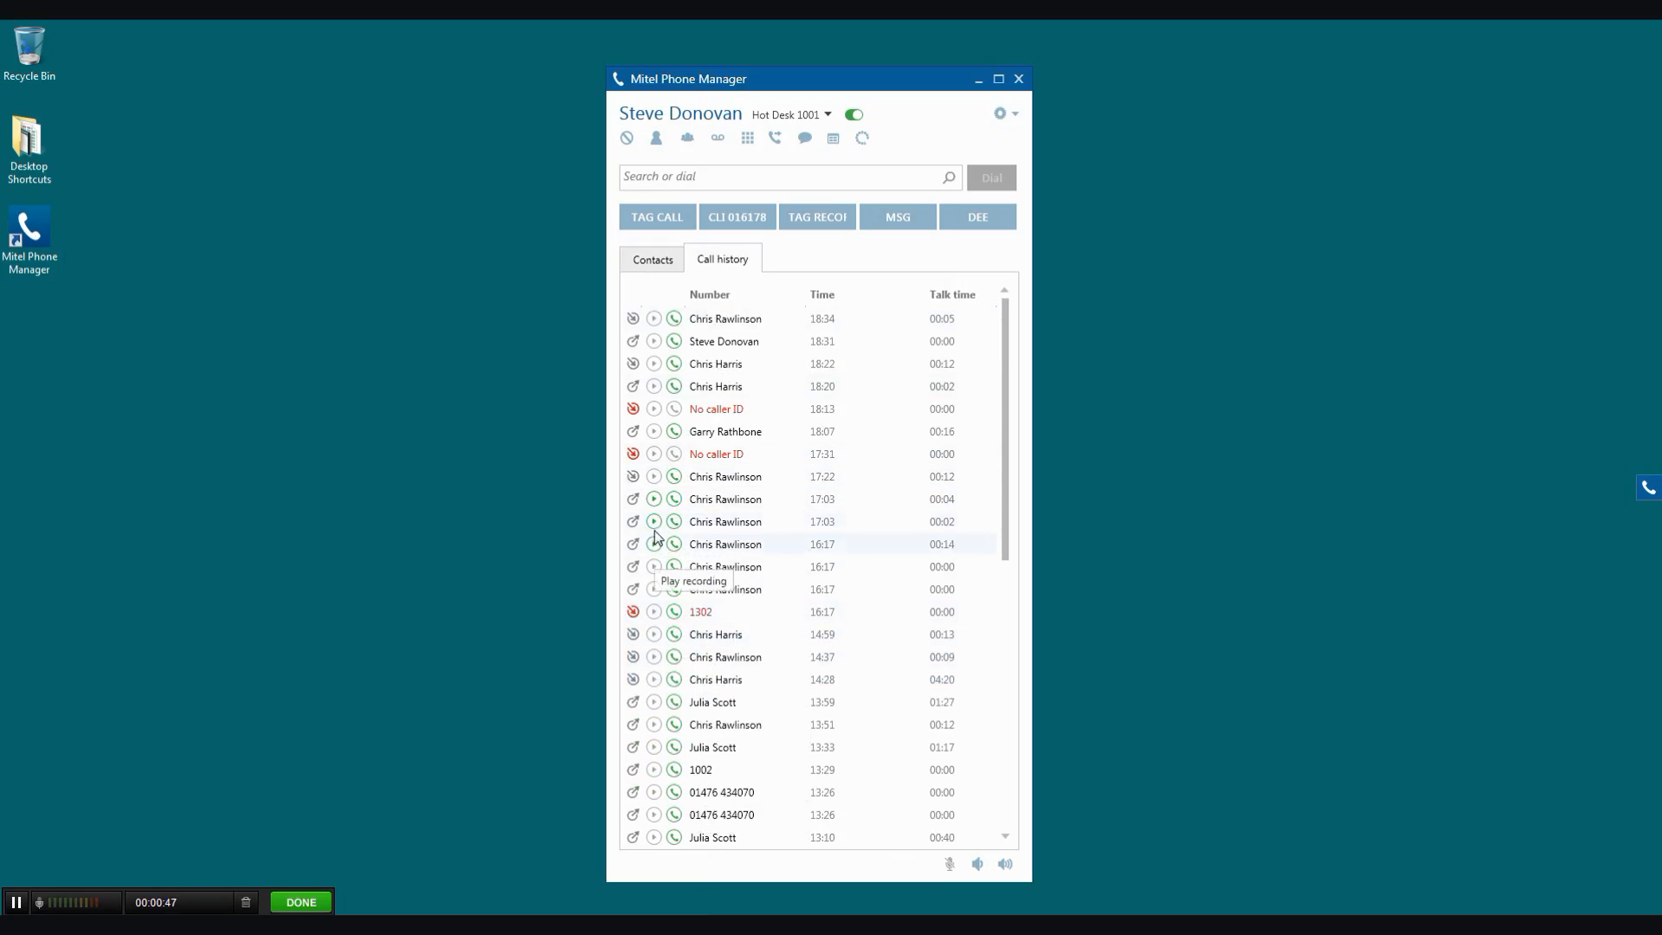
pyautogui.moveTo(655, 521)
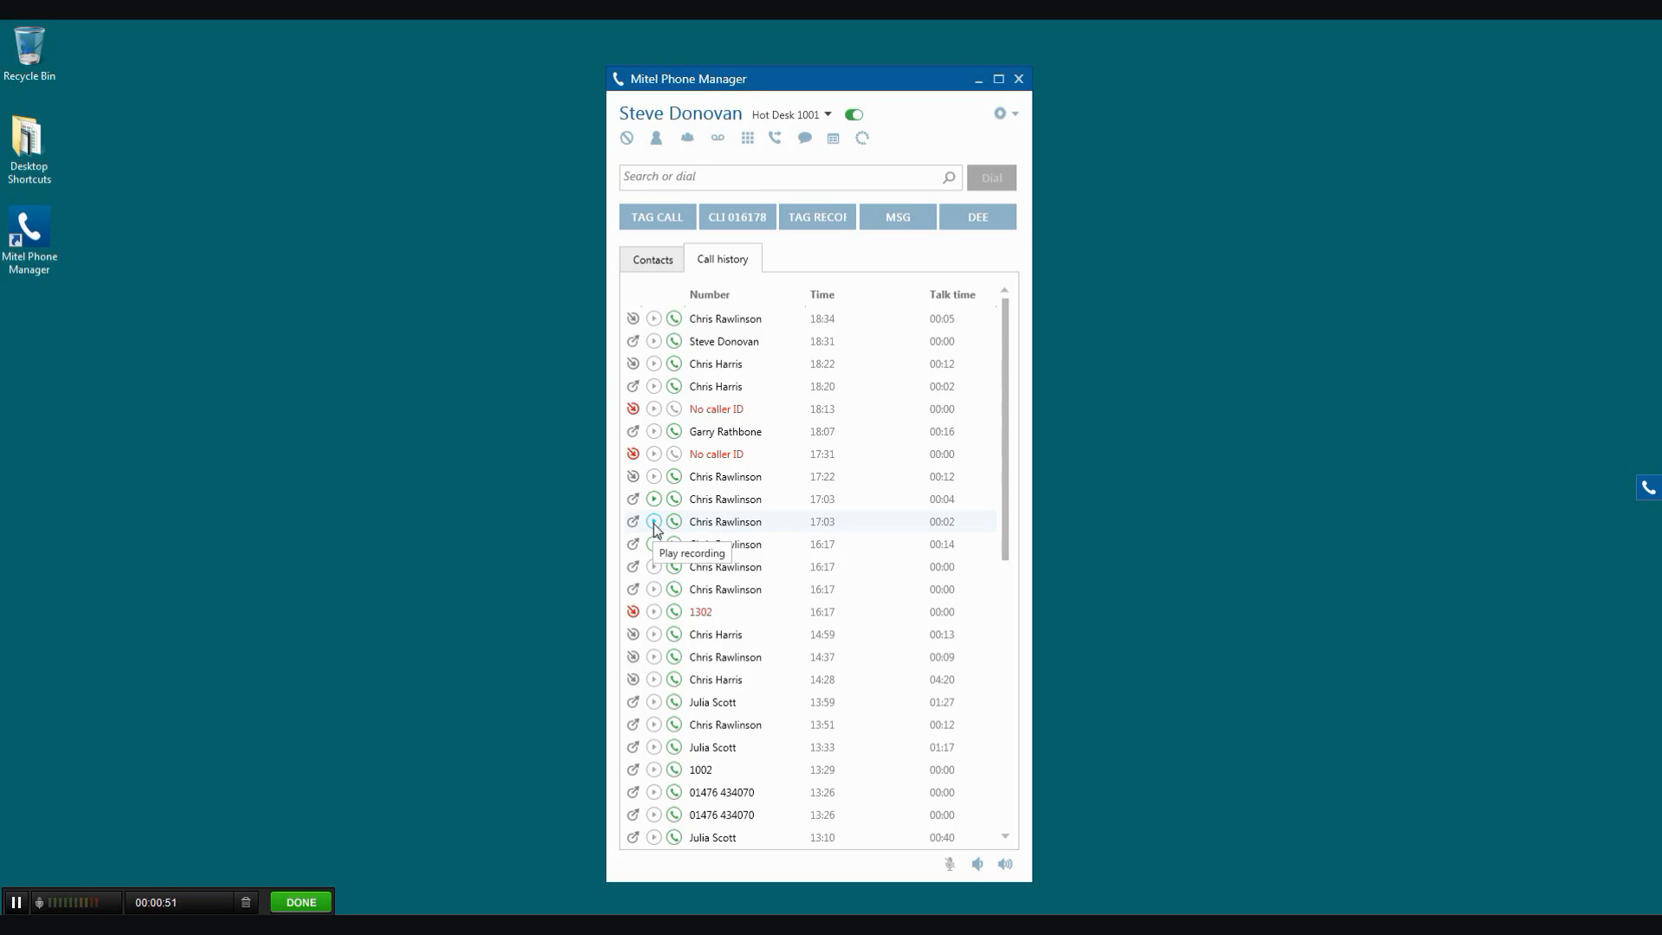
pyautogui.moveTo(648, 519)
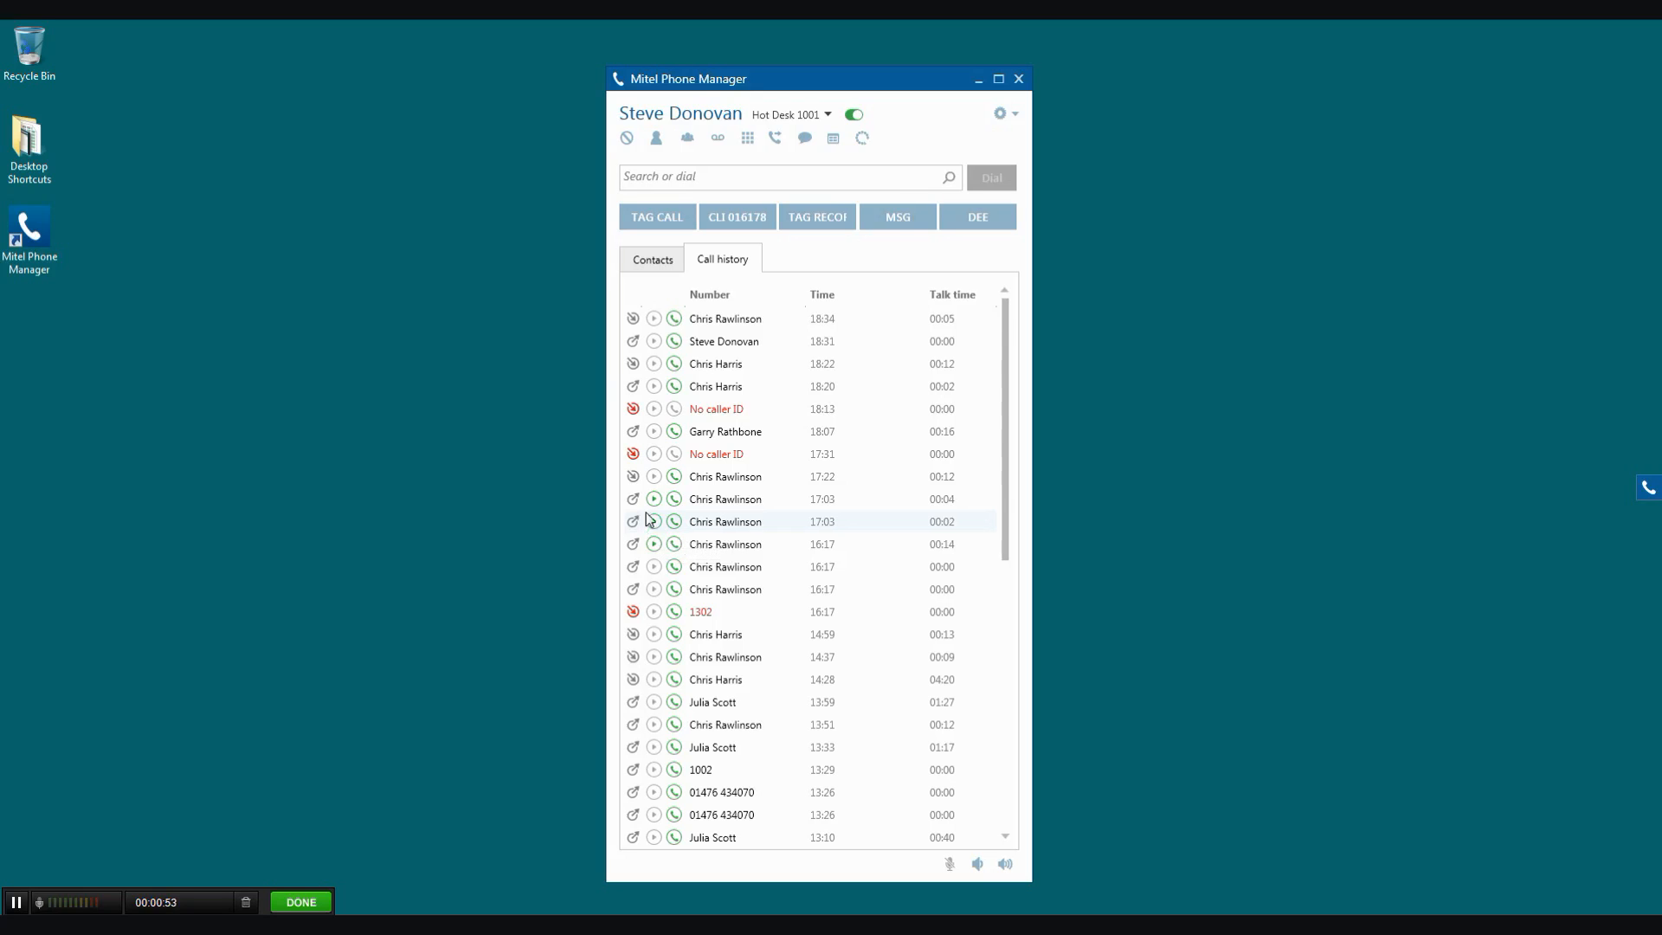
pyautogui.moveTo(841, 177)
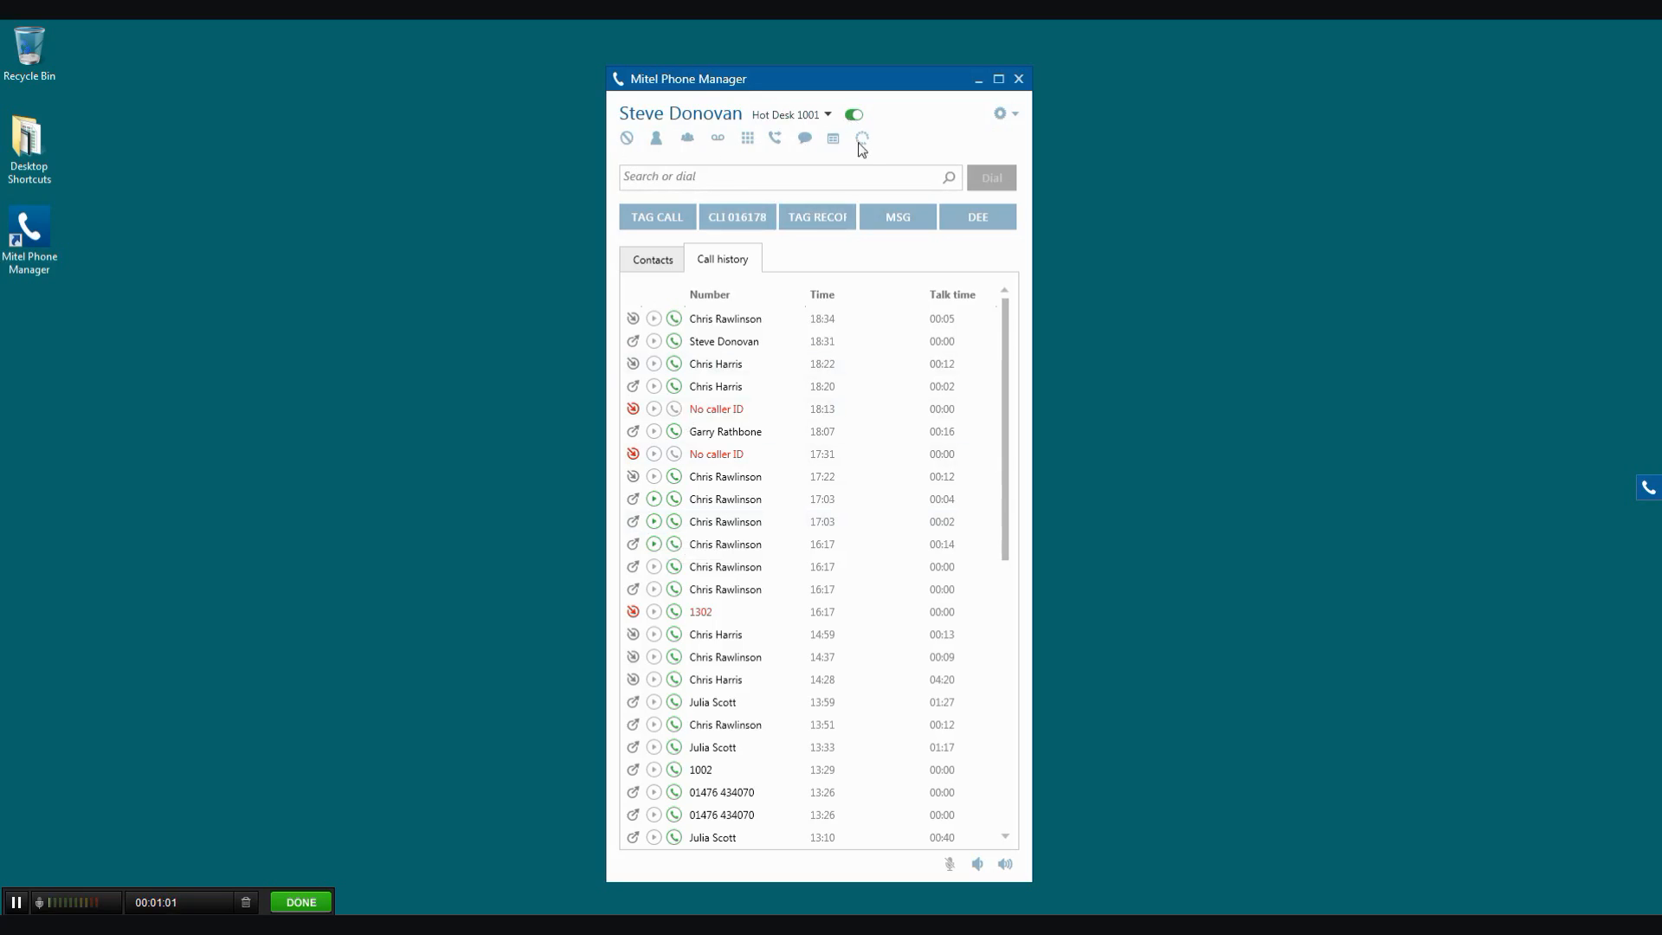
pyautogui.click(626, 137)
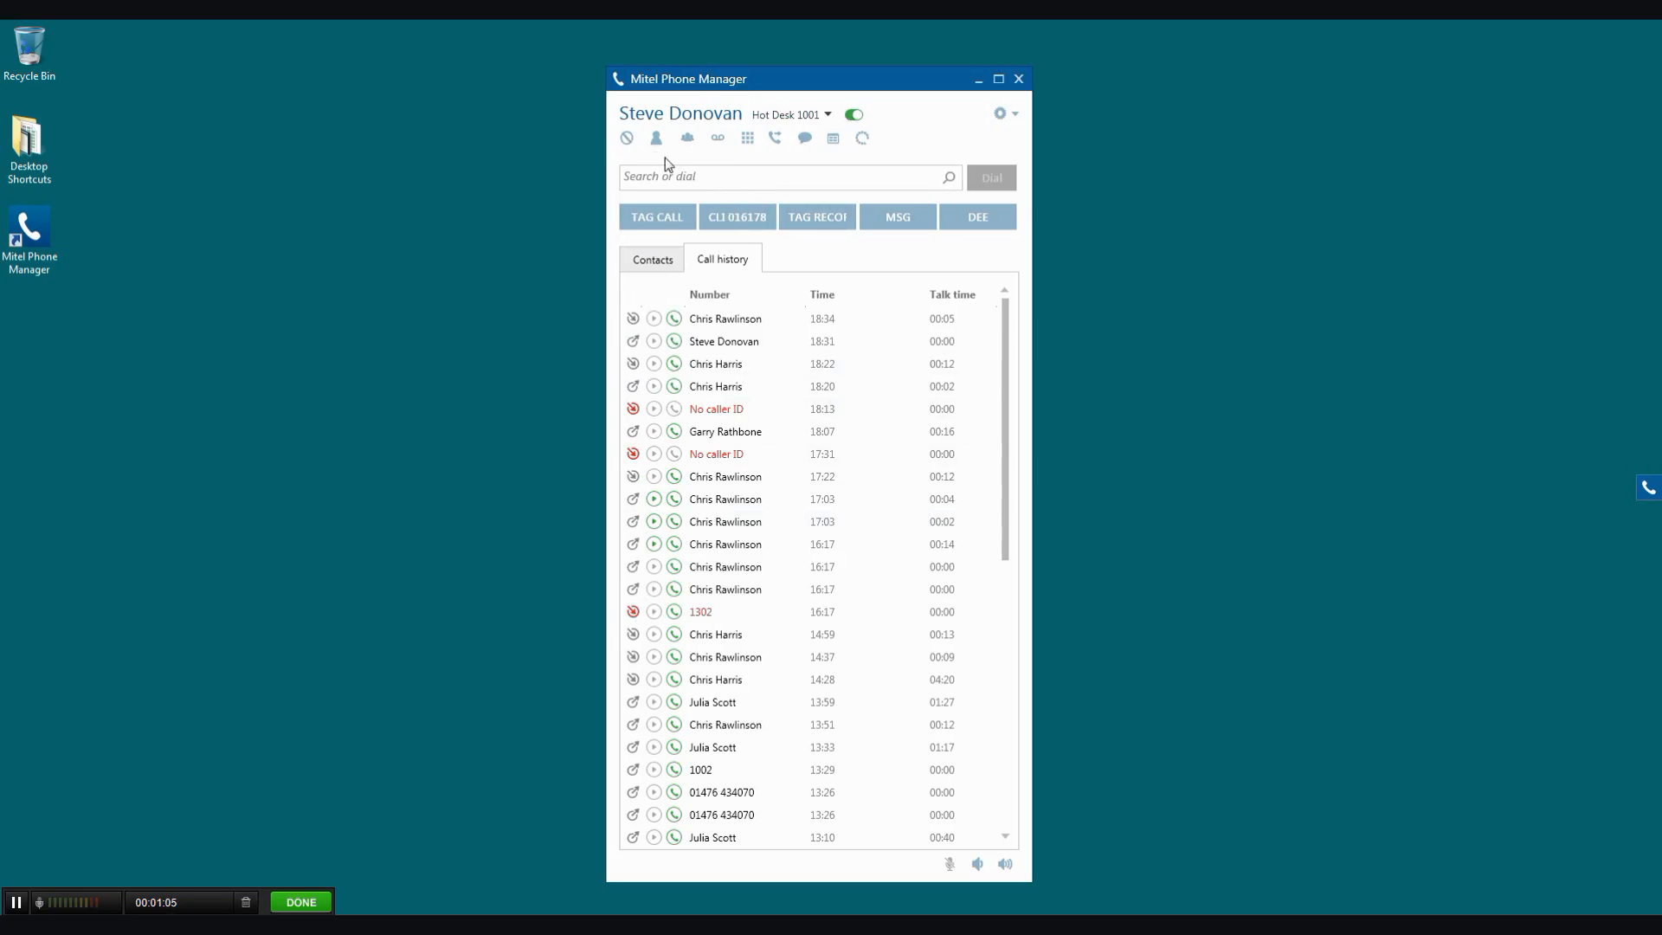
pyautogui.moveTo(655, 138)
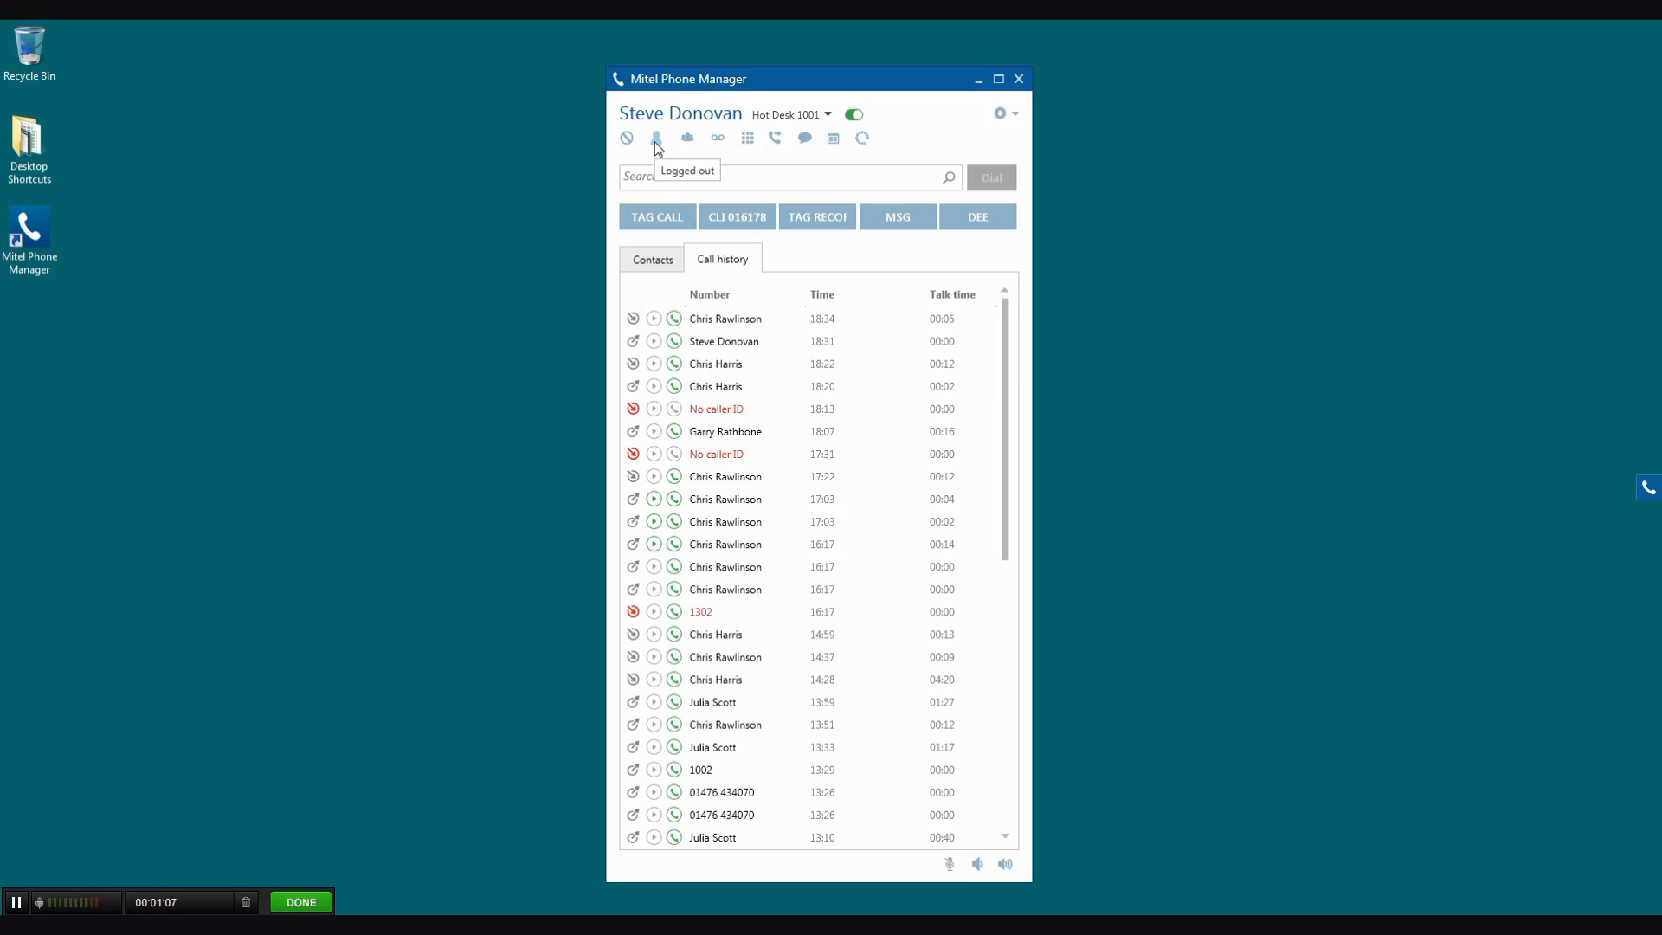
pyautogui.moveTo(689, 138)
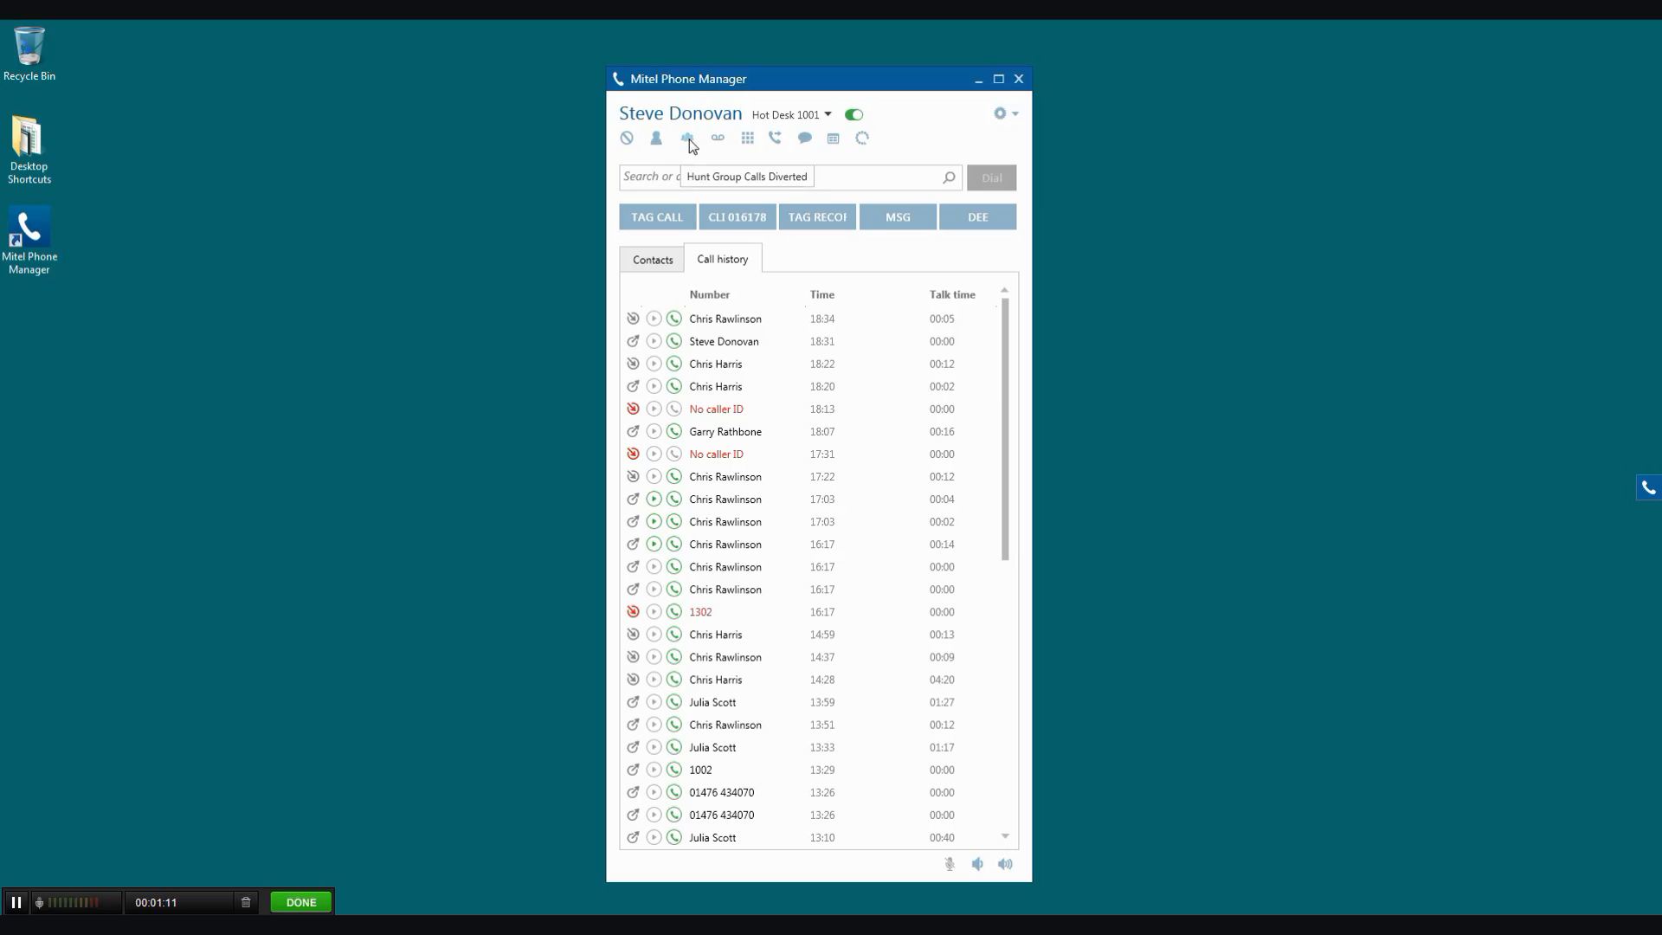
pyautogui.moveTo(717, 138)
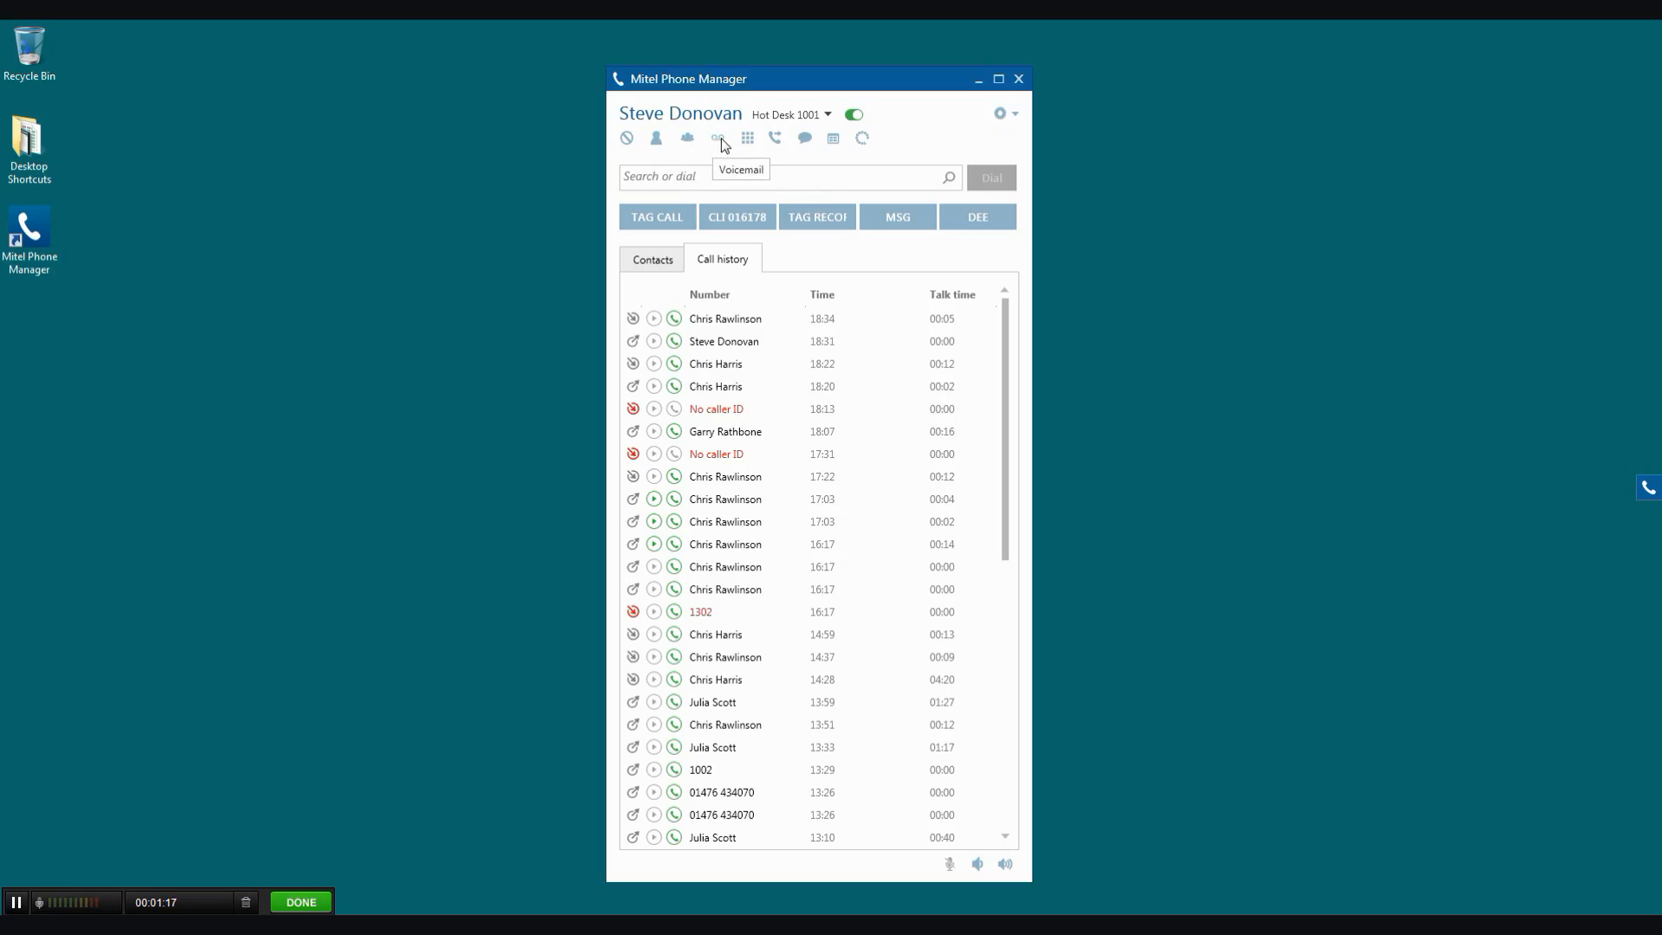
pyautogui.moveTo(747, 138)
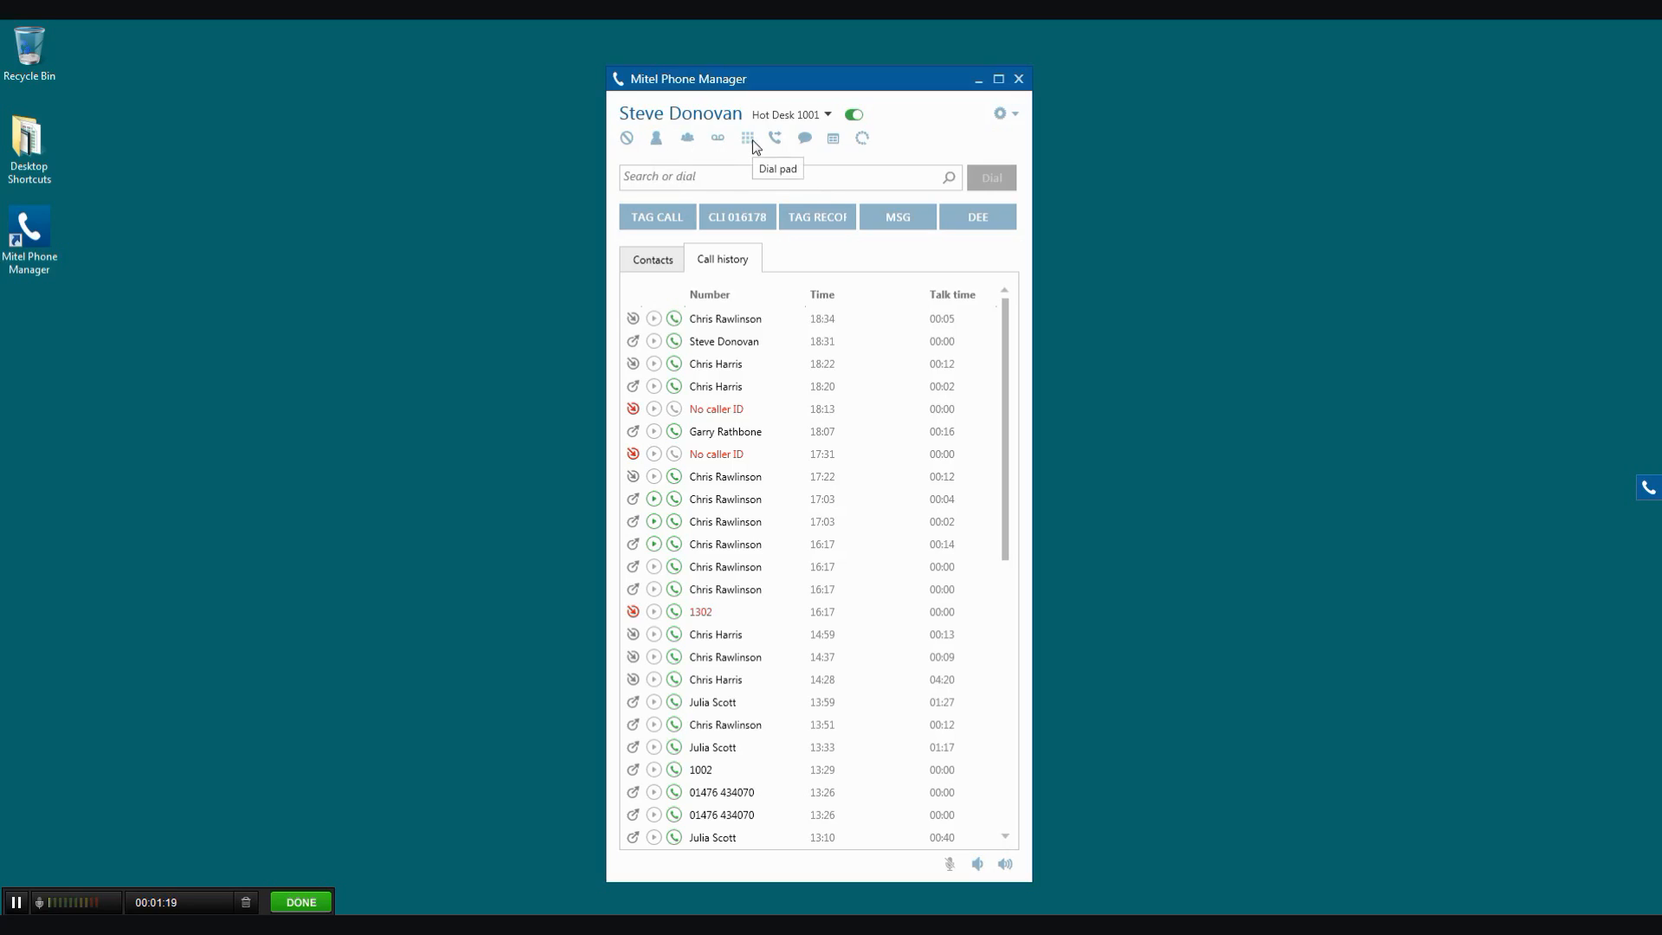
pyautogui.moveTo(780, 139)
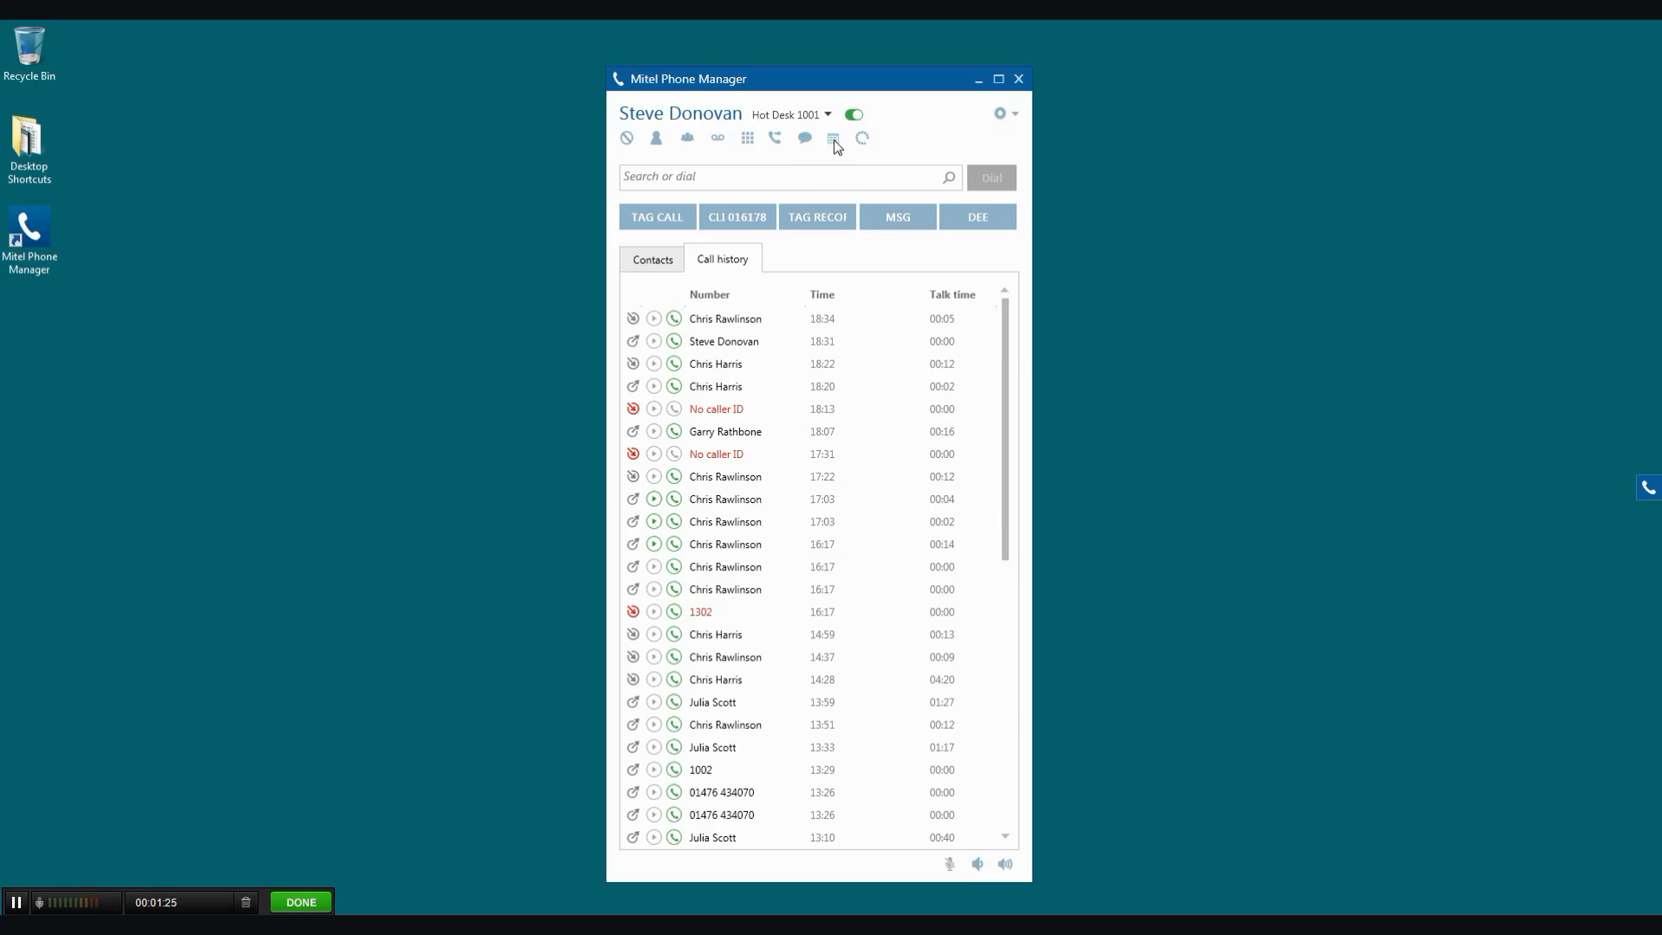
pyautogui.moveTo(835, 138)
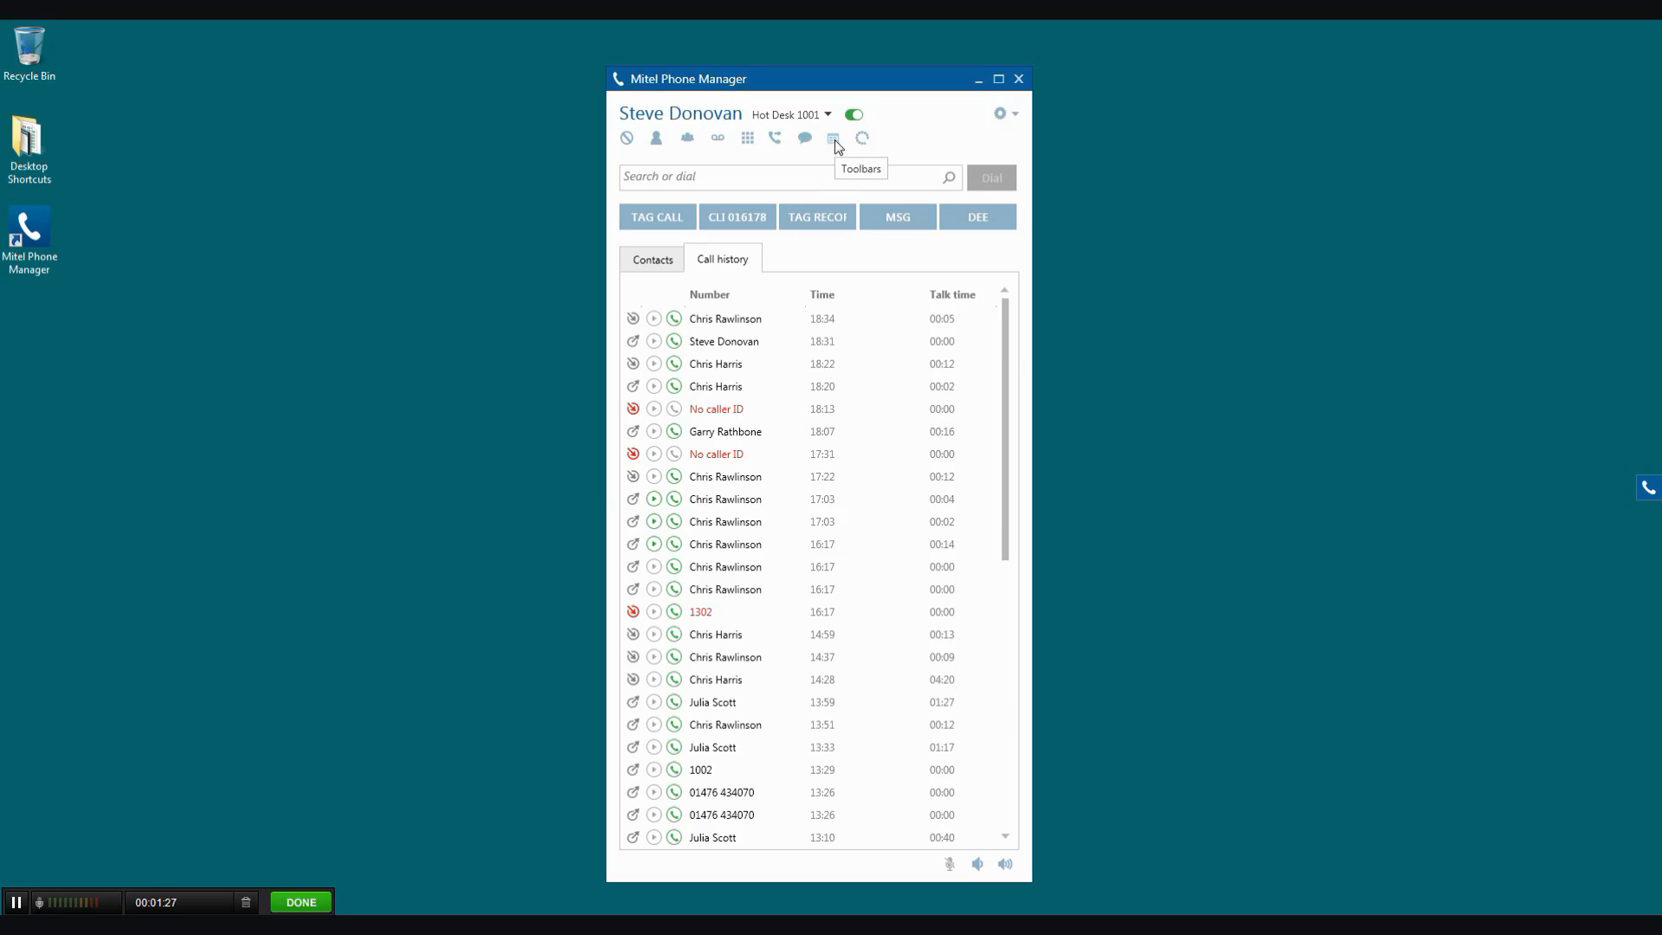
pyautogui.moveTo(862, 143)
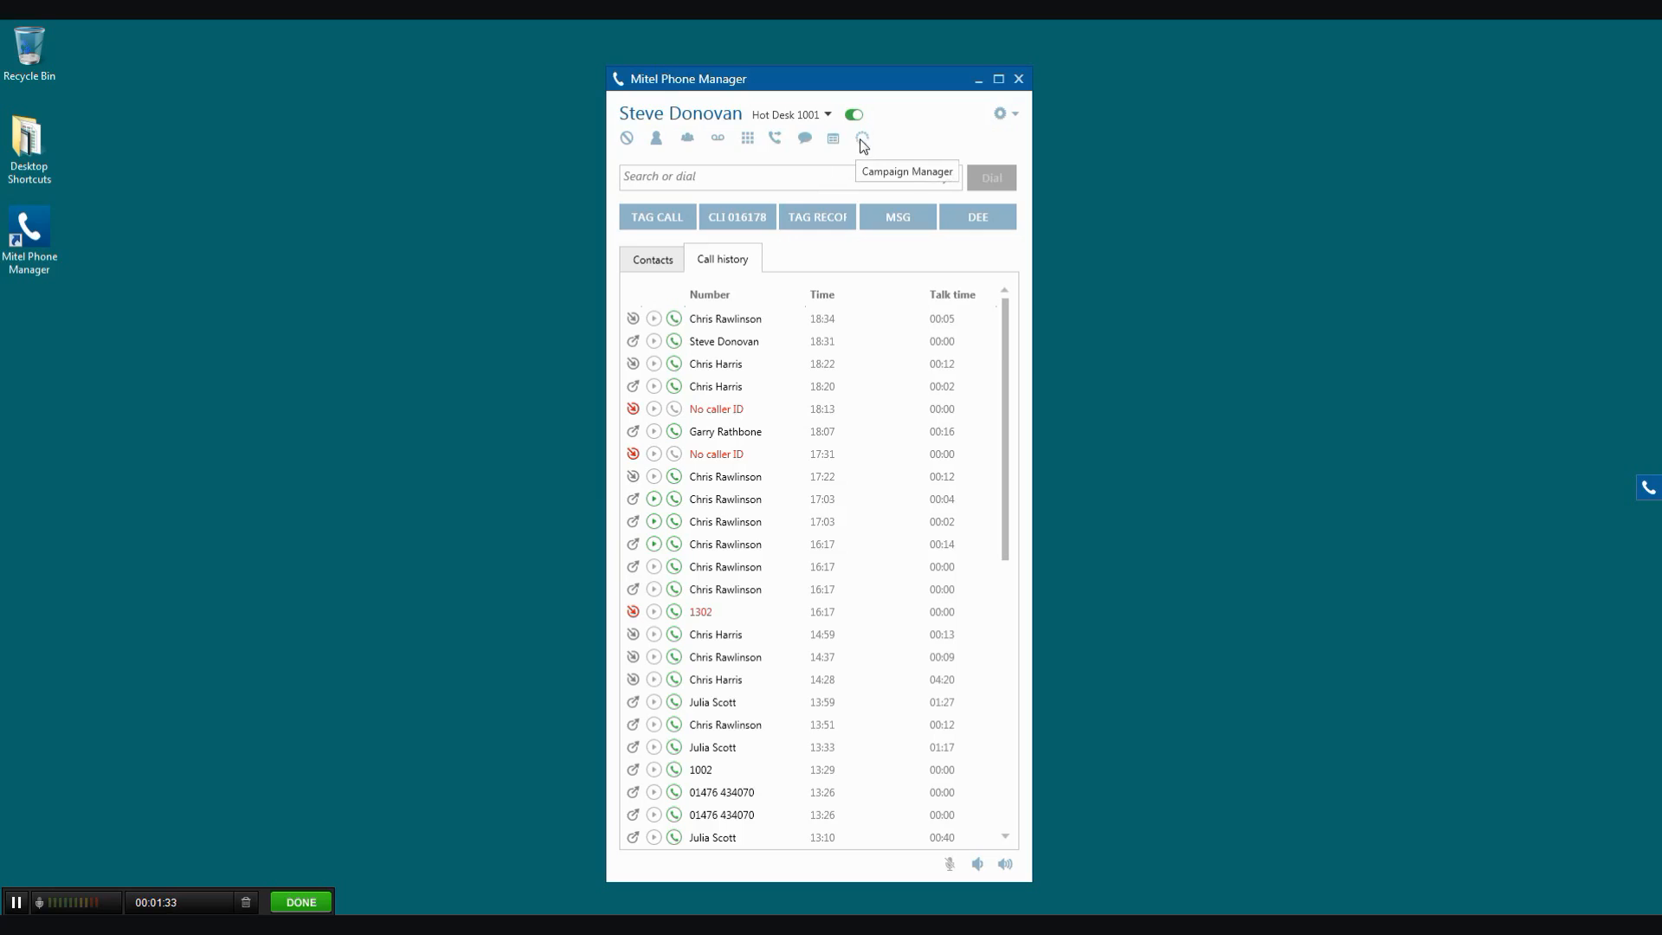
pyautogui.click(784, 177)
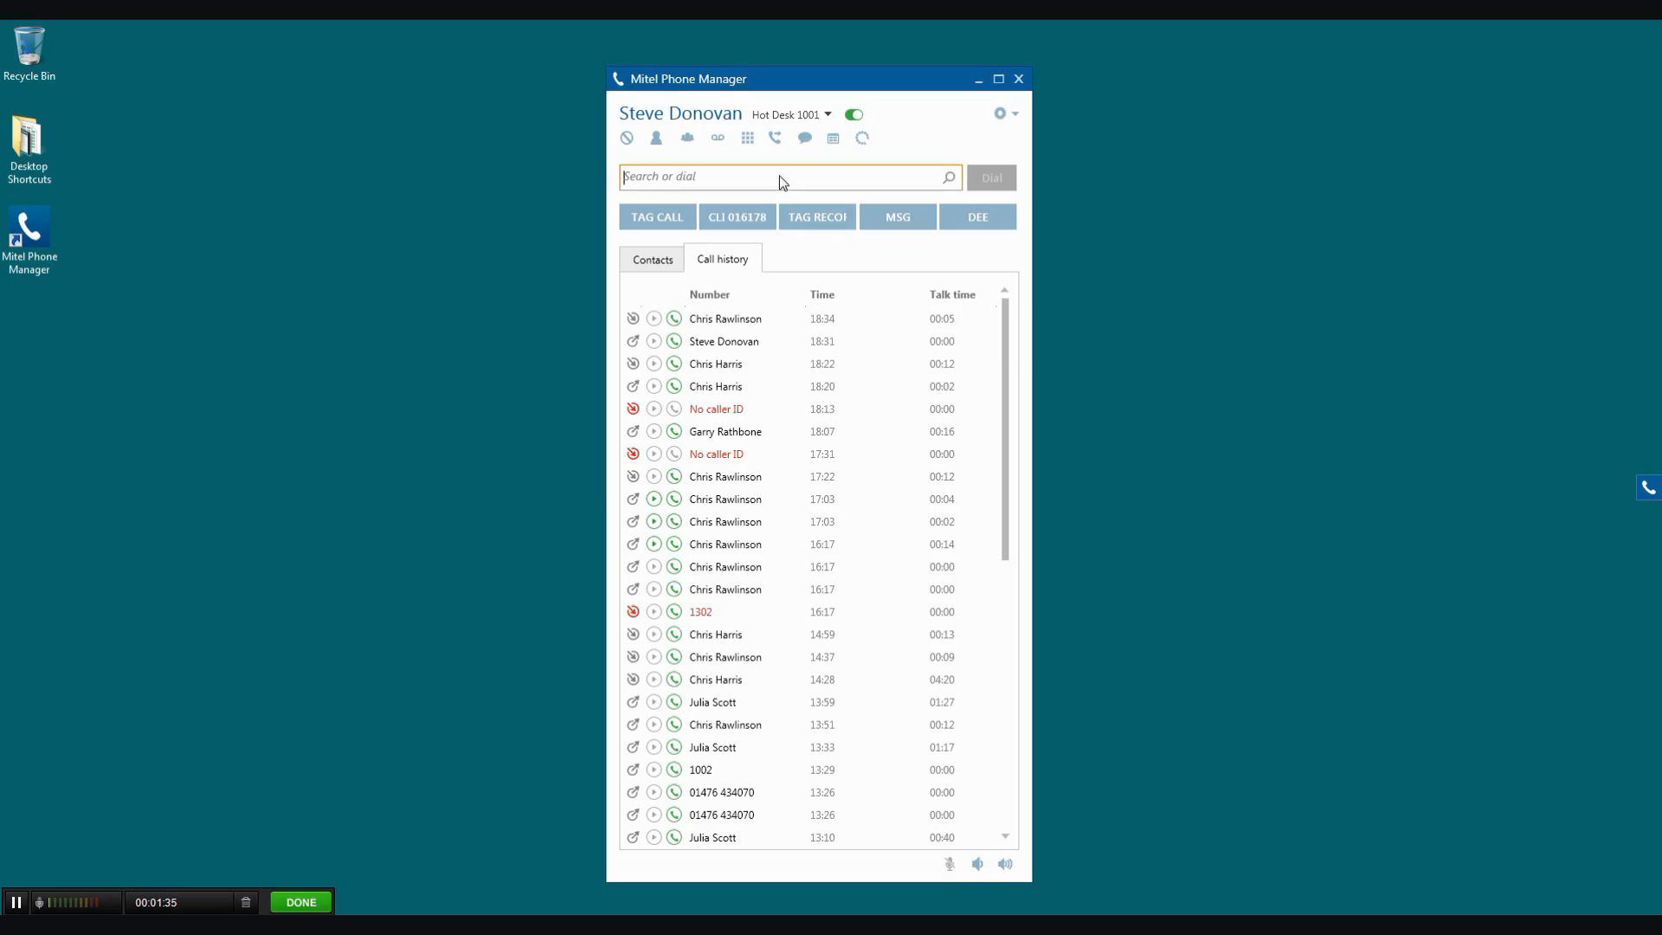
pyautogui.write('steve')
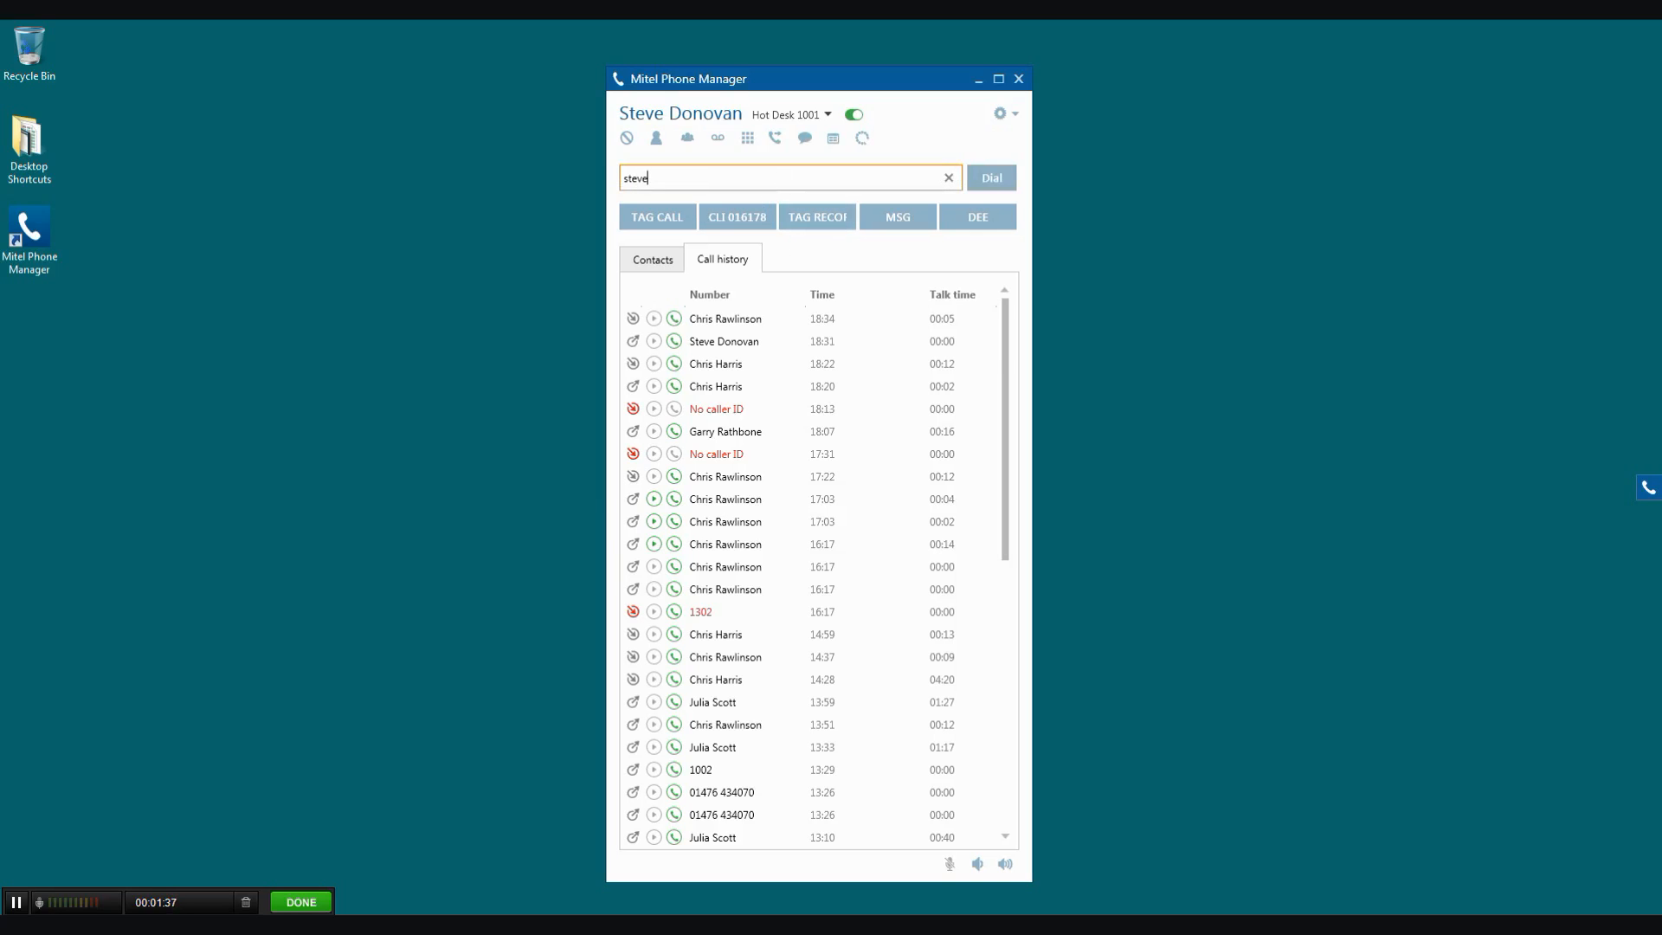
pyautogui.write('d')
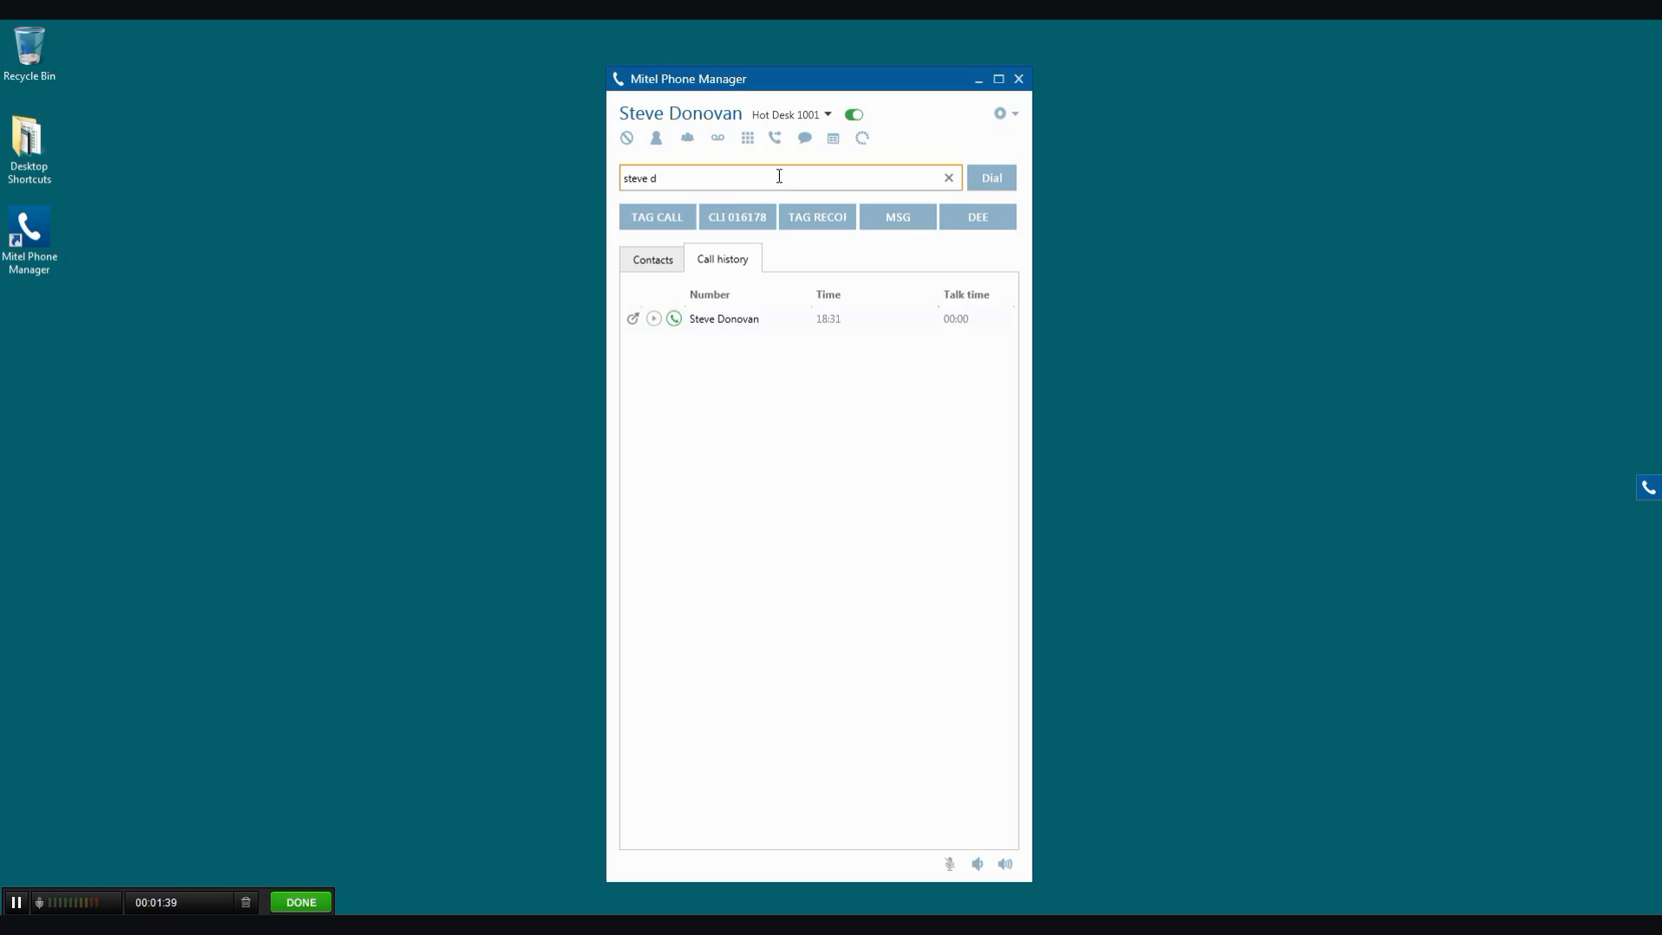
pyautogui.moveTo(754, 405)
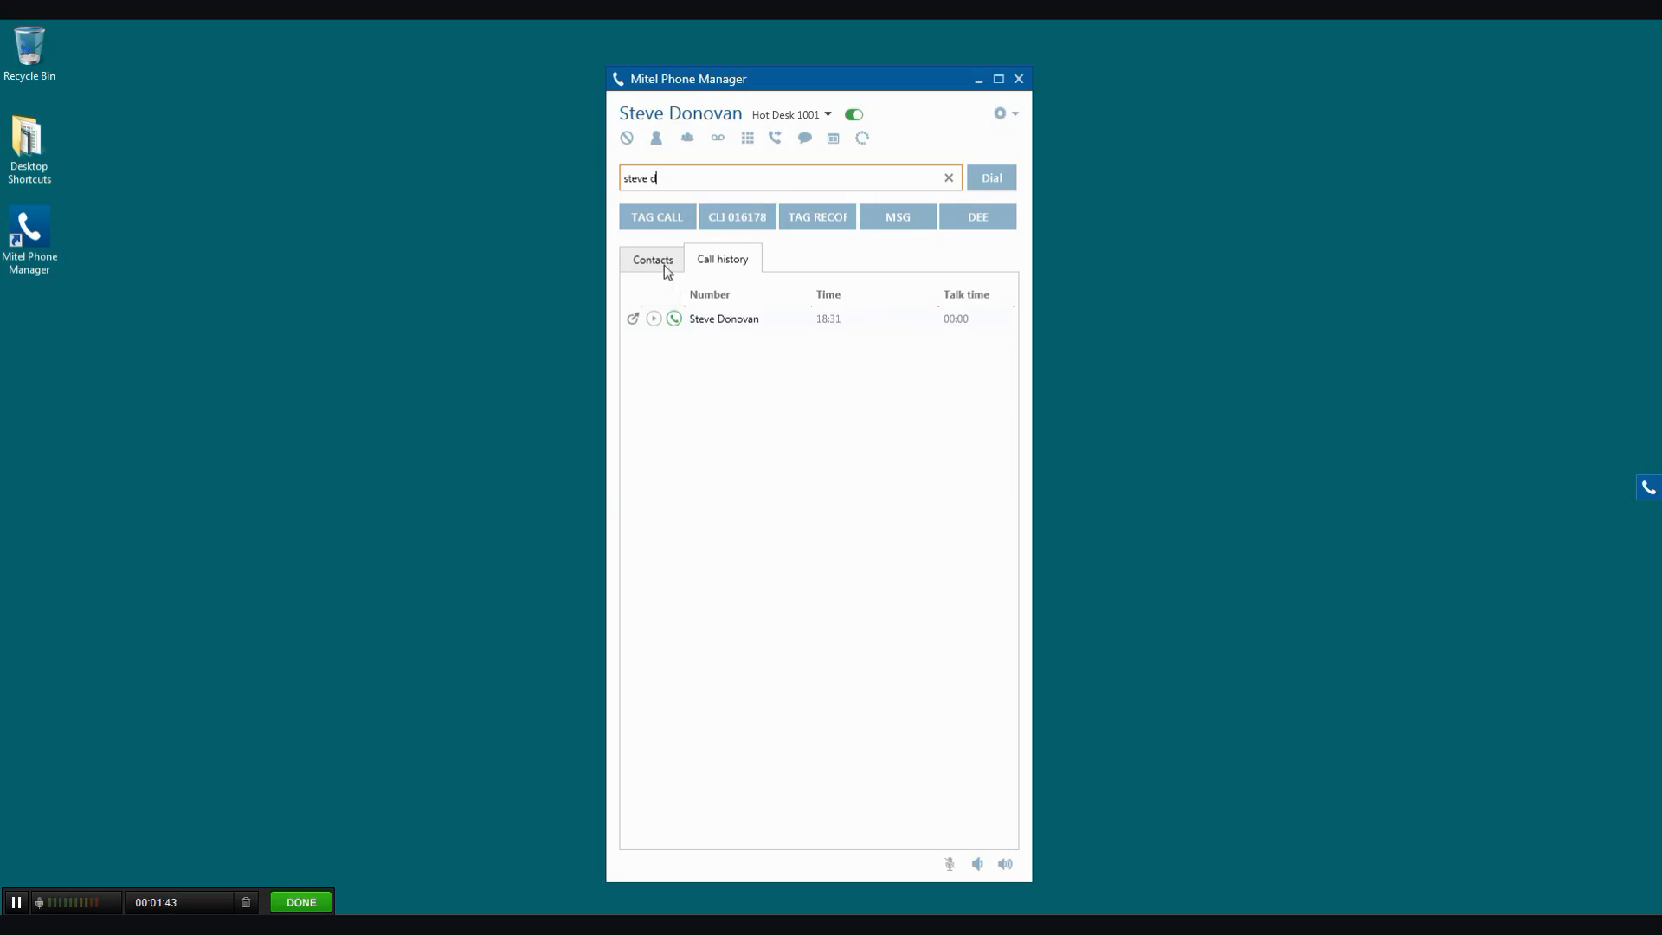
pyautogui.click(652, 259)
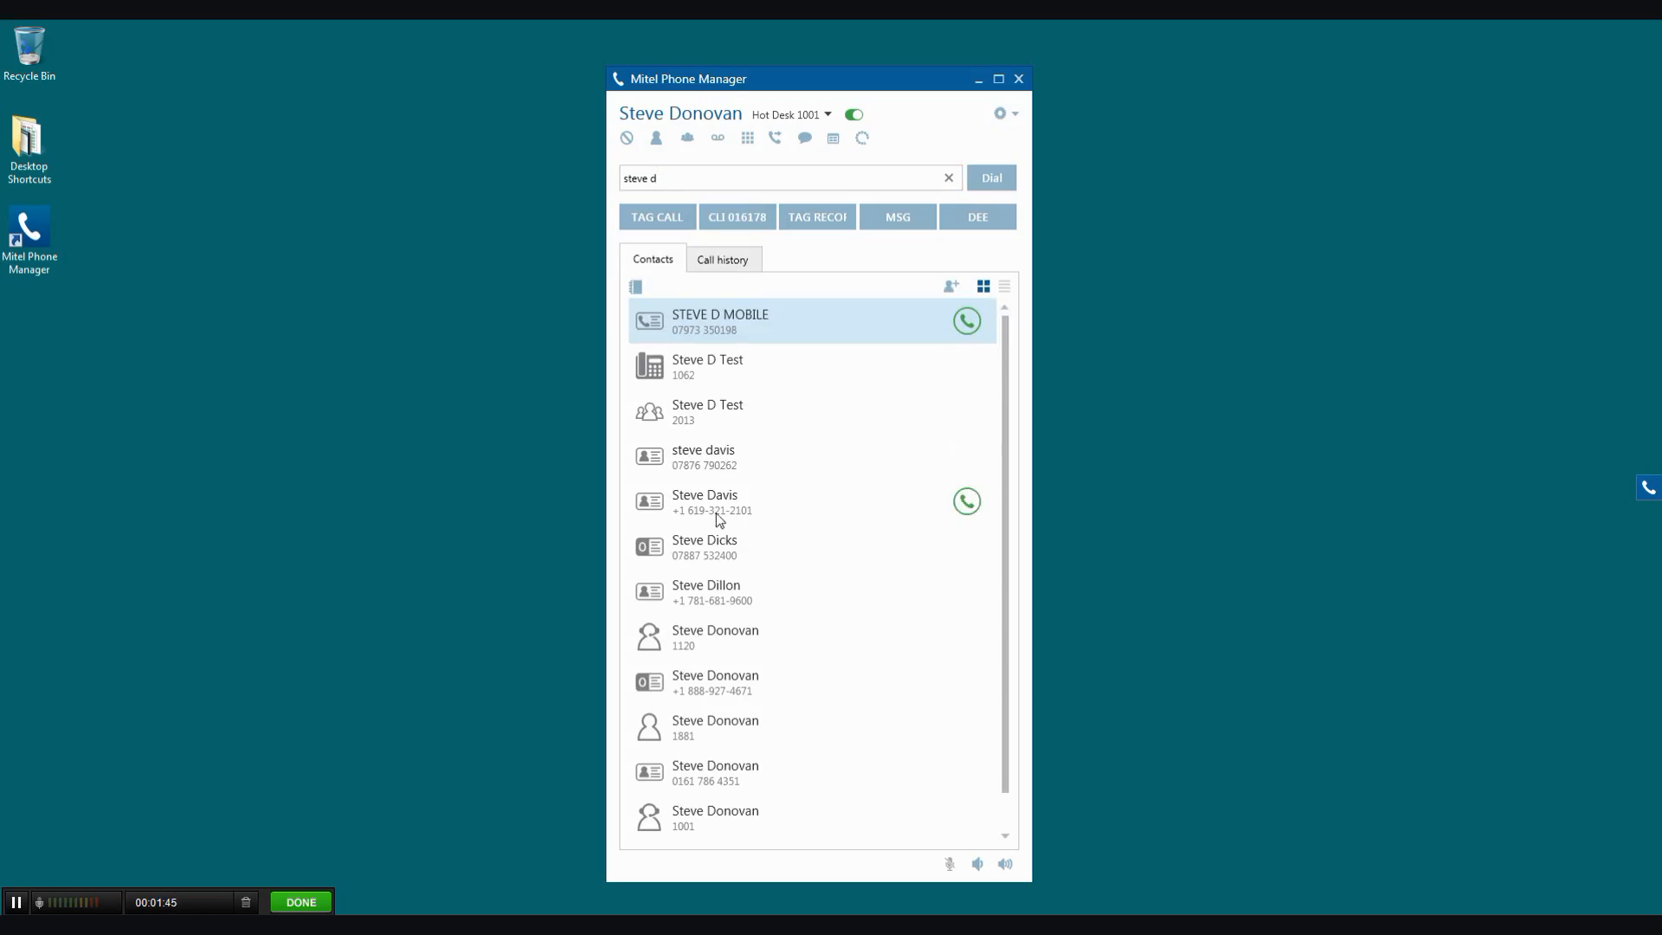
pyautogui.moveTo(695, 368)
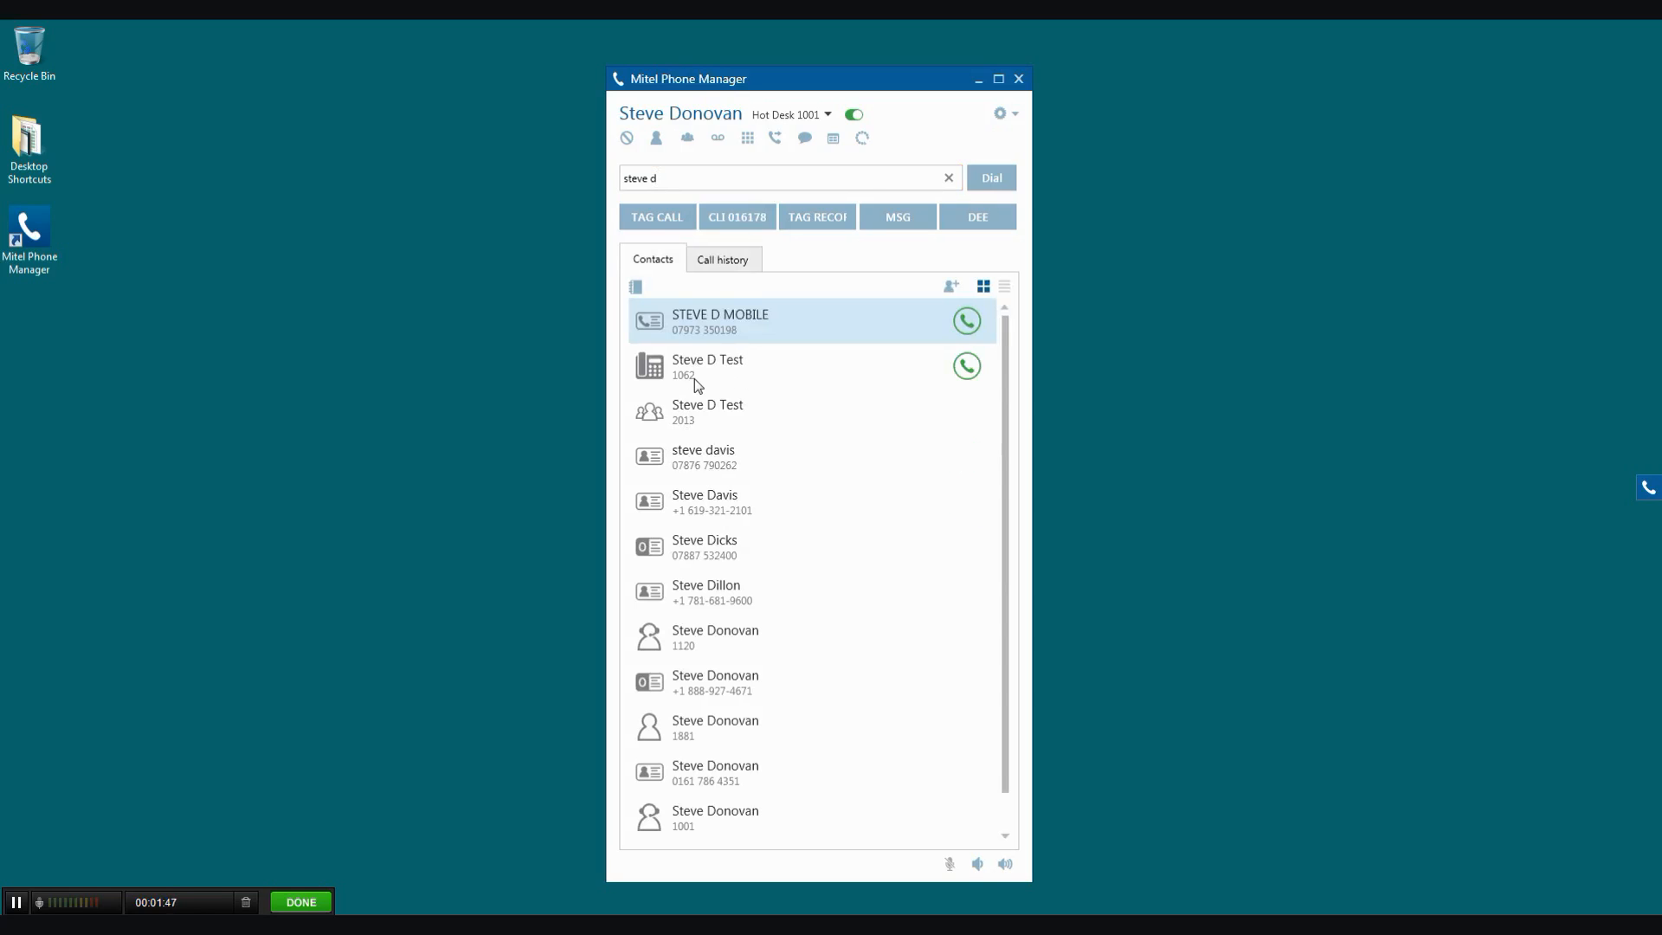
pyautogui.moveTo(652, 329)
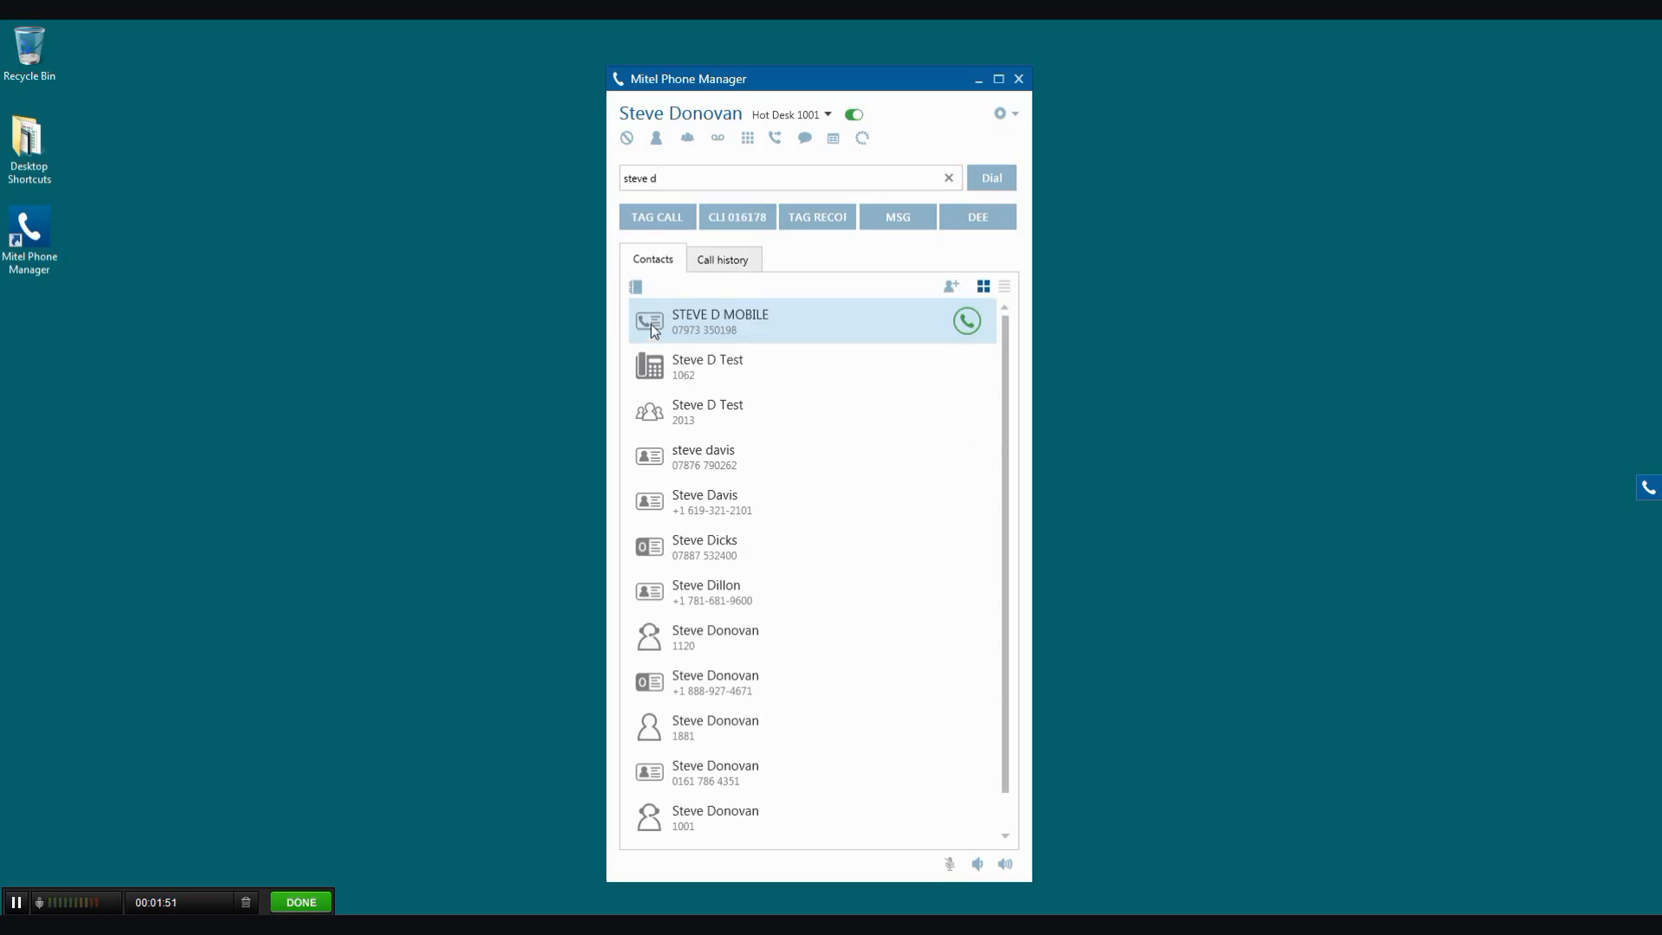
pyautogui.moveTo(659, 368)
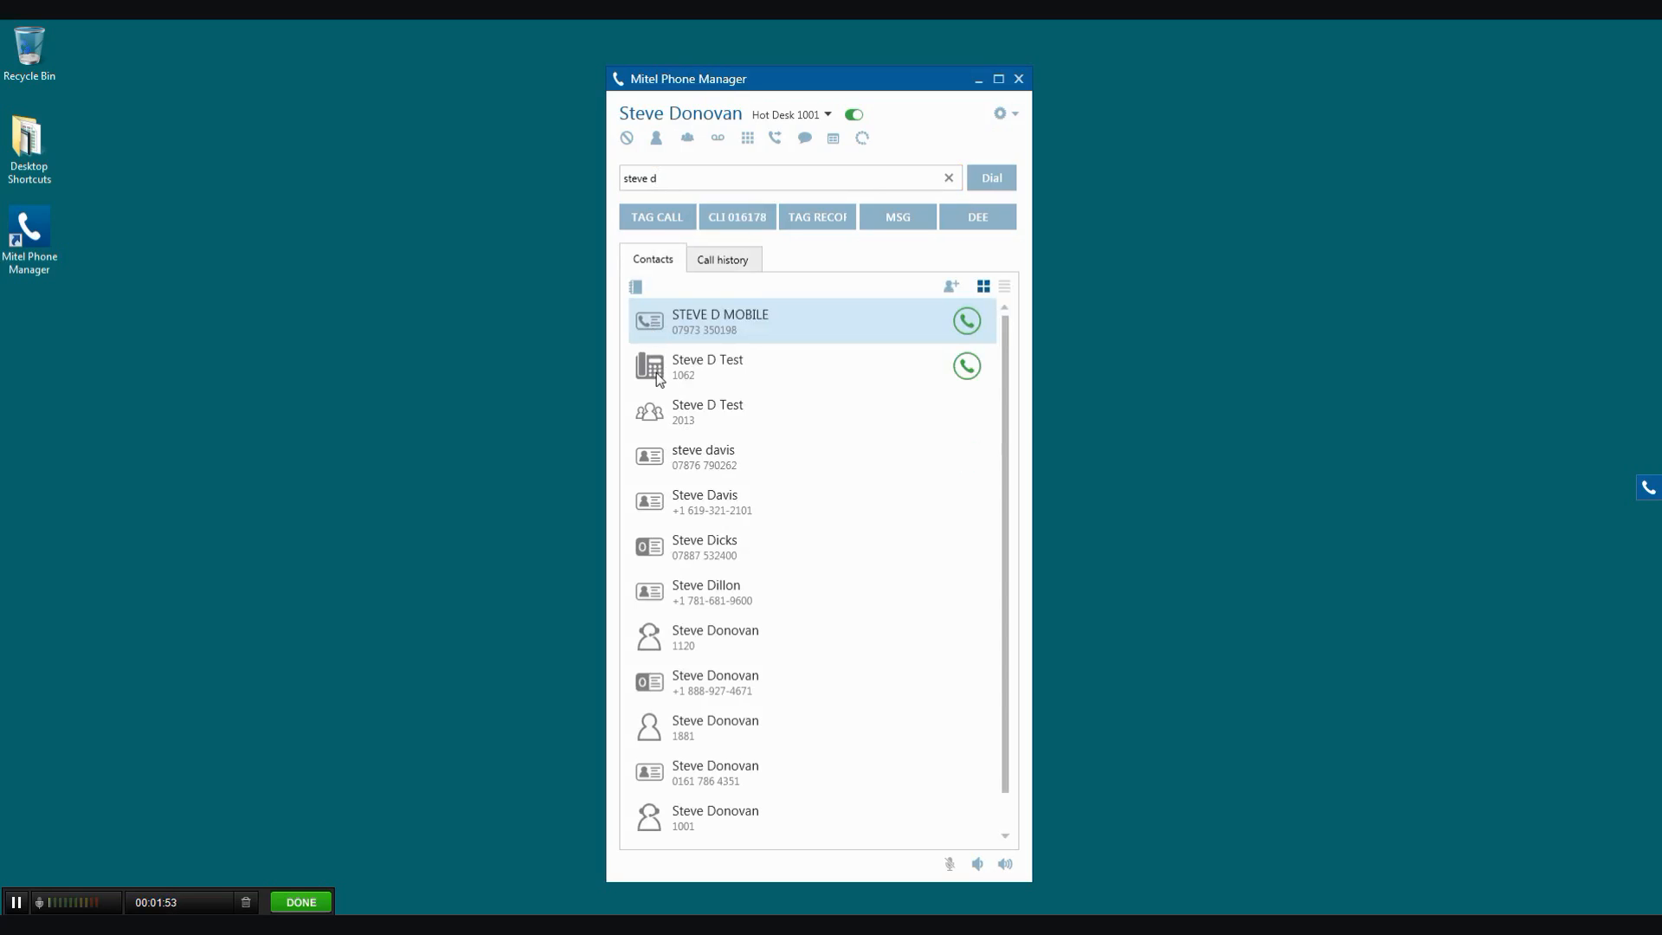
pyautogui.moveTo(652, 416)
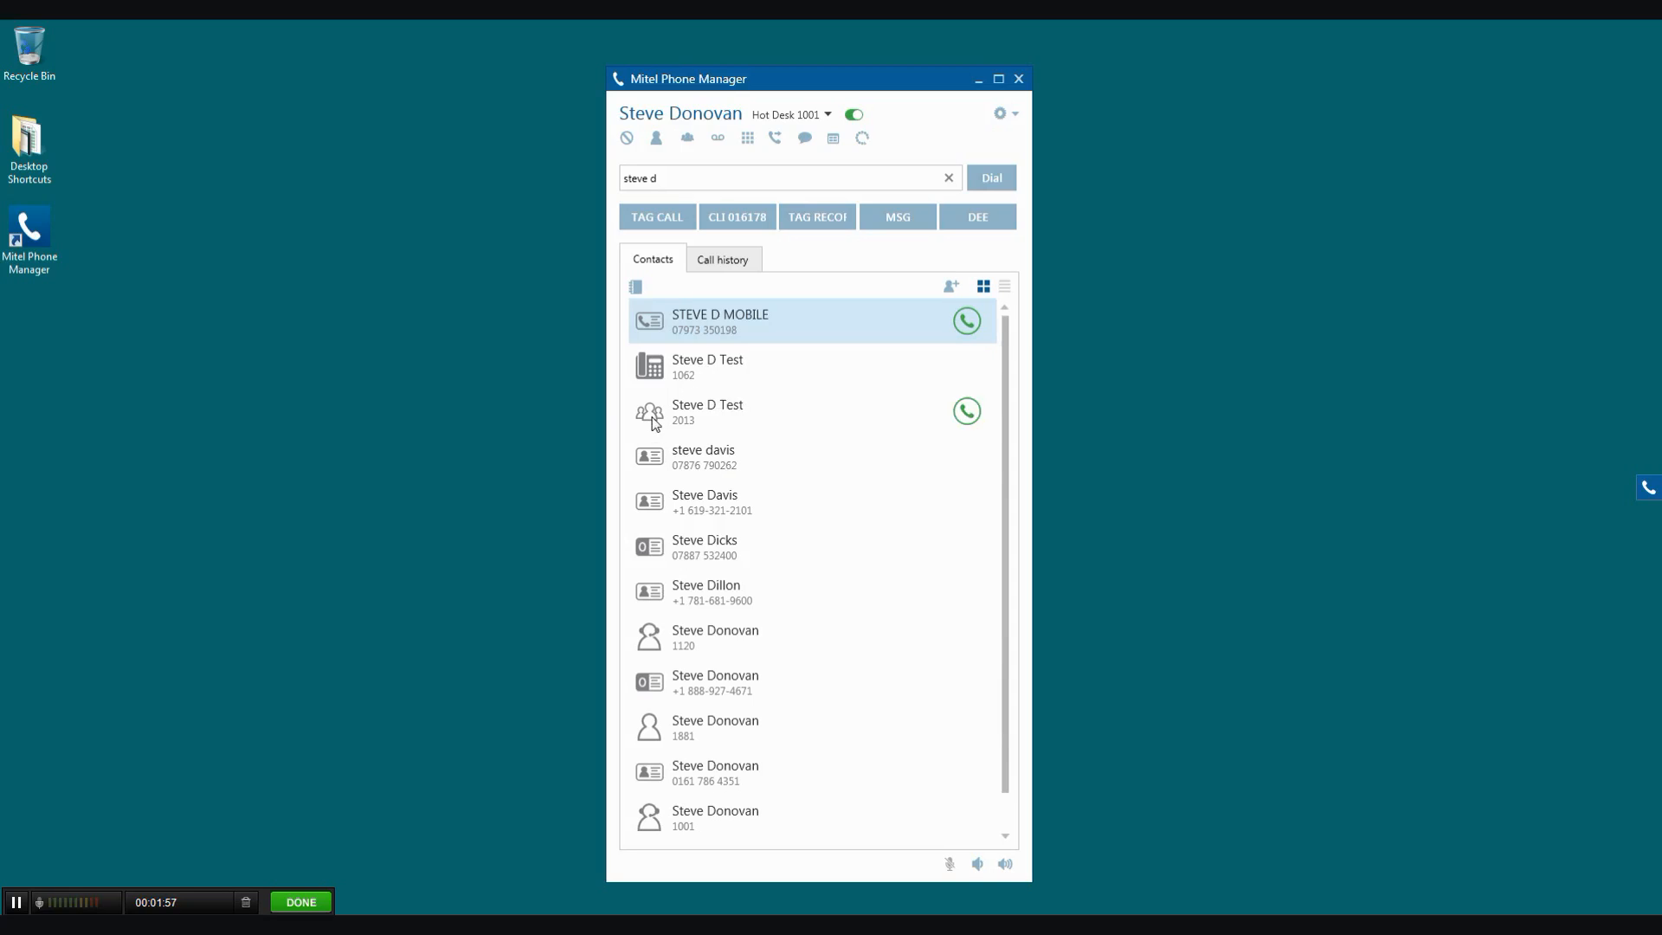
pyautogui.moveTo(648, 548)
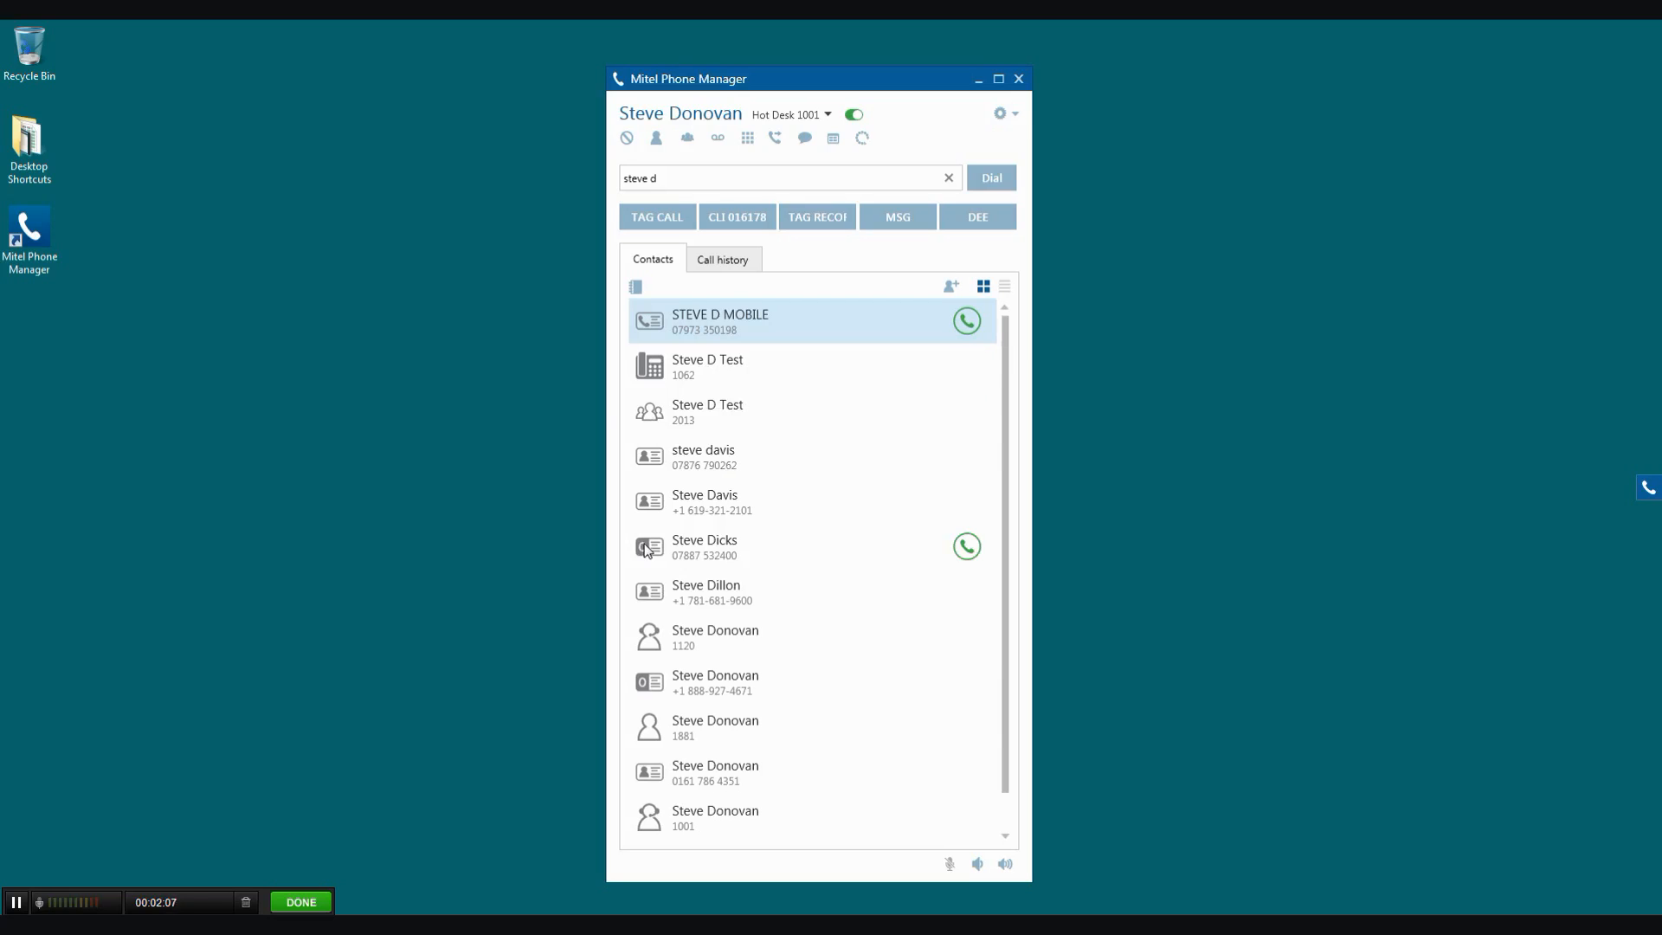
pyautogui.moveTo(1012, 331)
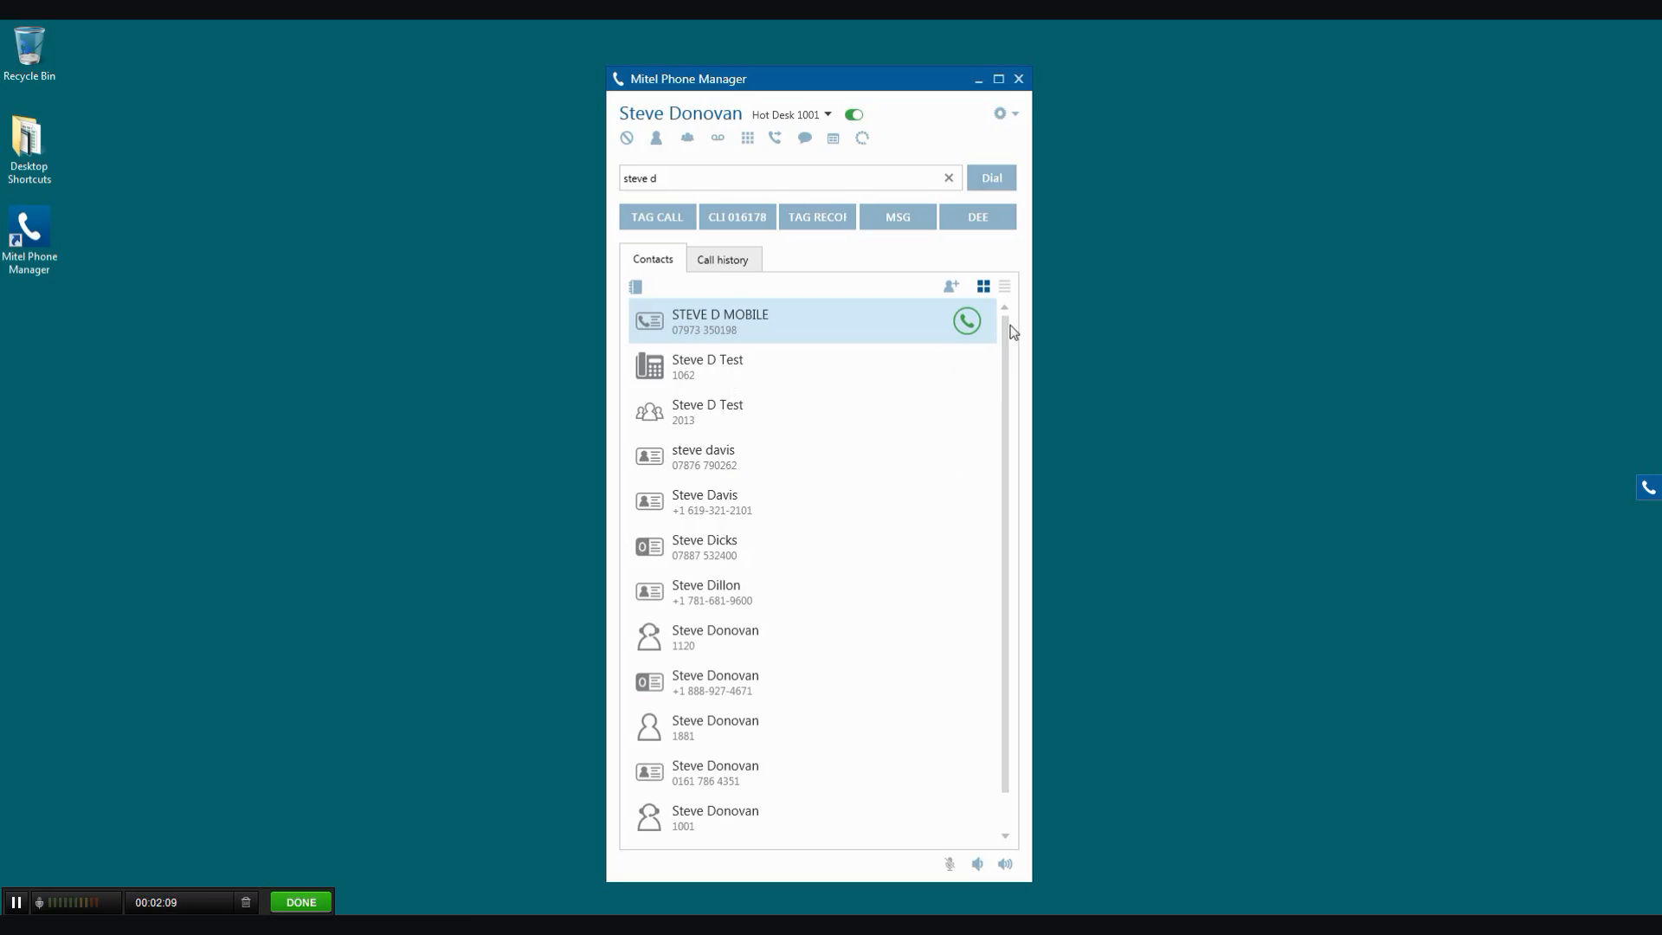
pyautogui.click(1003, 286)
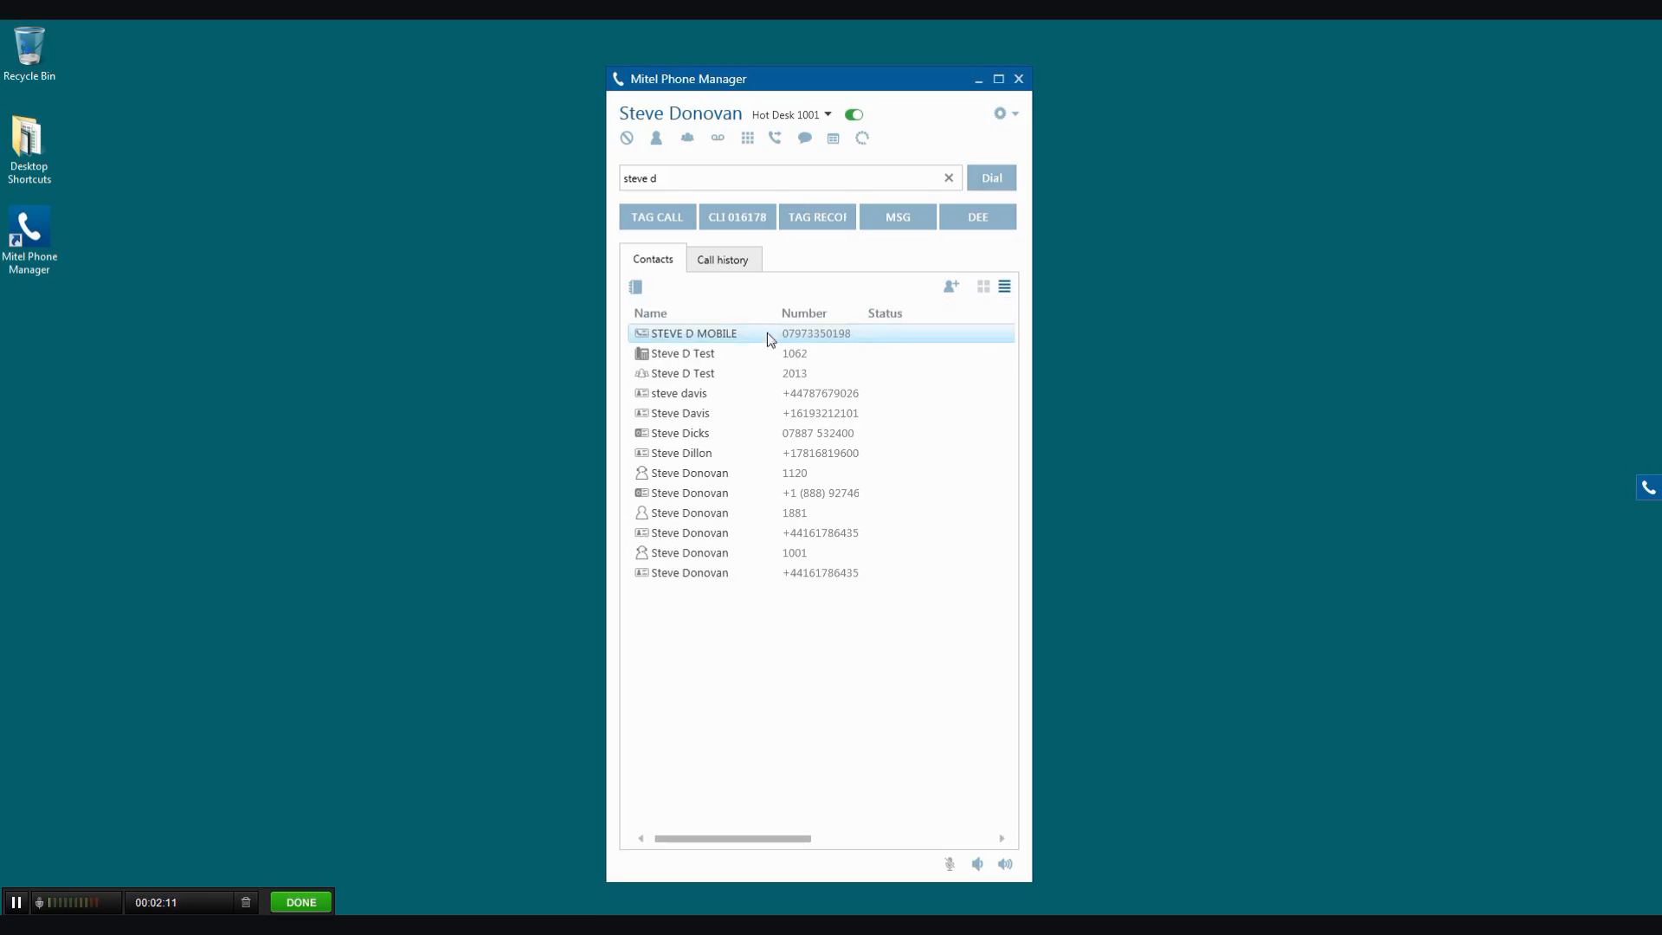
pyautogui.click(946, 176)
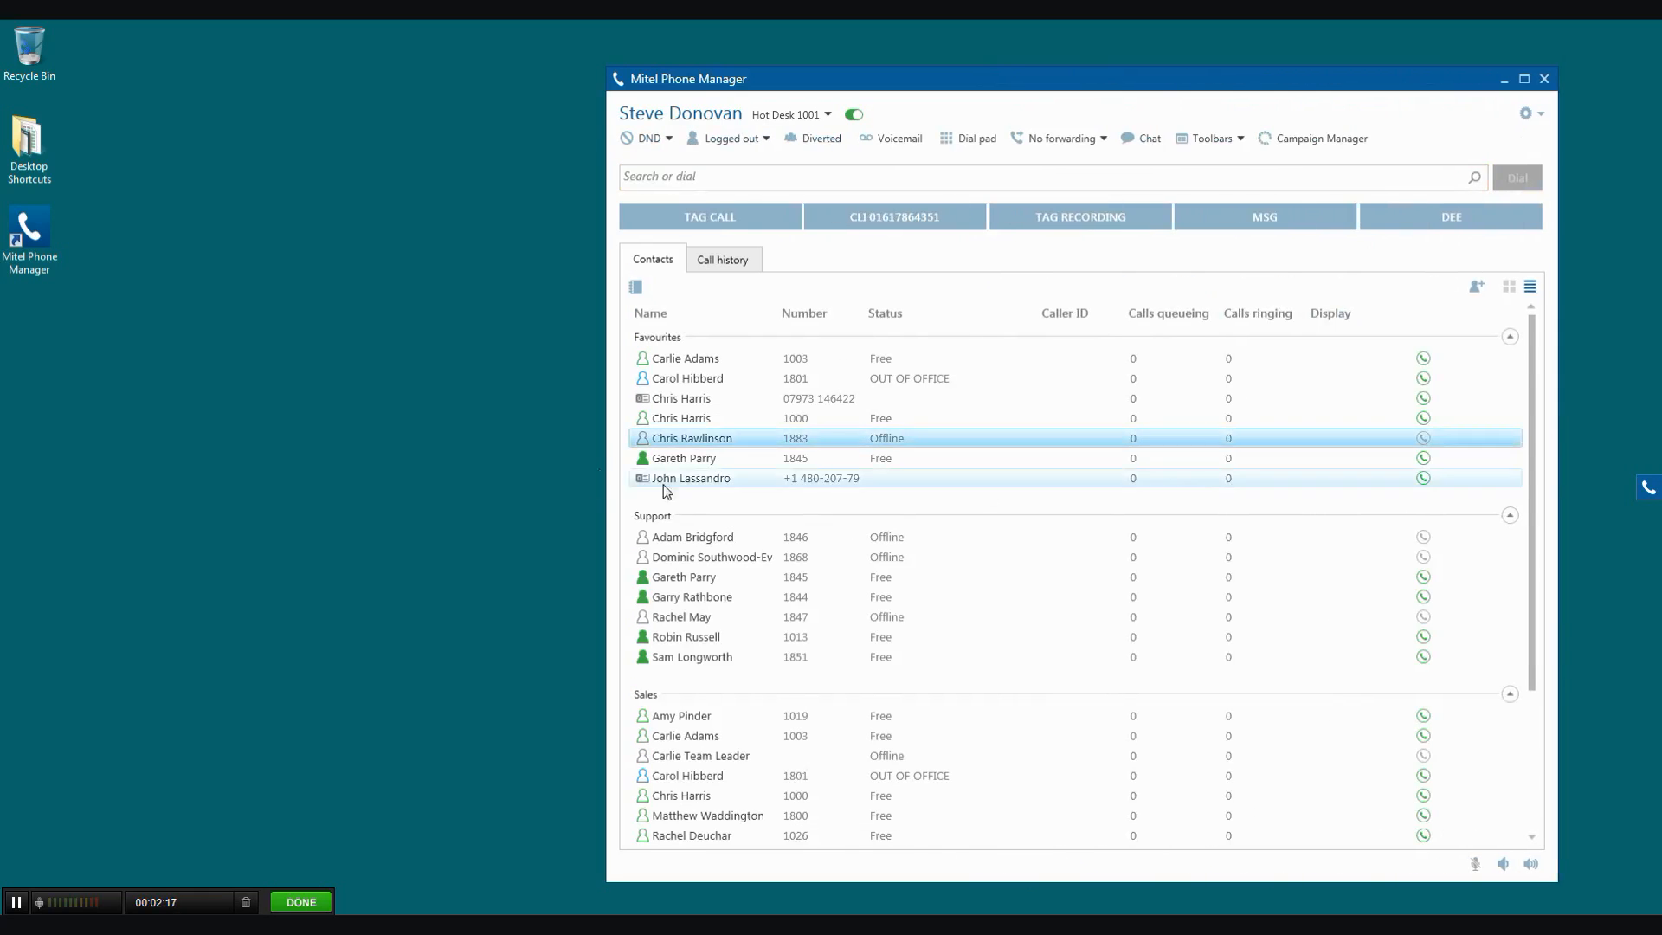
pyautogui.moveTo(1068, 329)
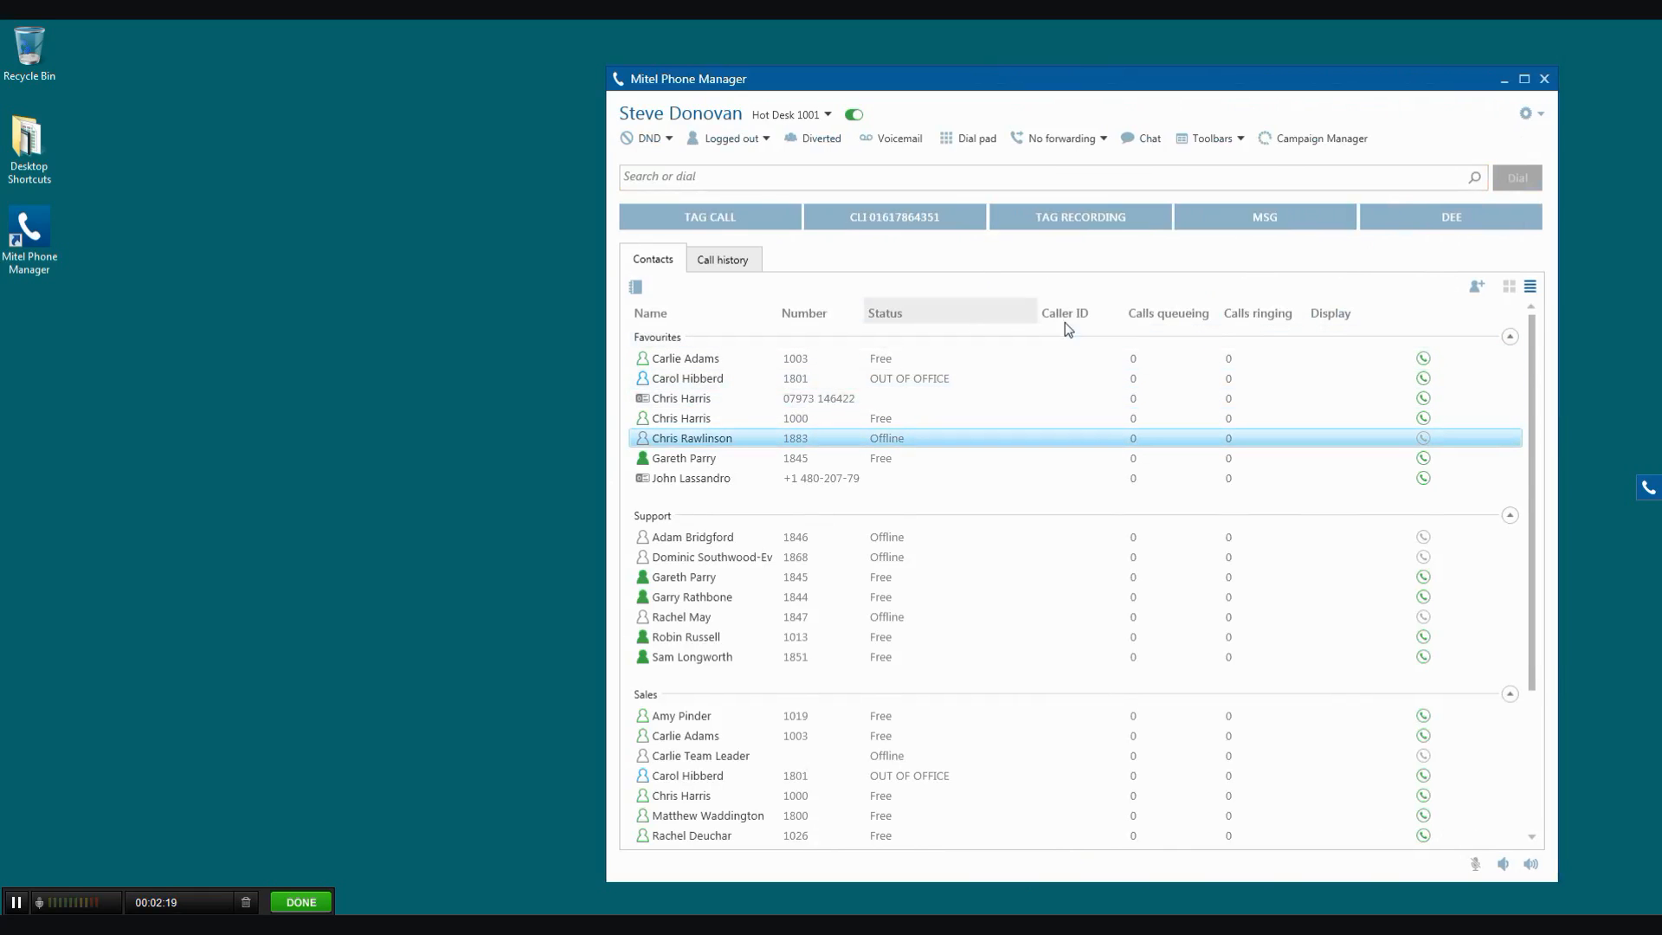
pyautogui.moveTo(1562, 429)
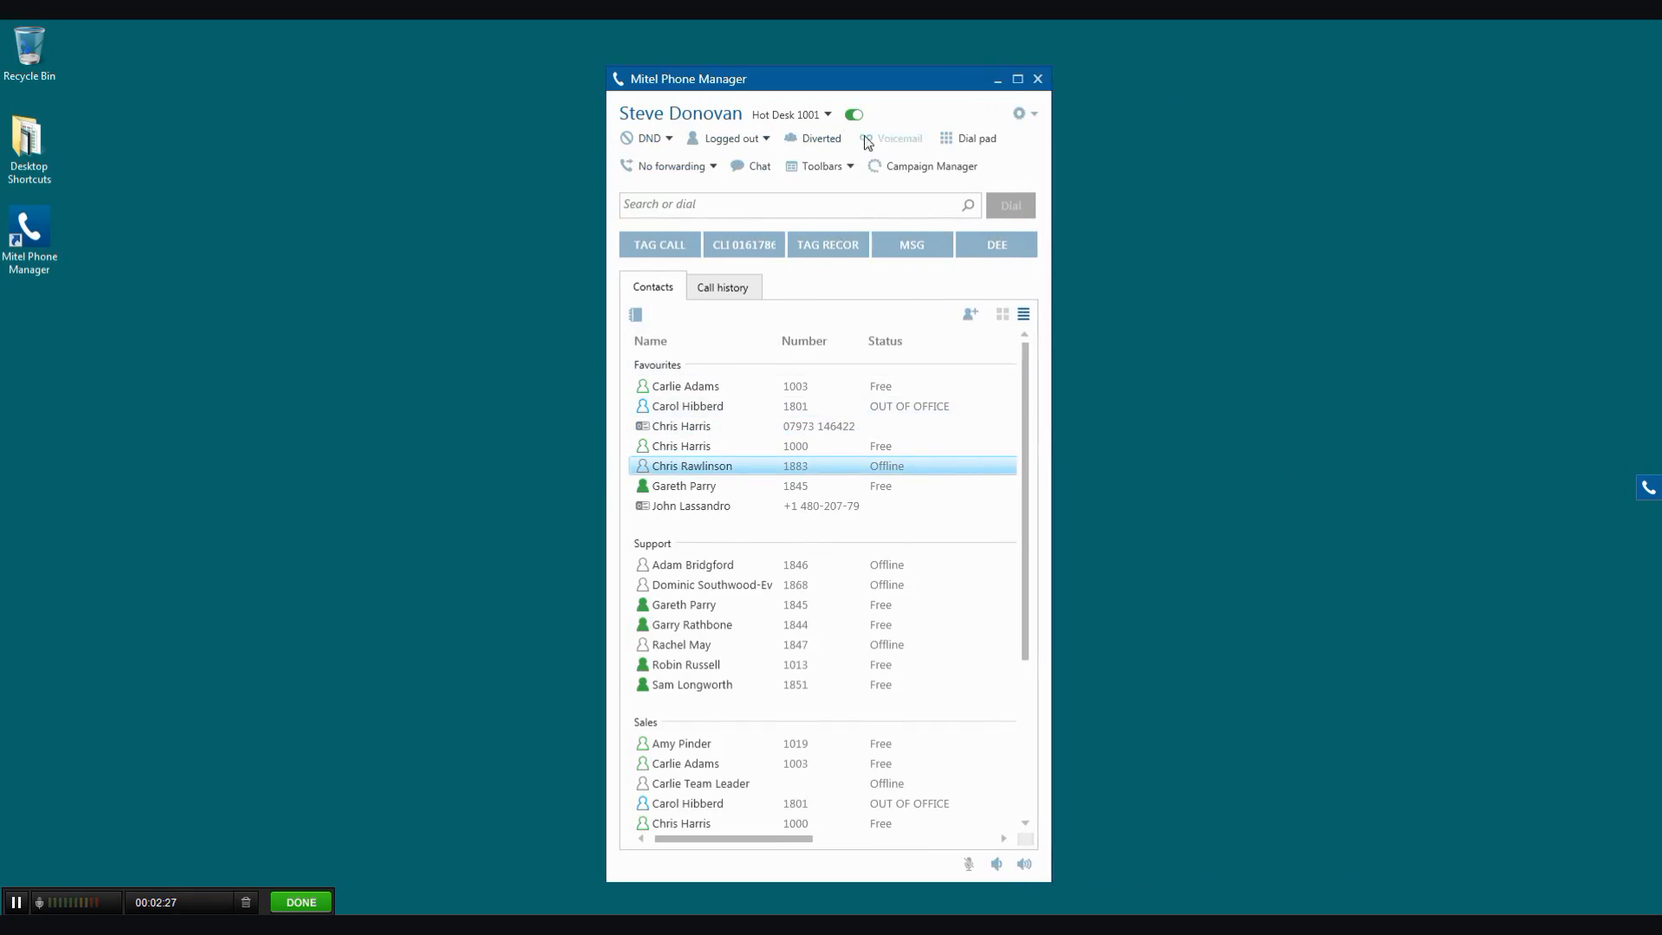
# Step: Bring up the Edit option for the TAG CALL toolbar button
pyautogui.click(826, 115)
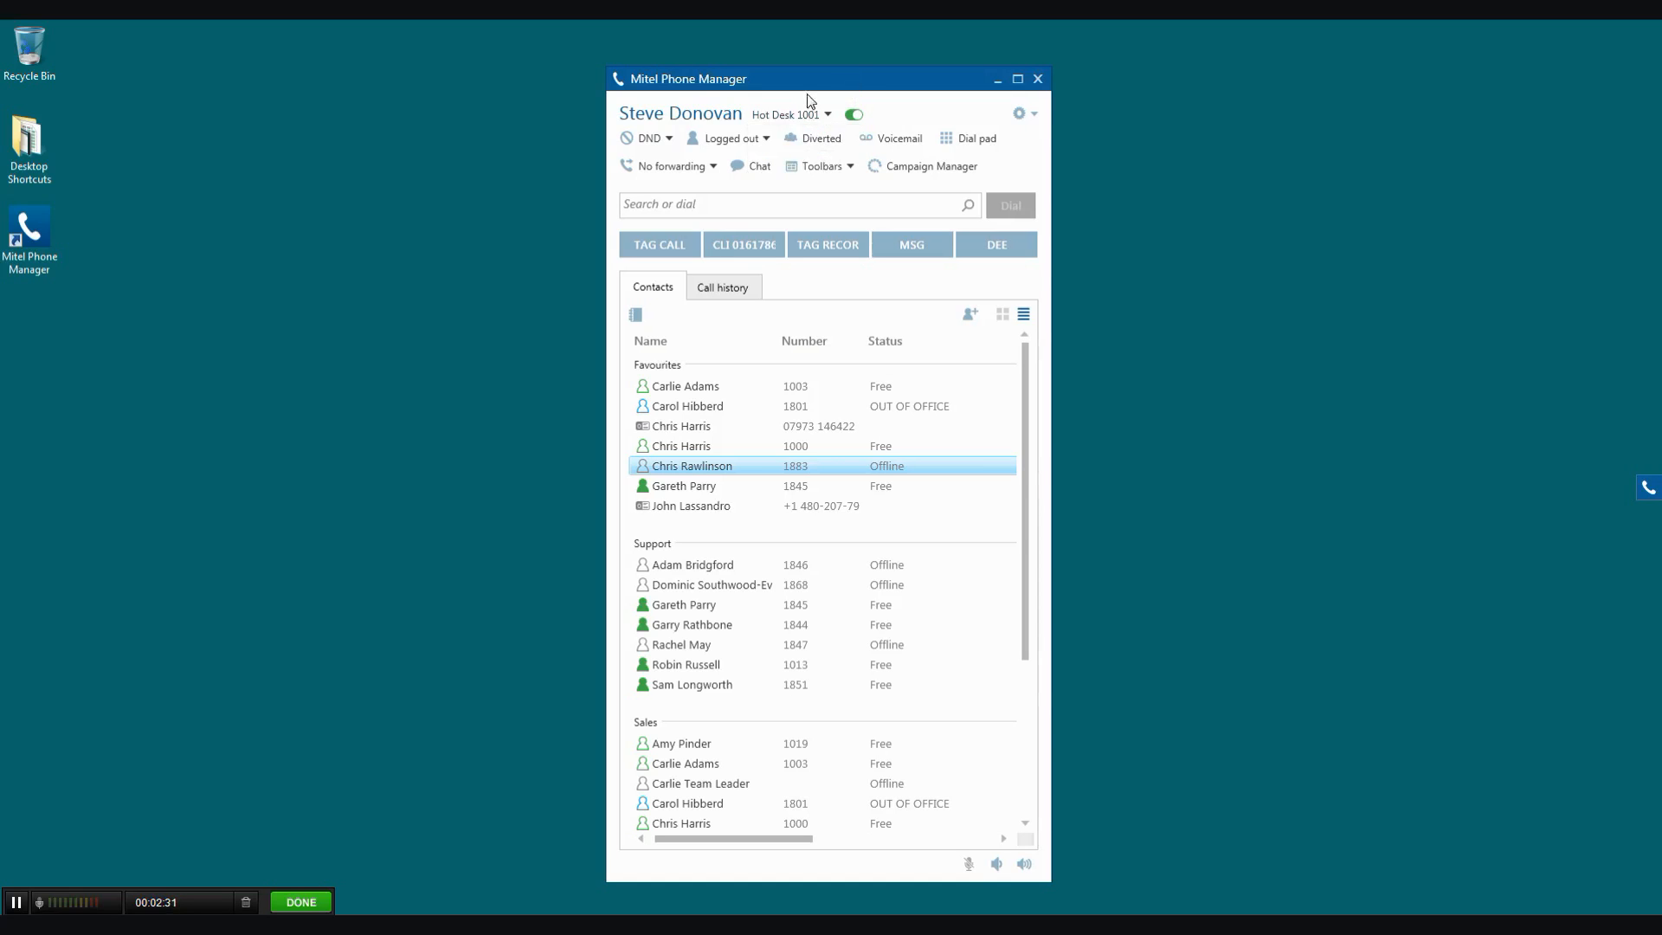
pyautogui.moveTo(814, 138)
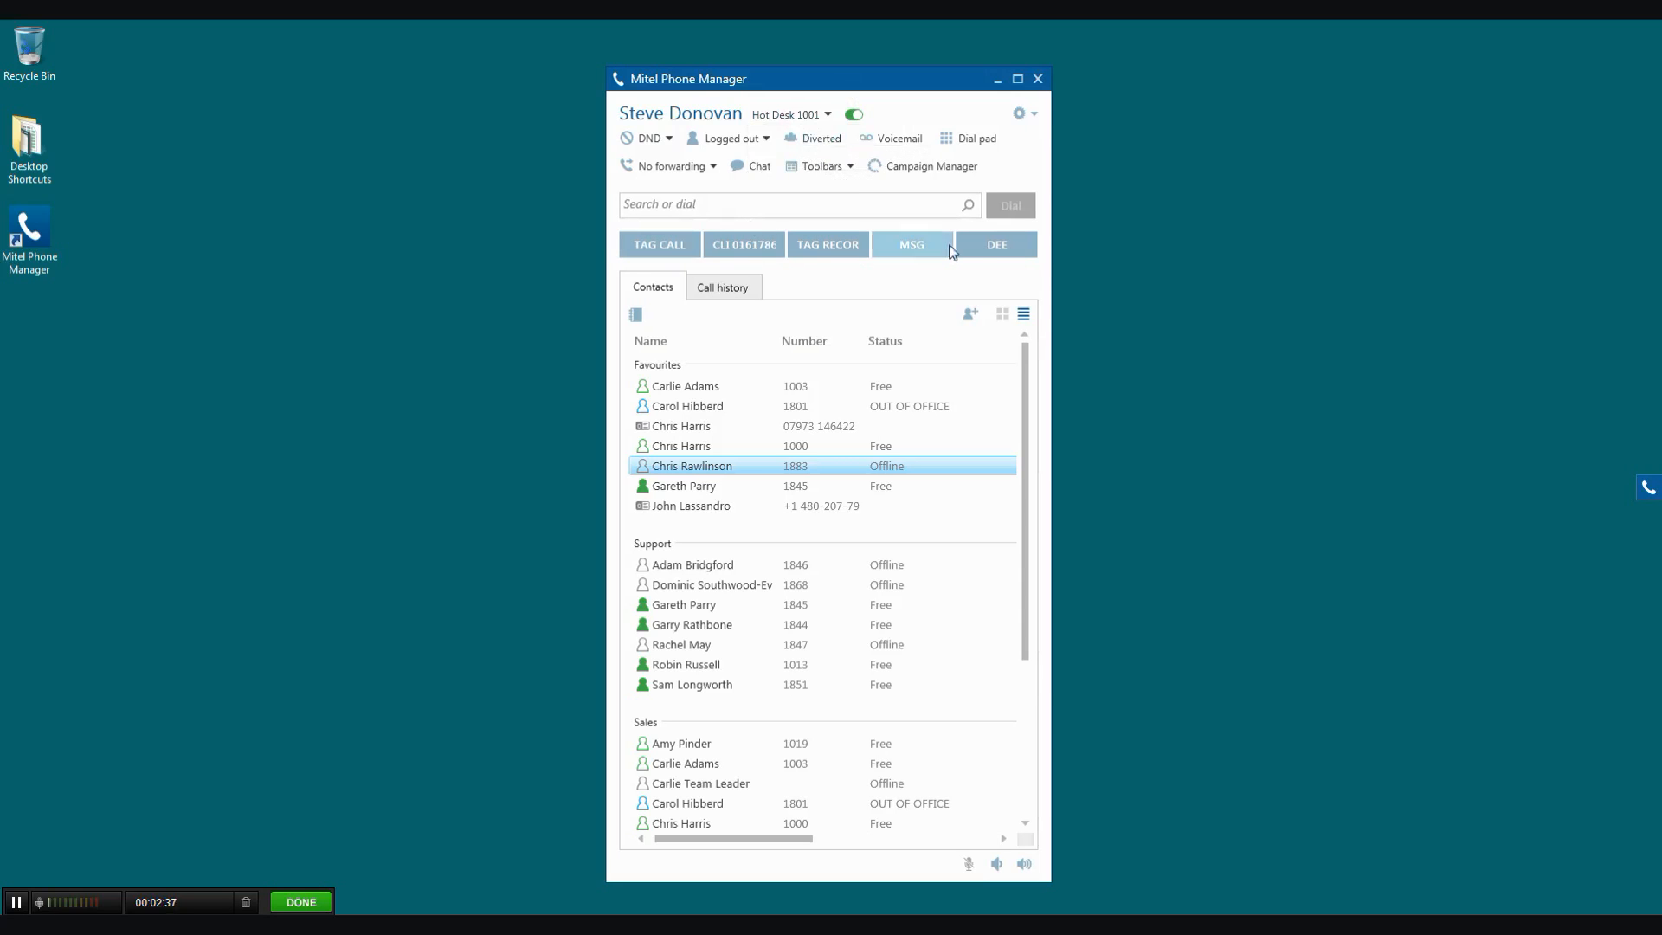
pyautogui.moveTo(620, 288)
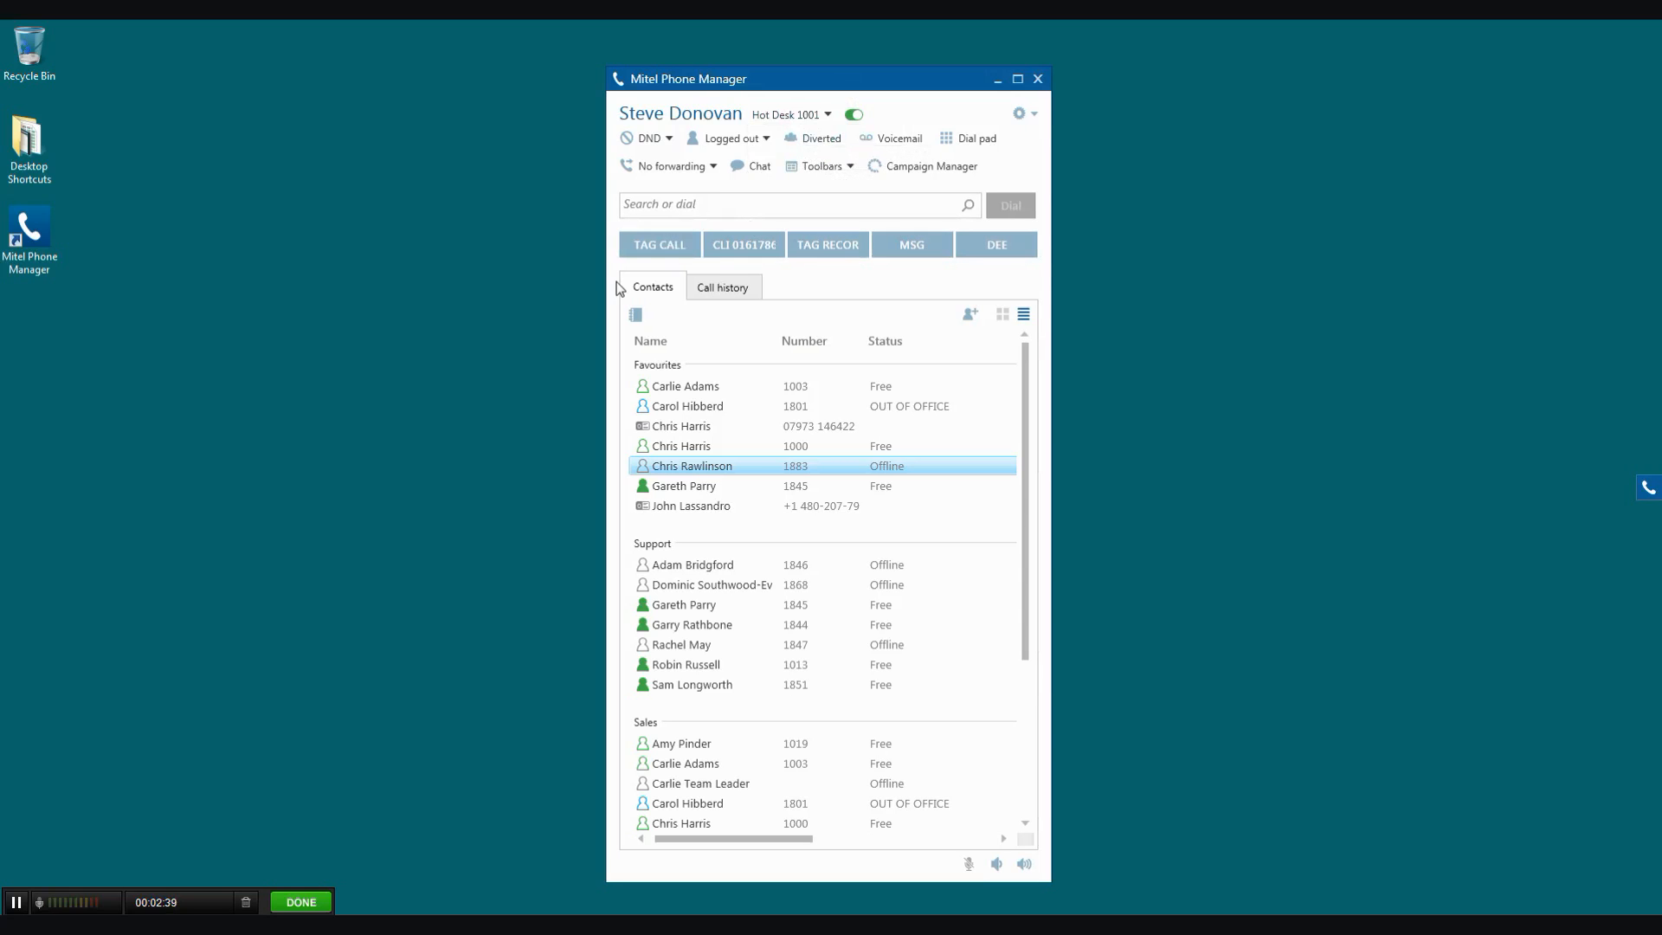
pyautogui.moveTo(688, 265)
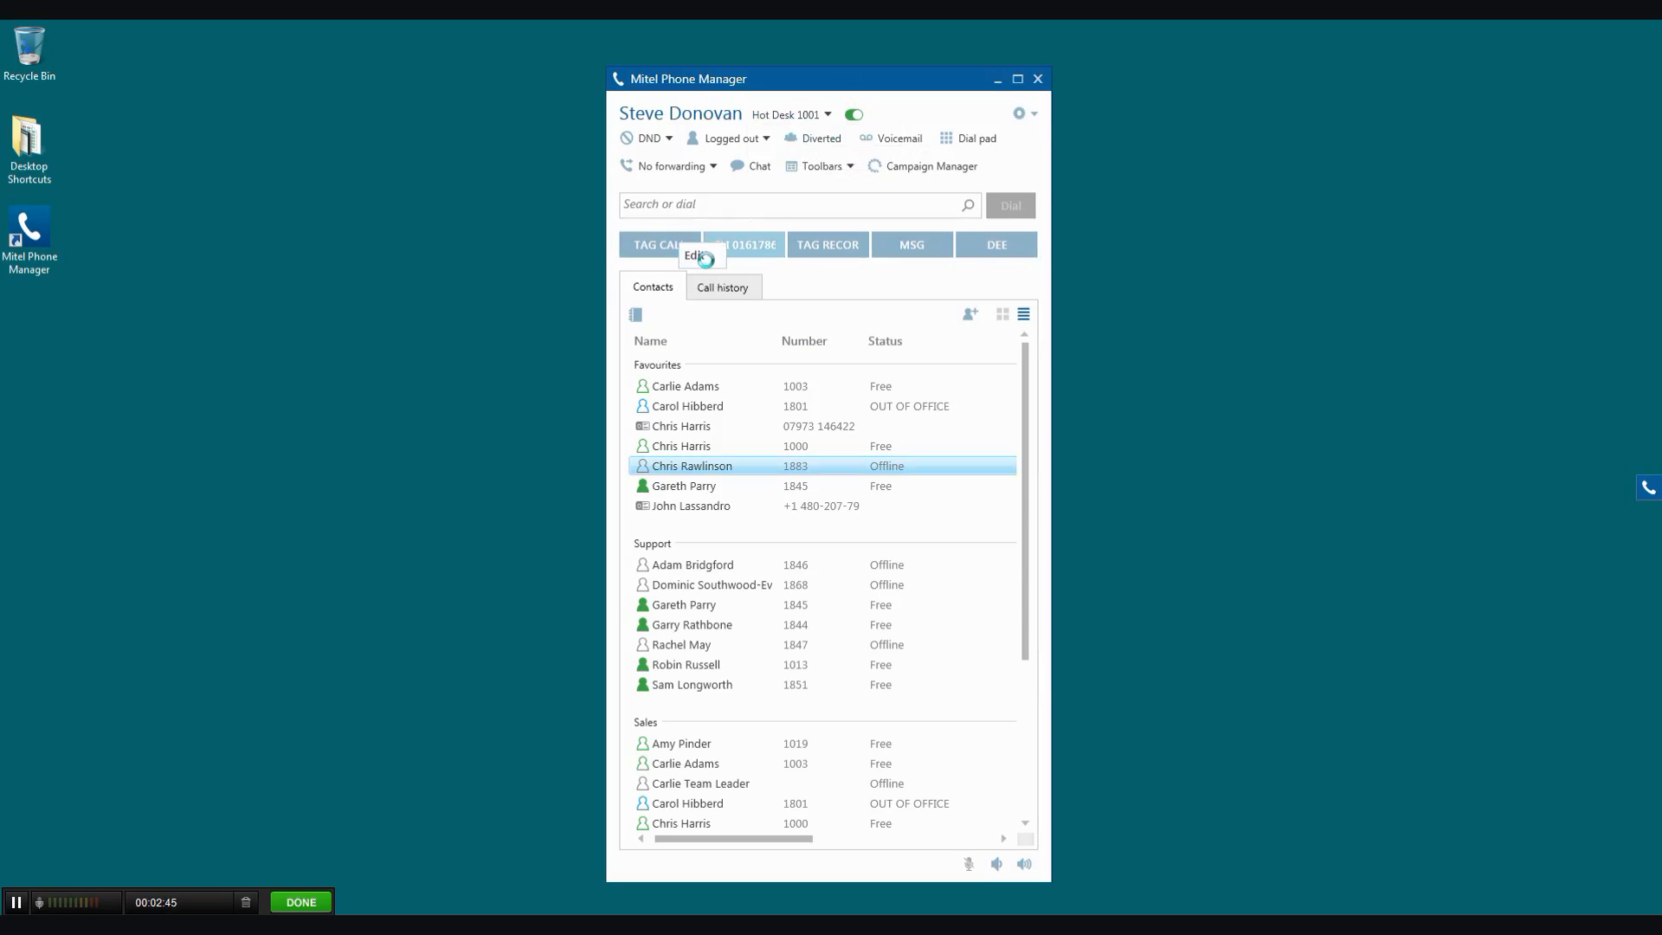
# Step: Browse the TAG CALL button's Action and Feature code choices, then cancel without saving
pyautogui.click(697, 255)
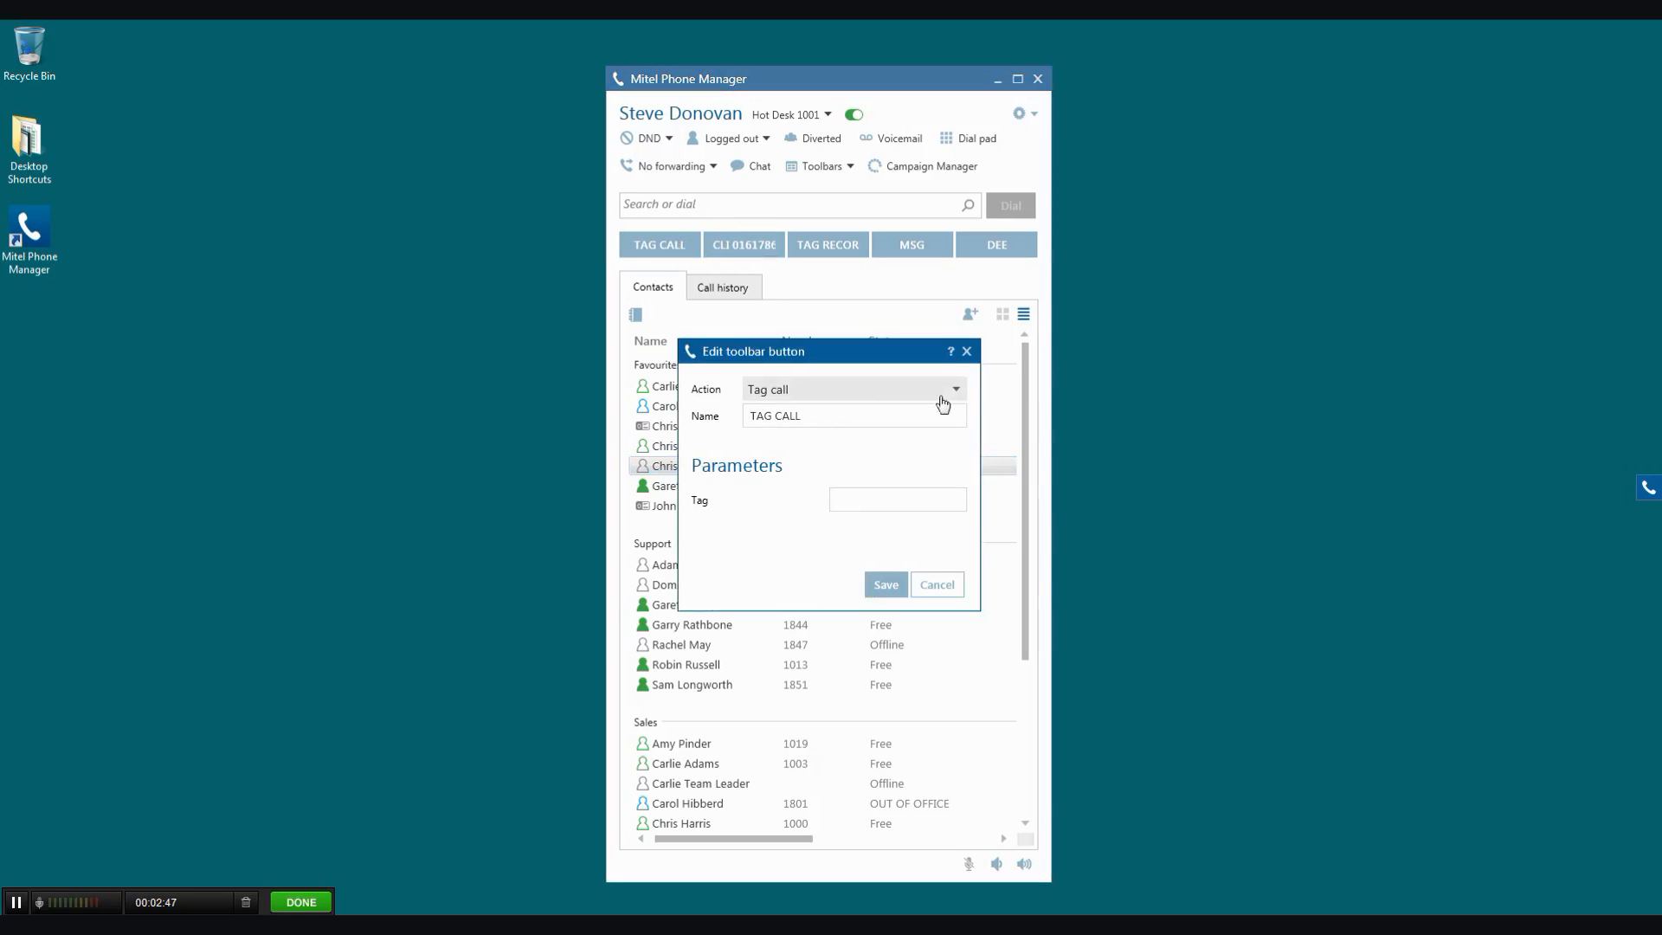
pyautogui.click(953, 389)
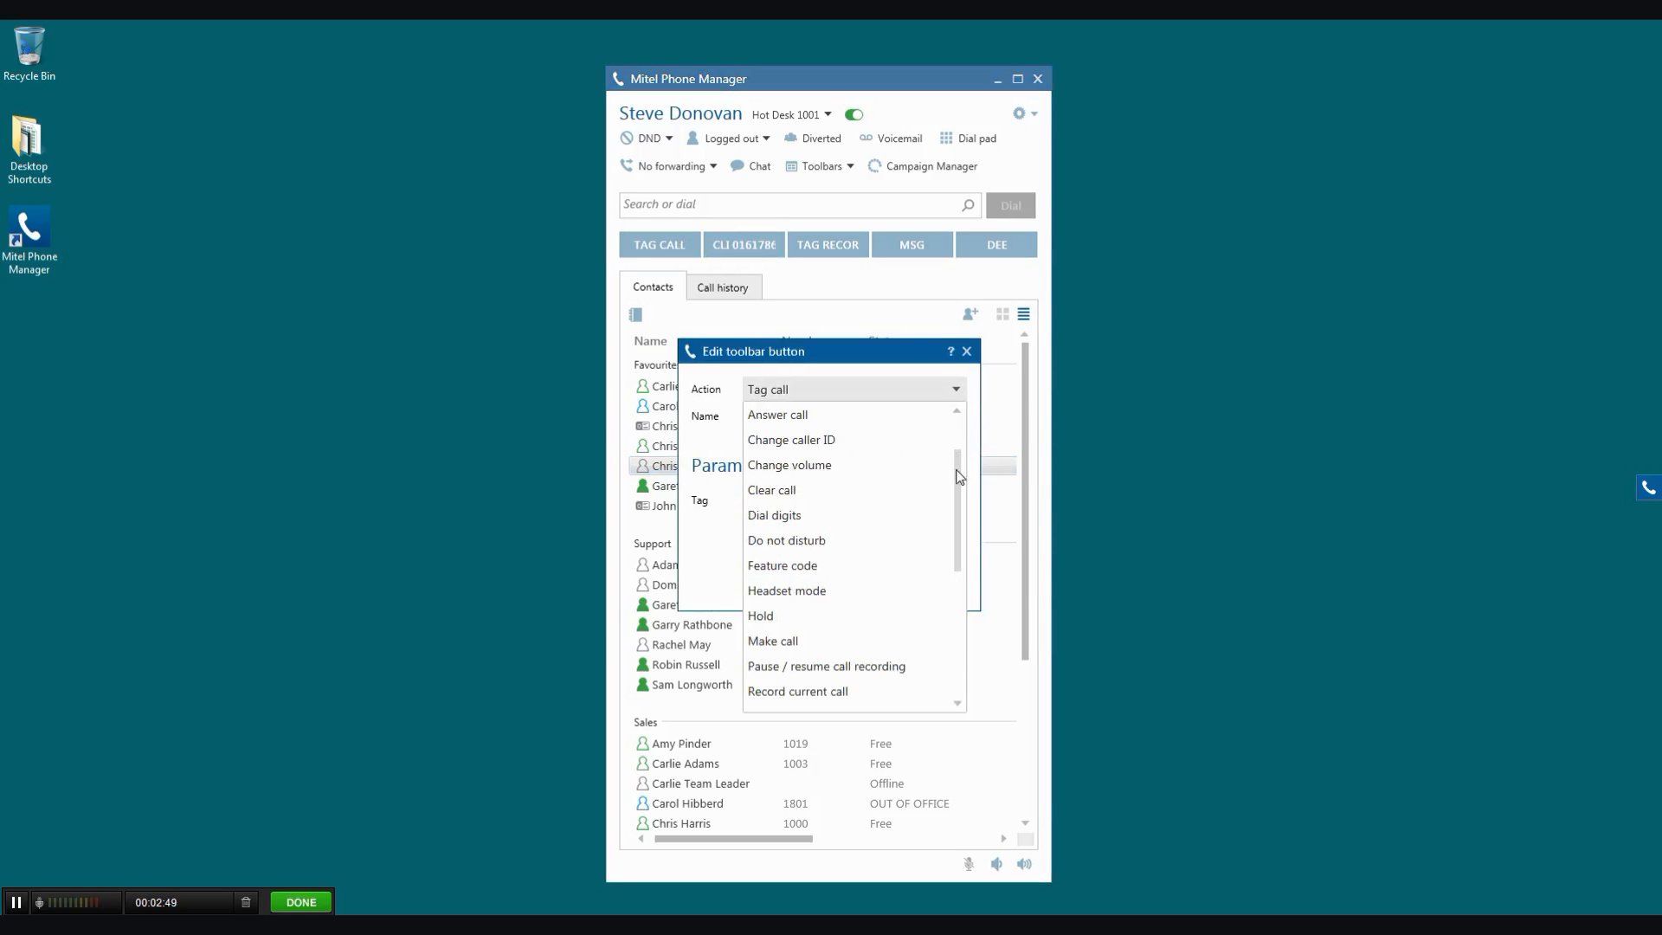
pyautogui.scroll(-3)
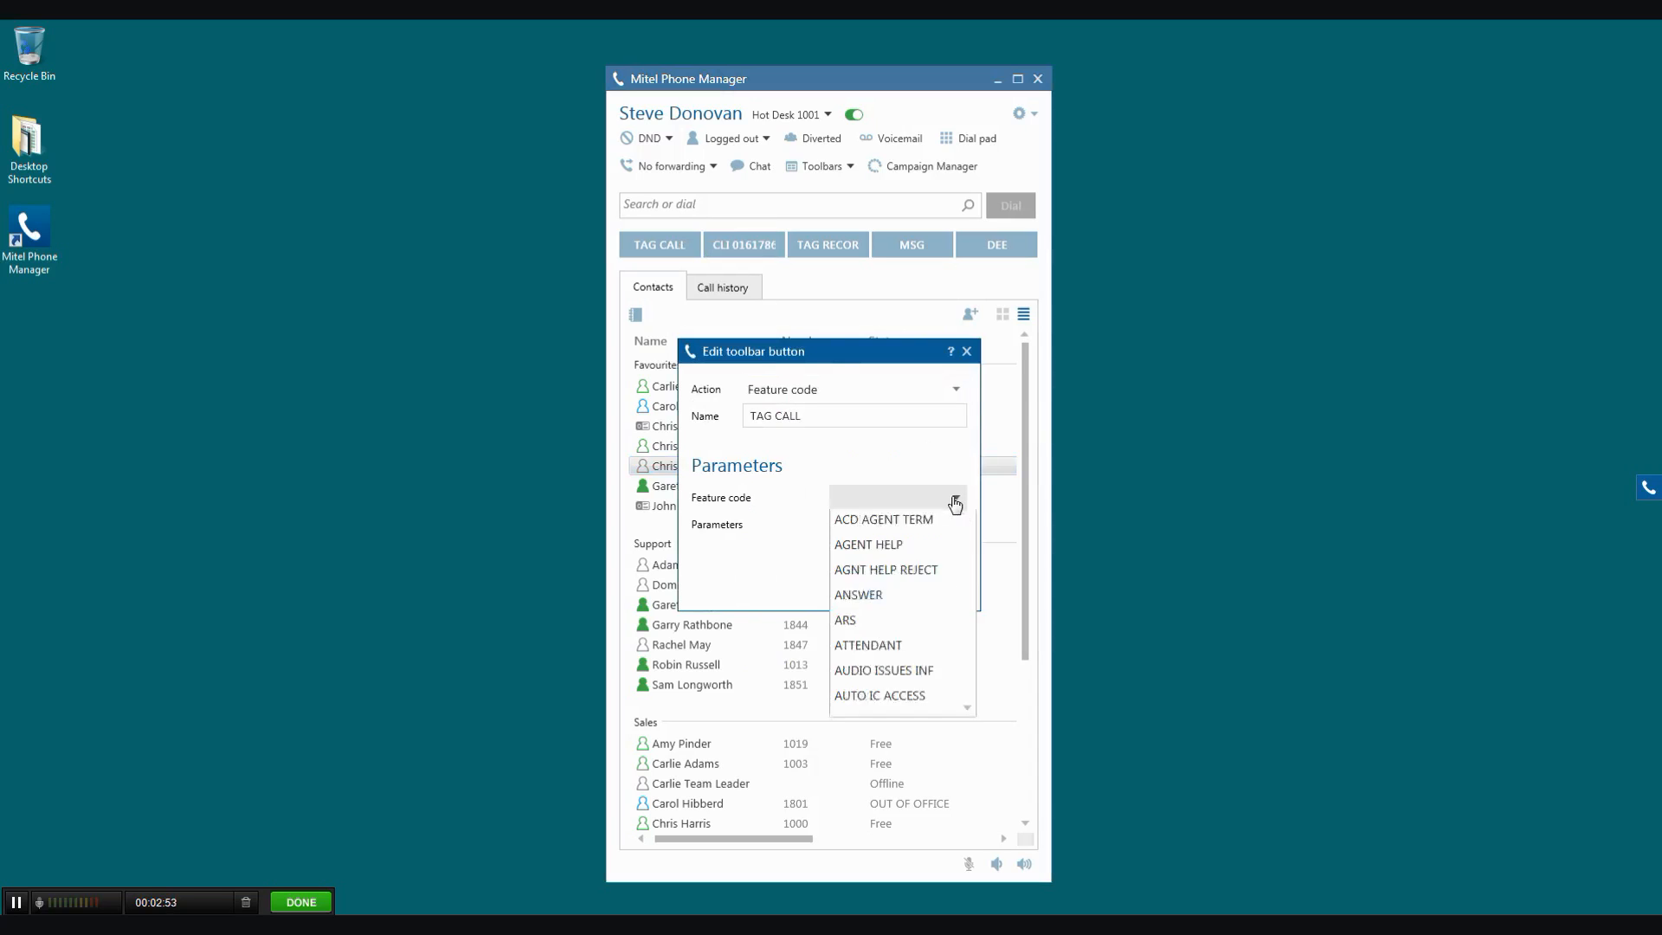
pyautogui.scroll(3)
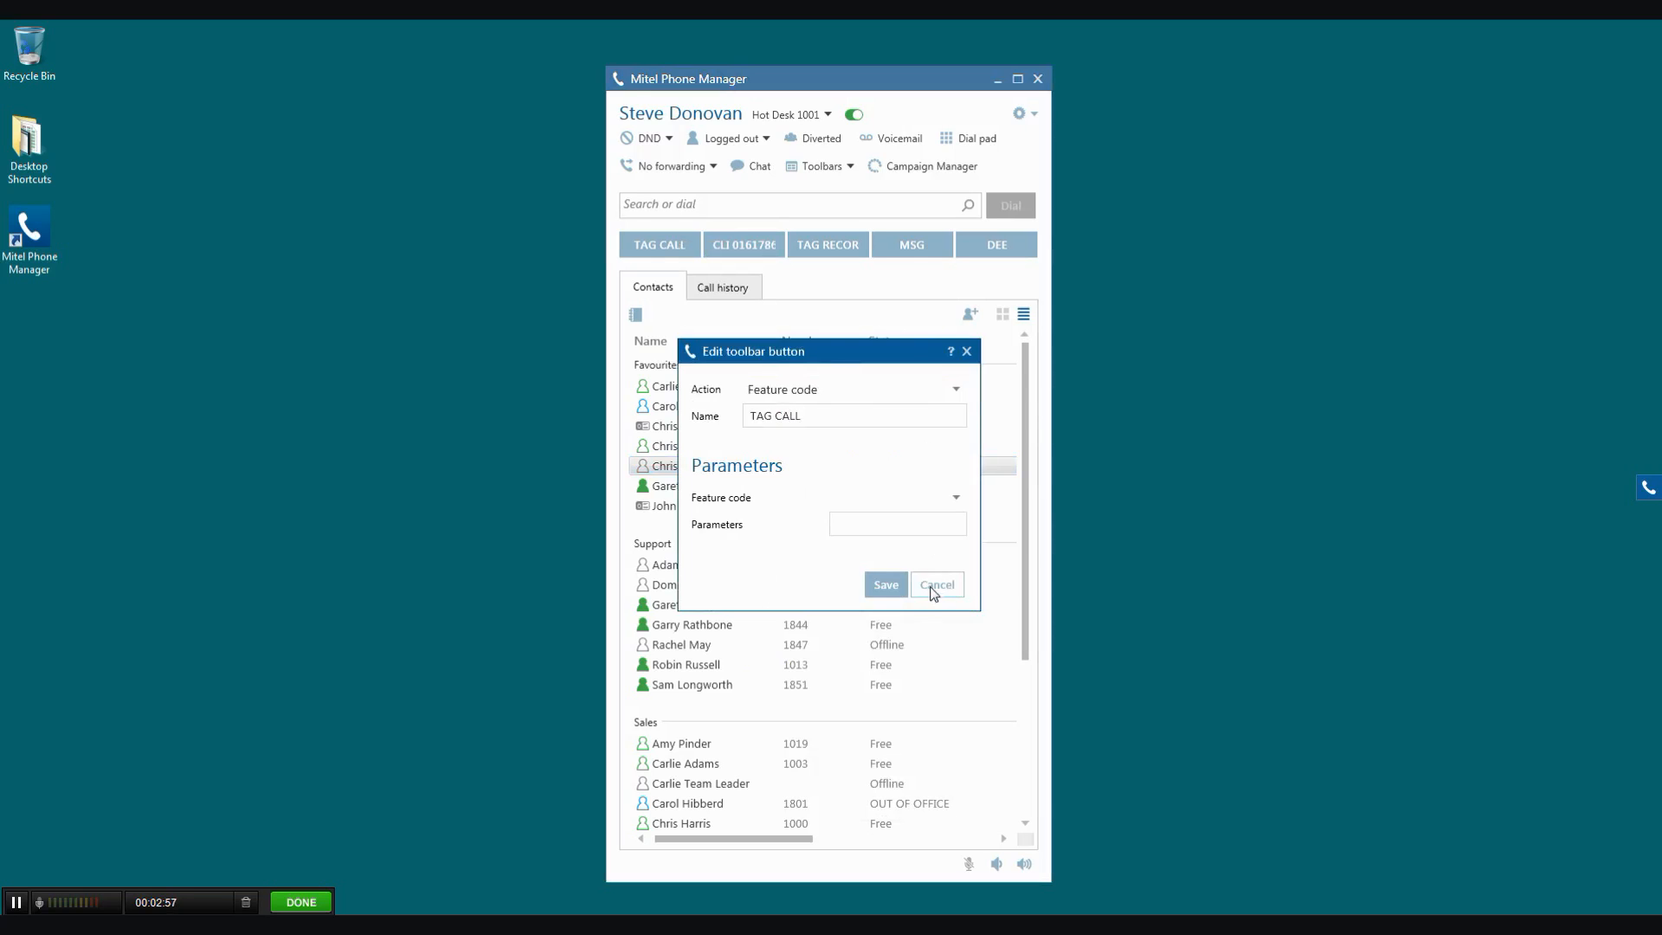
pyautogui.click(936, 584)
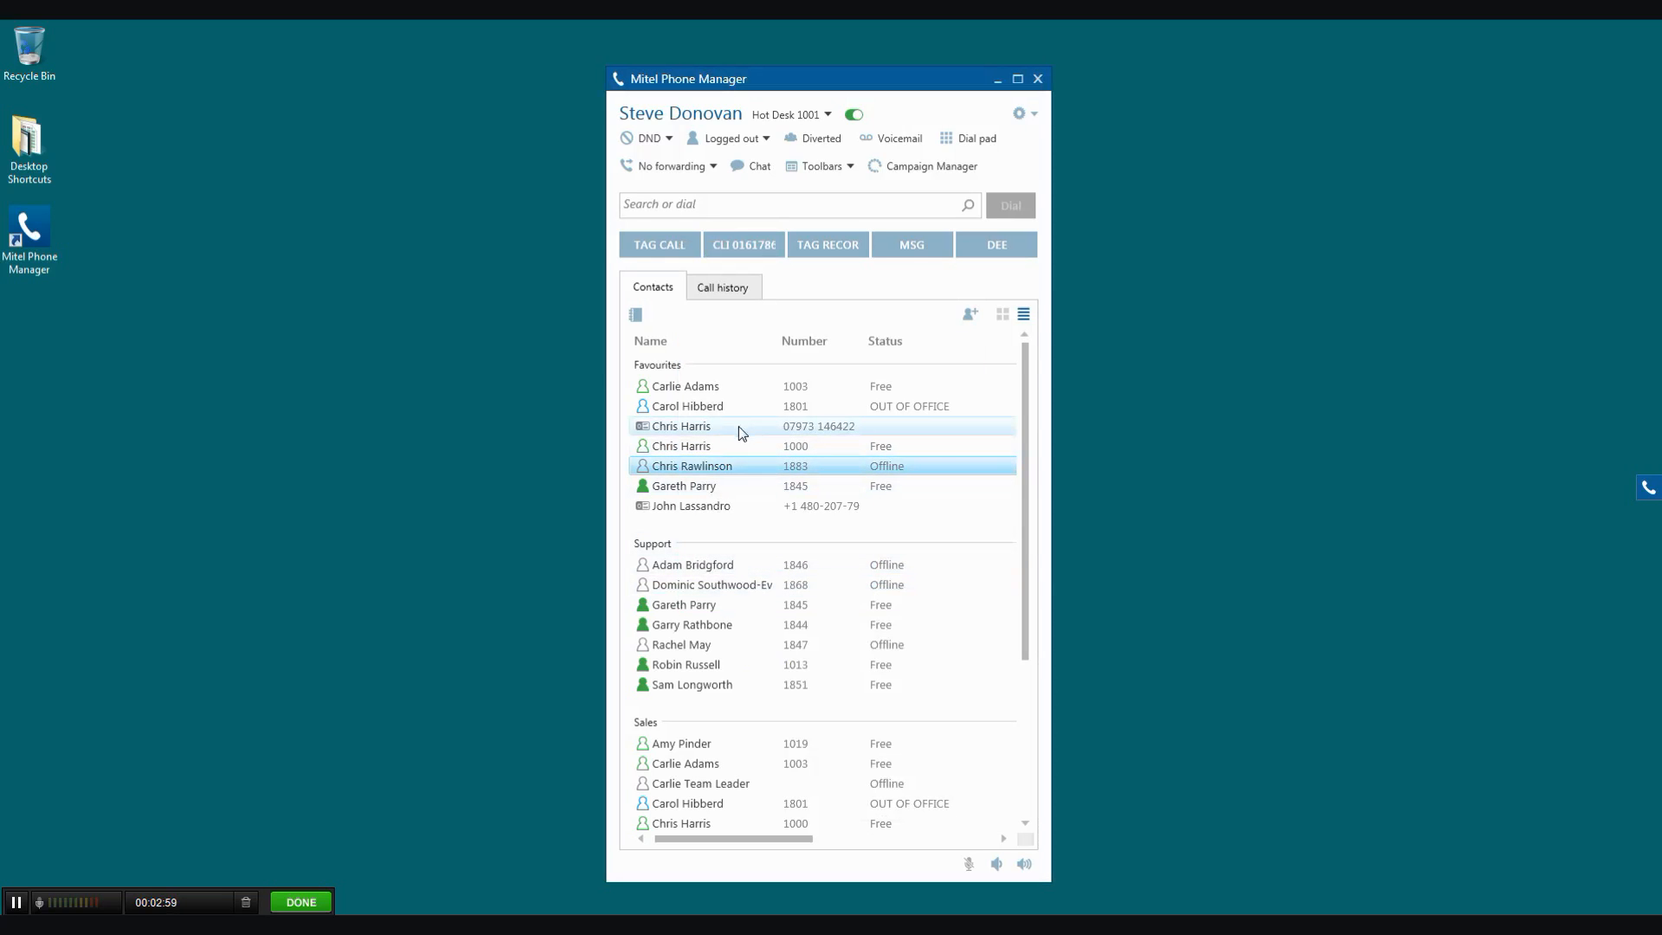
pyautogui.moveTo(1083, 327)
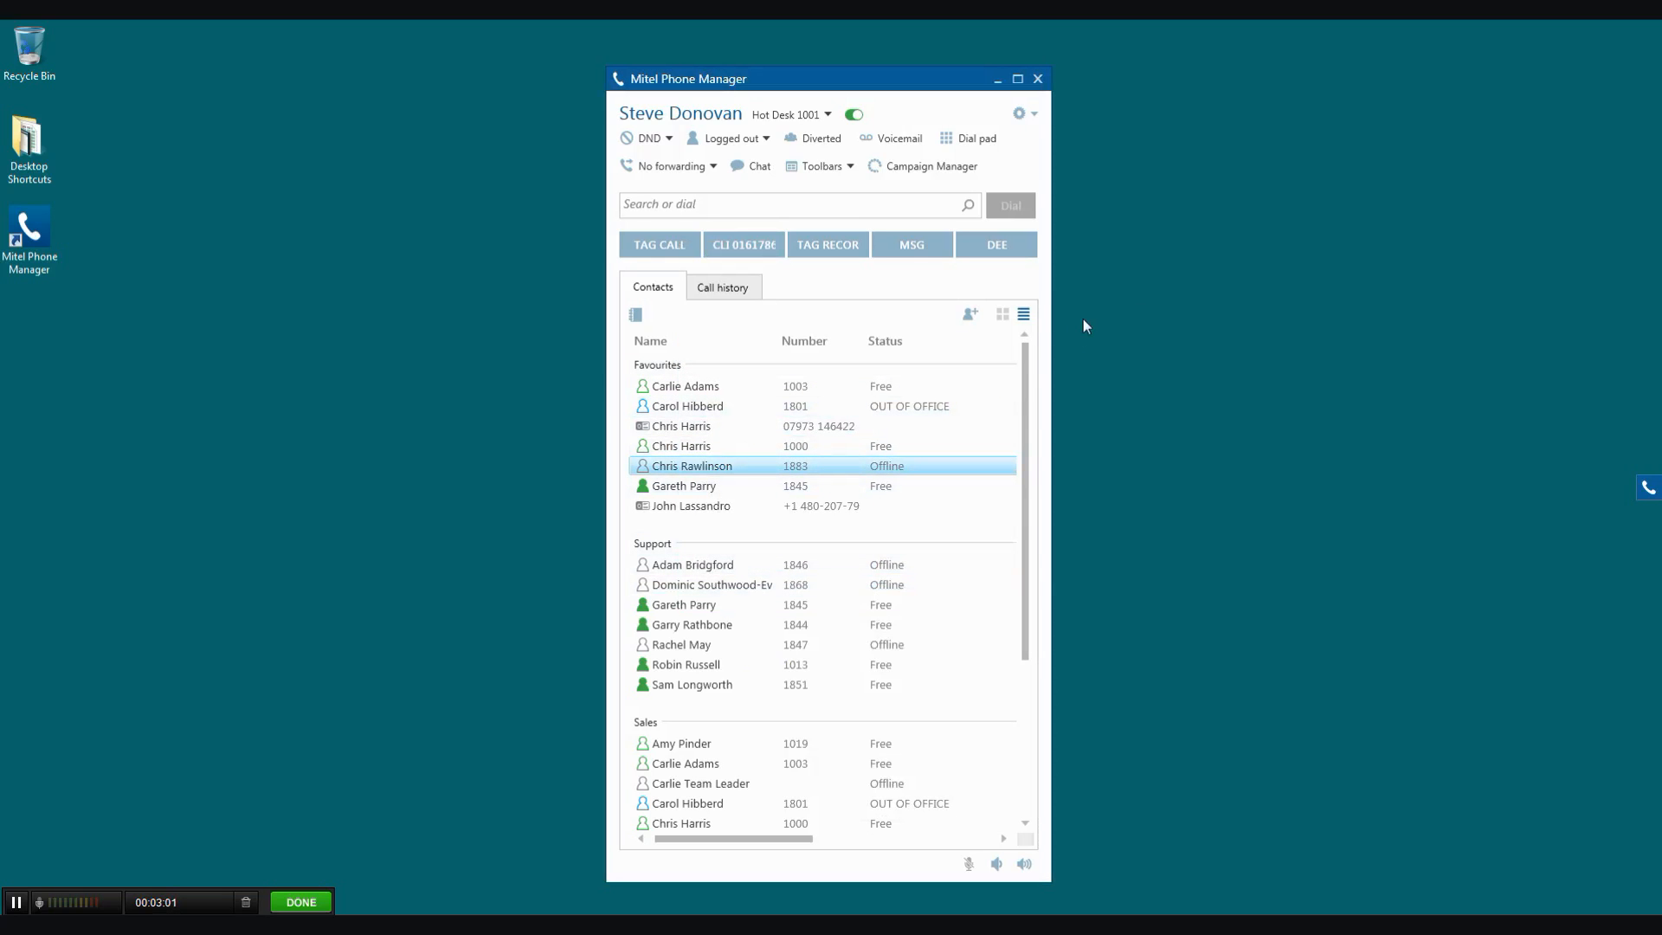
pyautogui.moveTo(1186, 301)
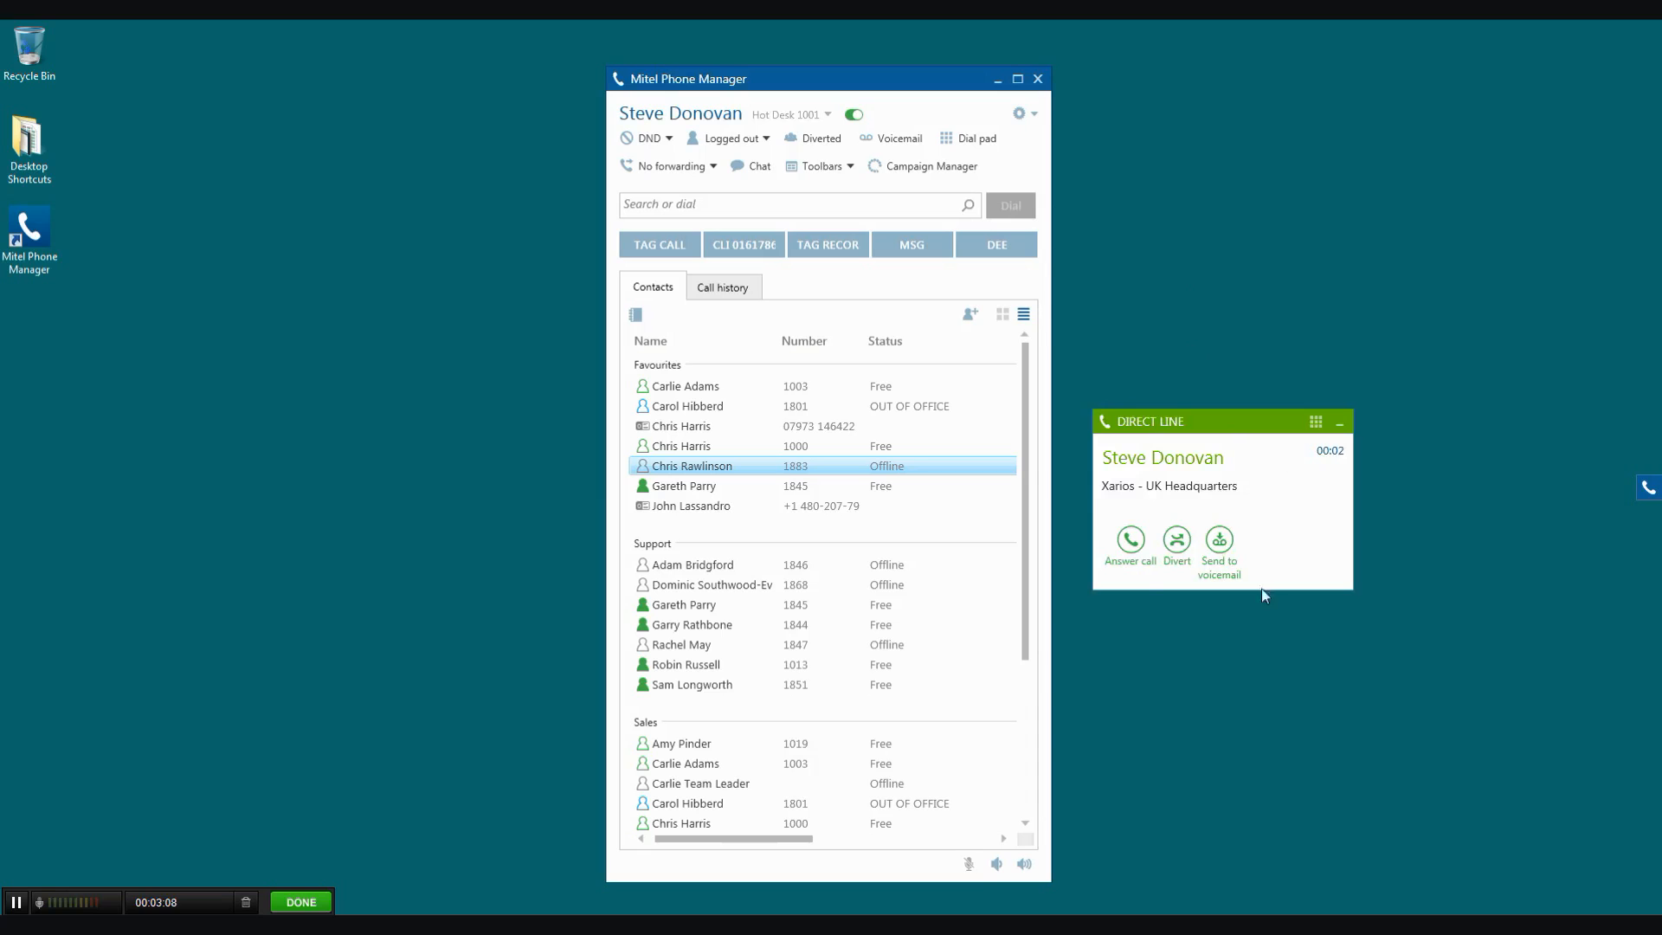
pyautogui.moveTo(1291, 430)
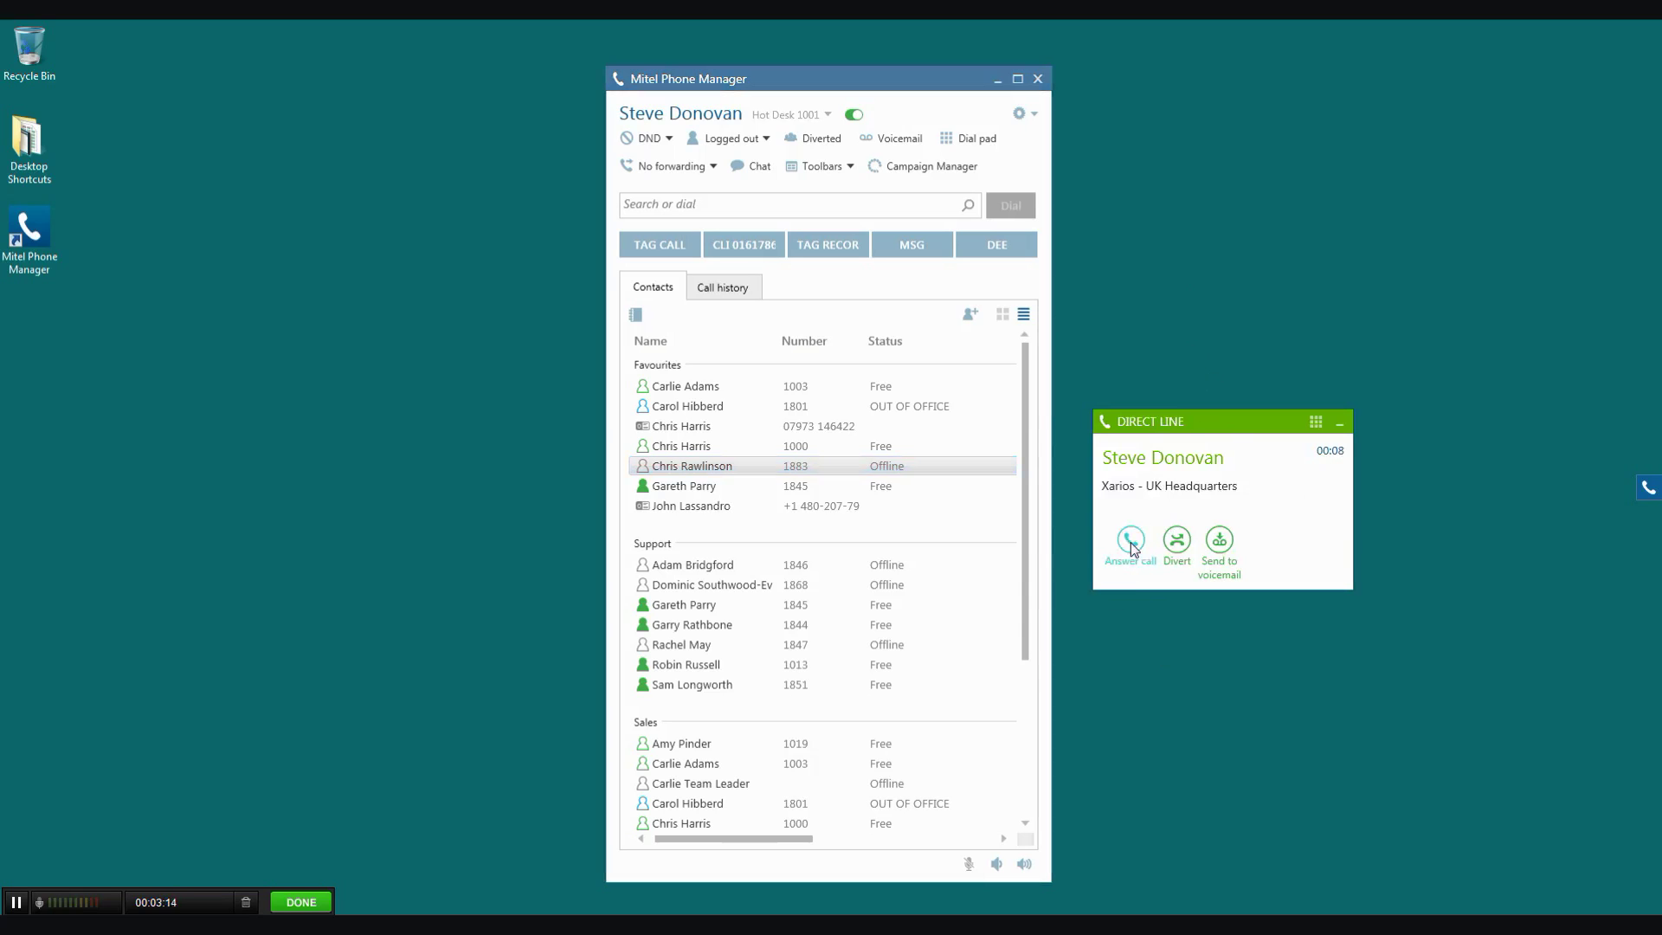
pyautogui.click(1129, 542)
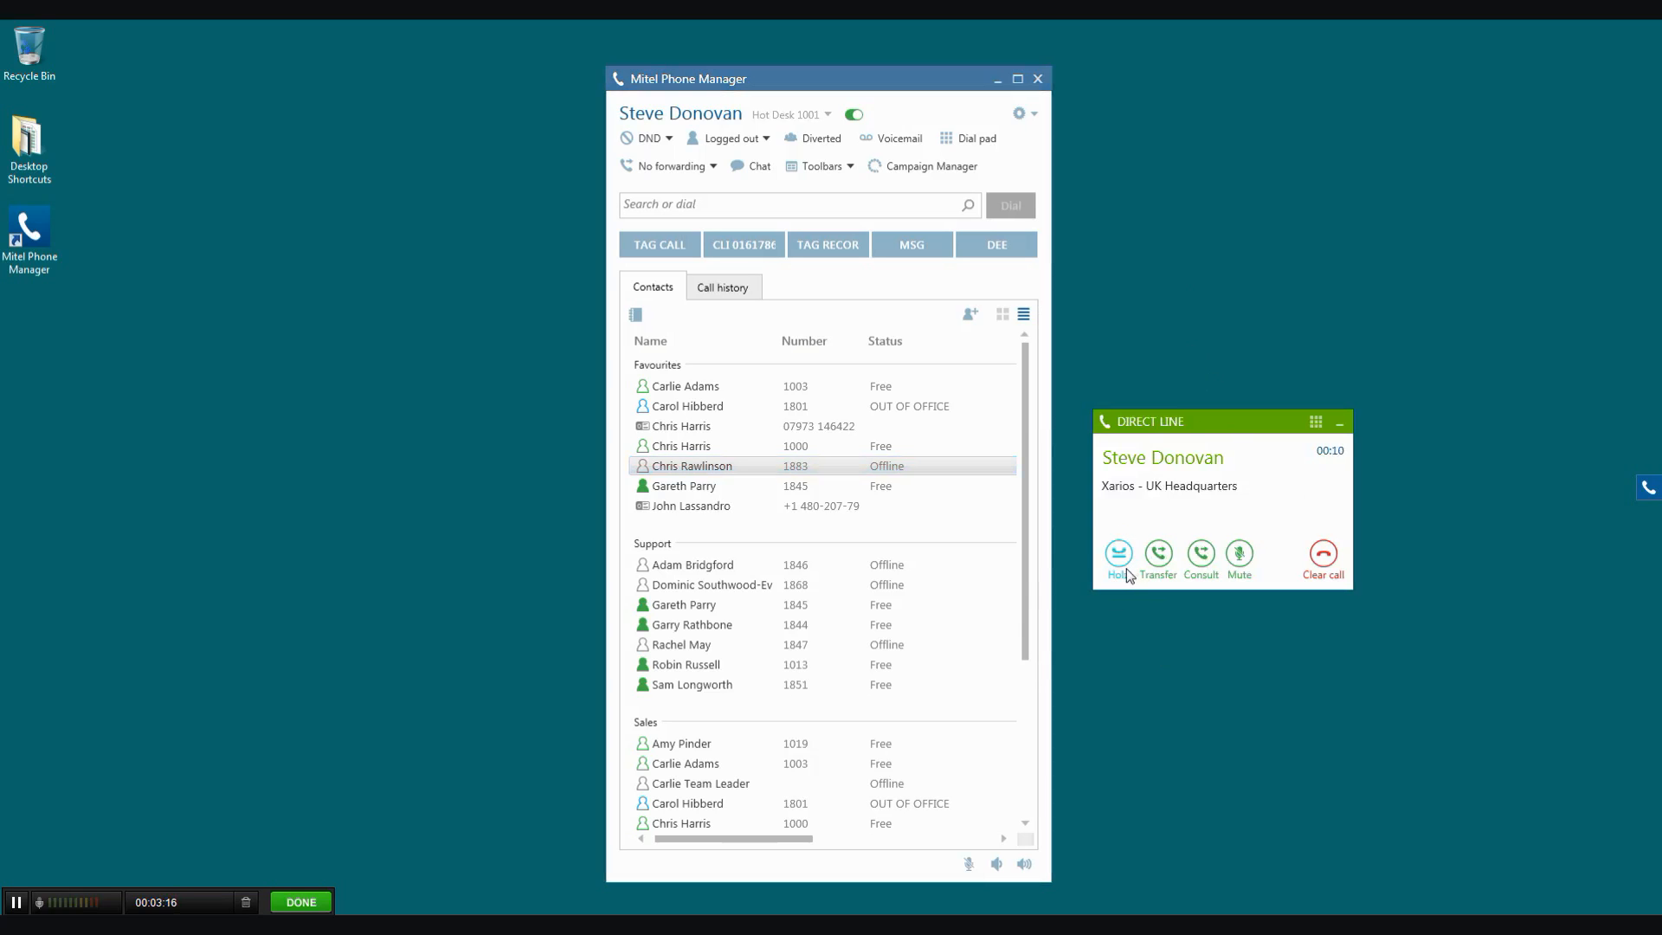
pyautogui.click(1238, 554)
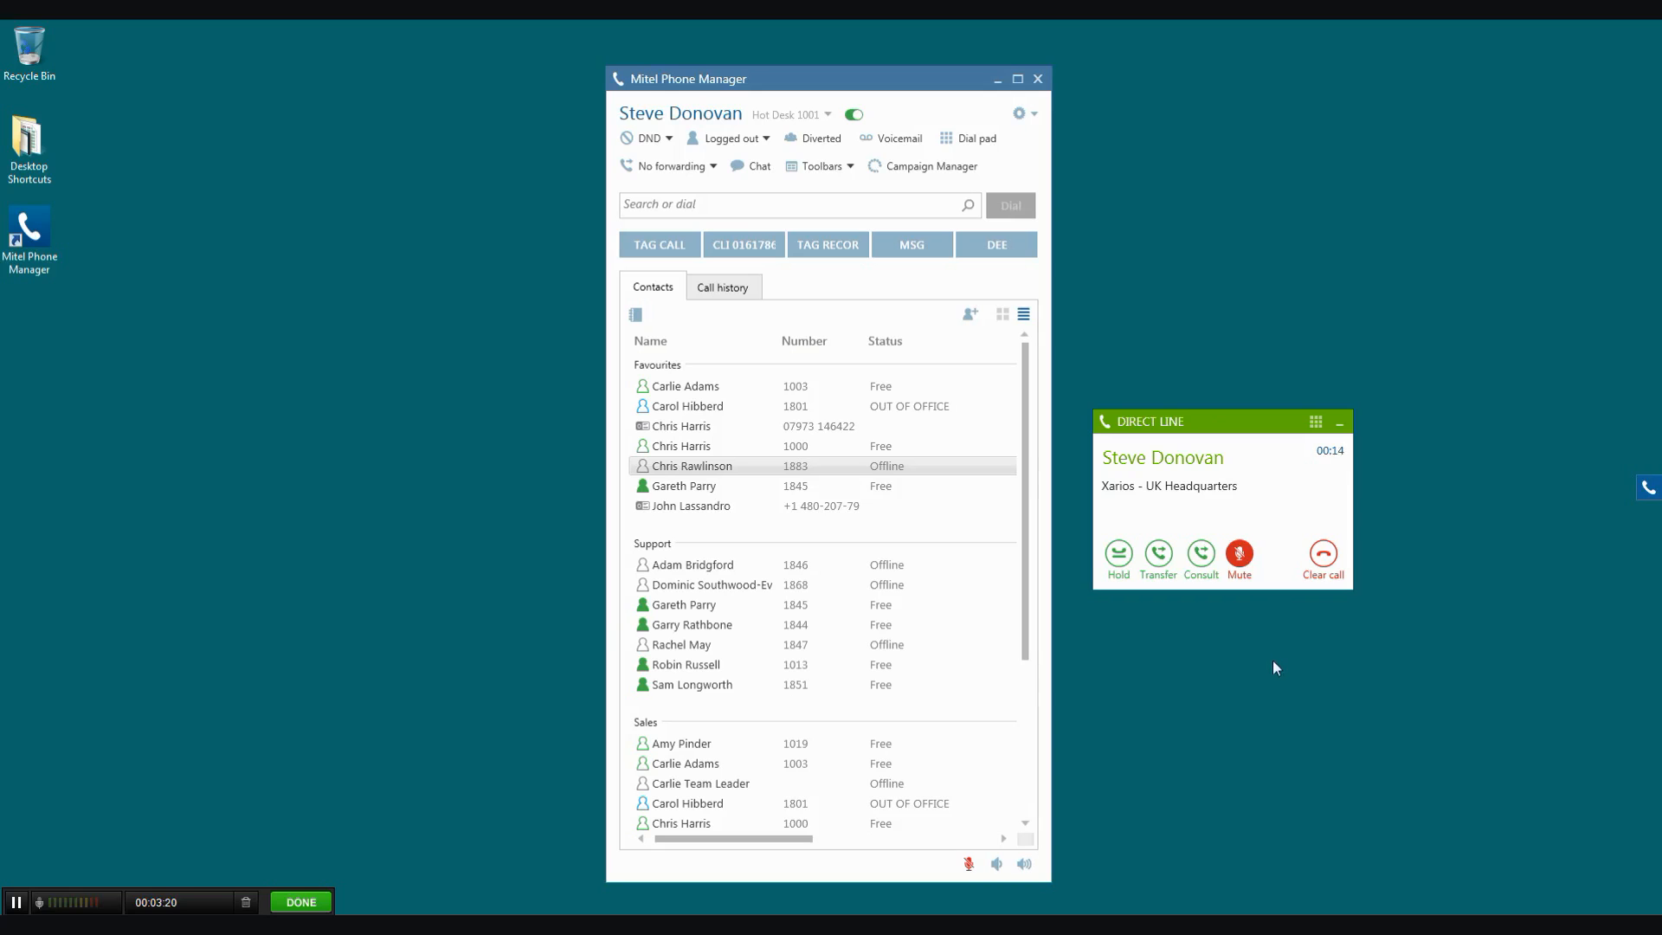
pyautogui.moveTo(1106, 560)
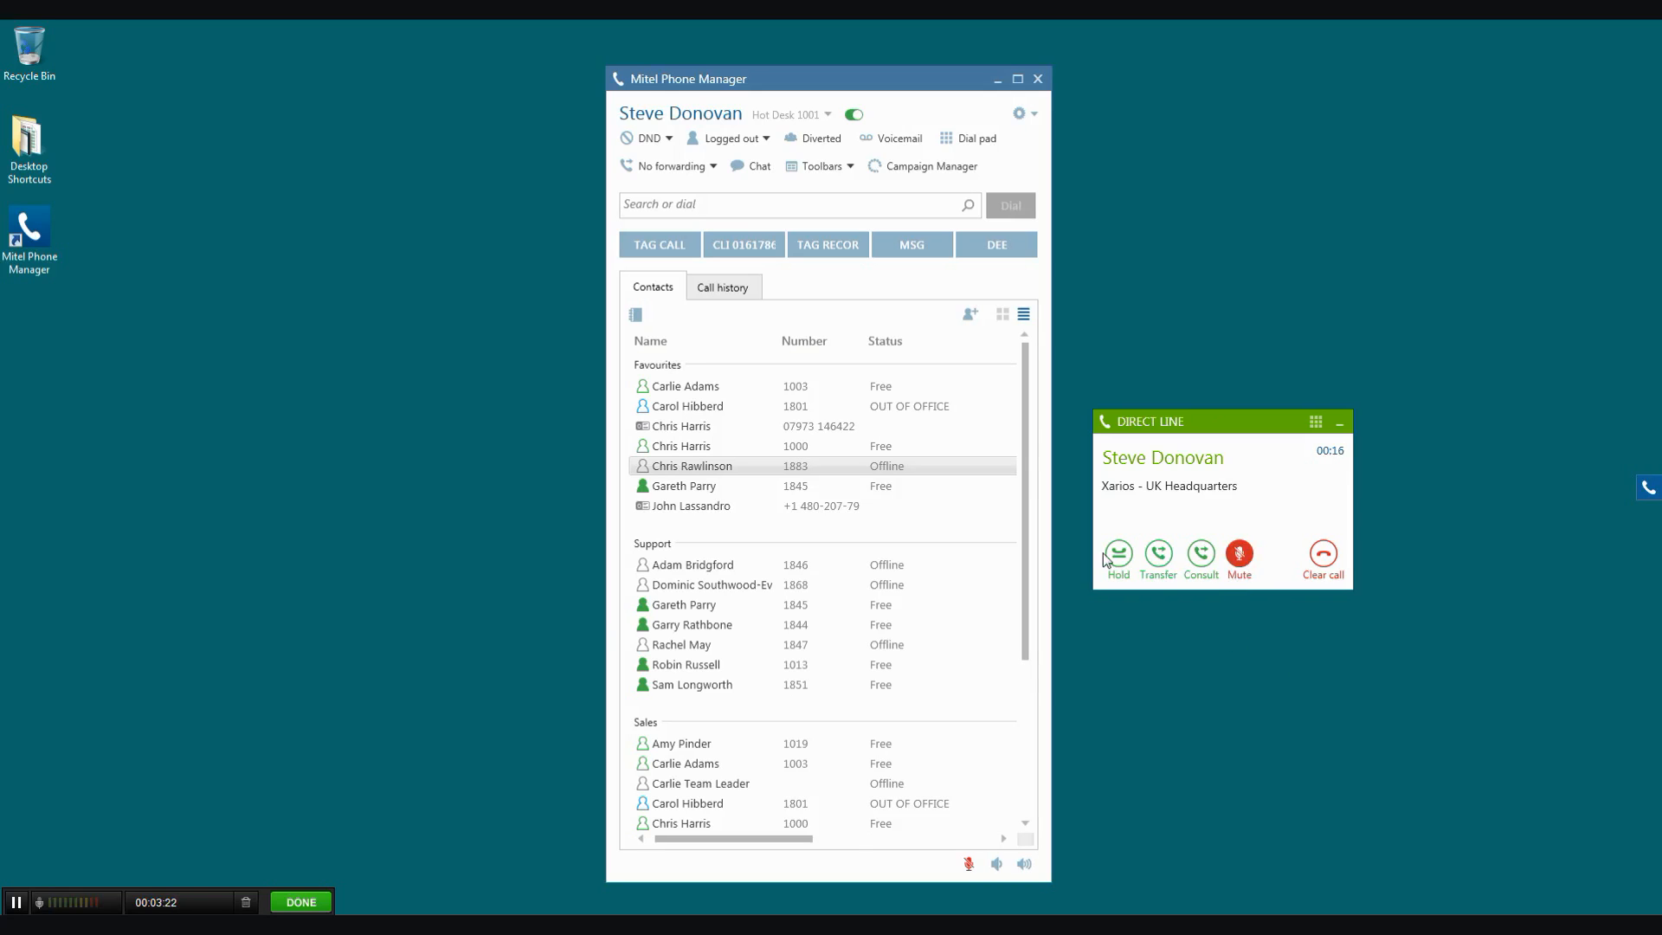
pyautogui.moveTo(1185, 620)
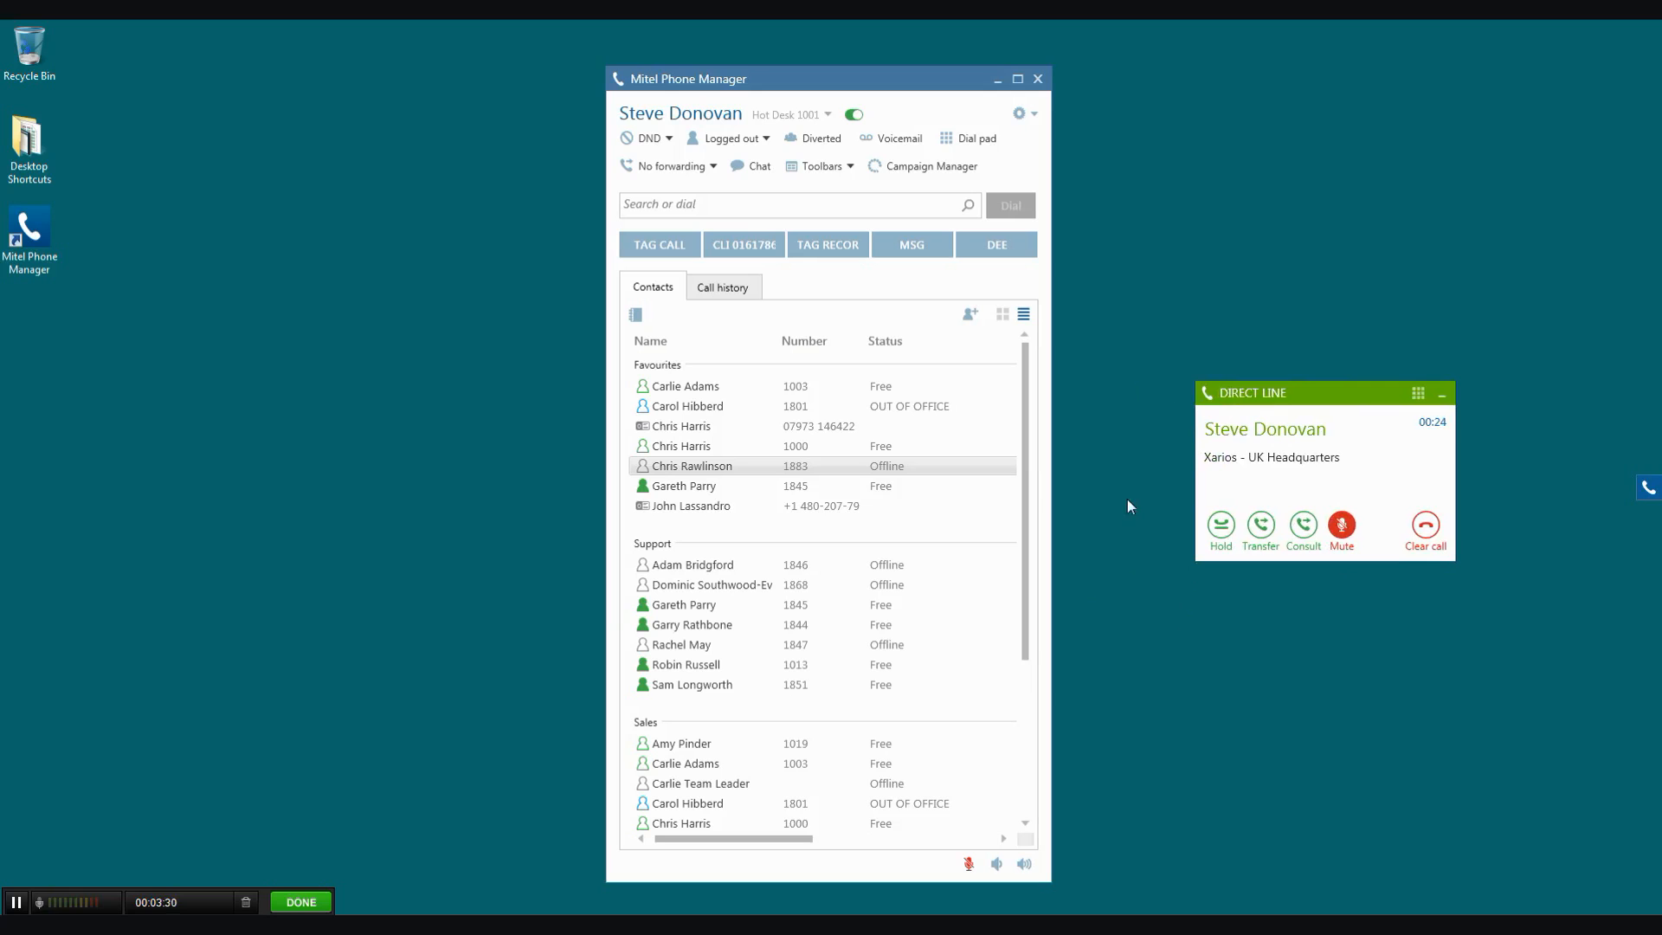
pyautogui.moveTo(1284, 608)
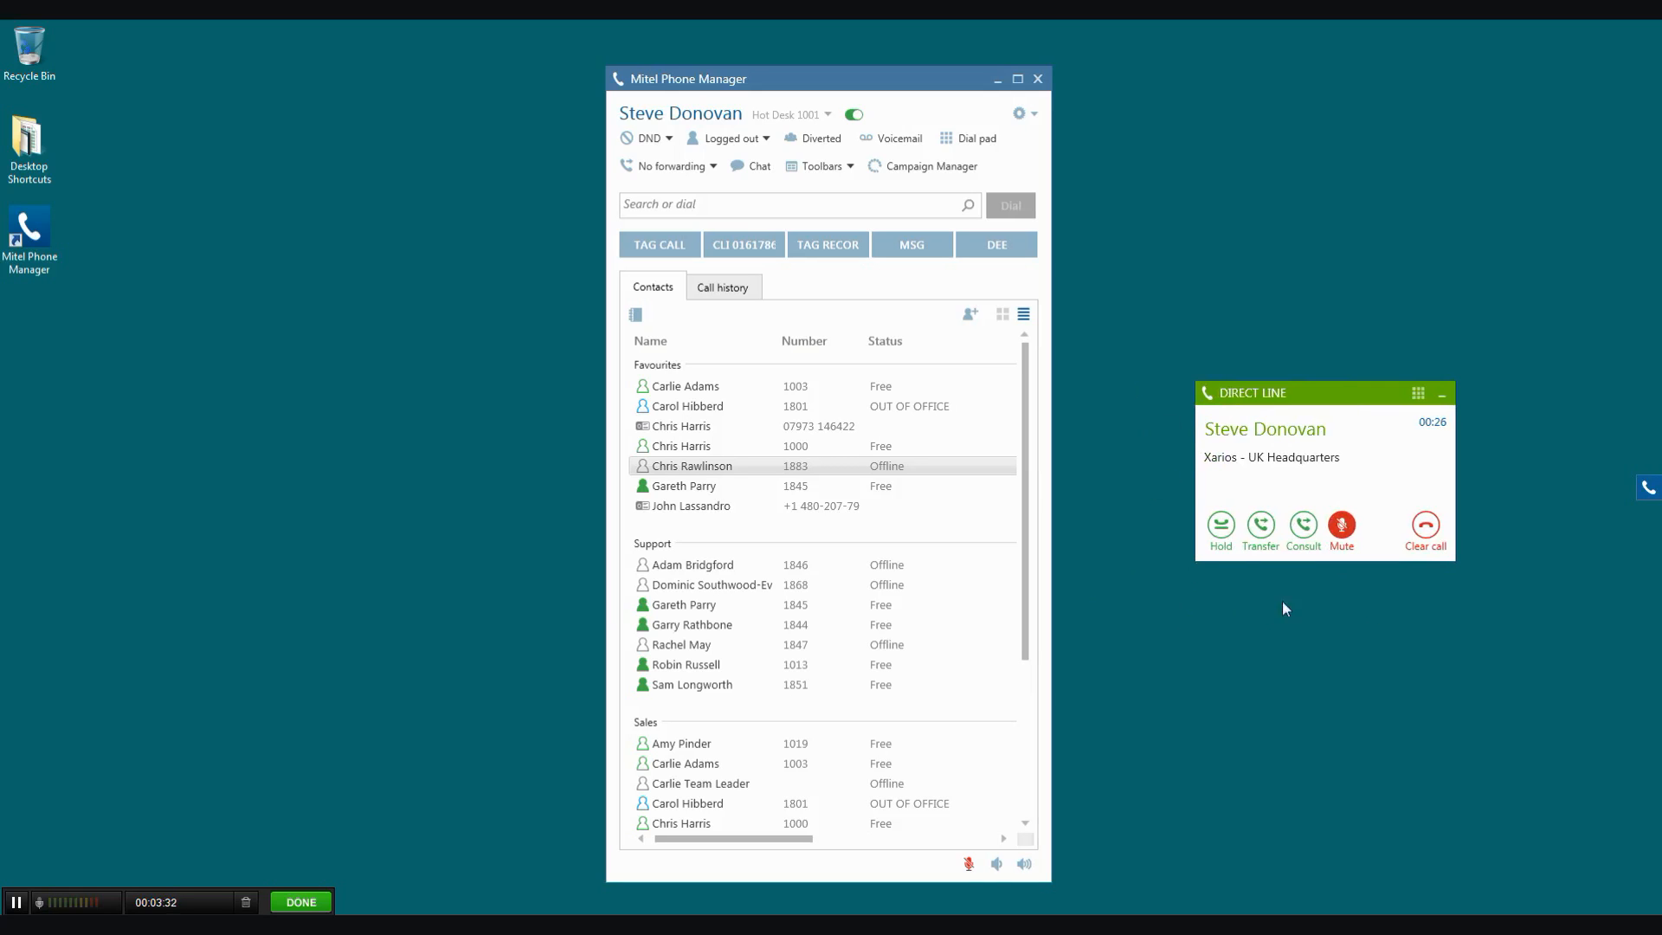
pyautogui.click(1425, 525)
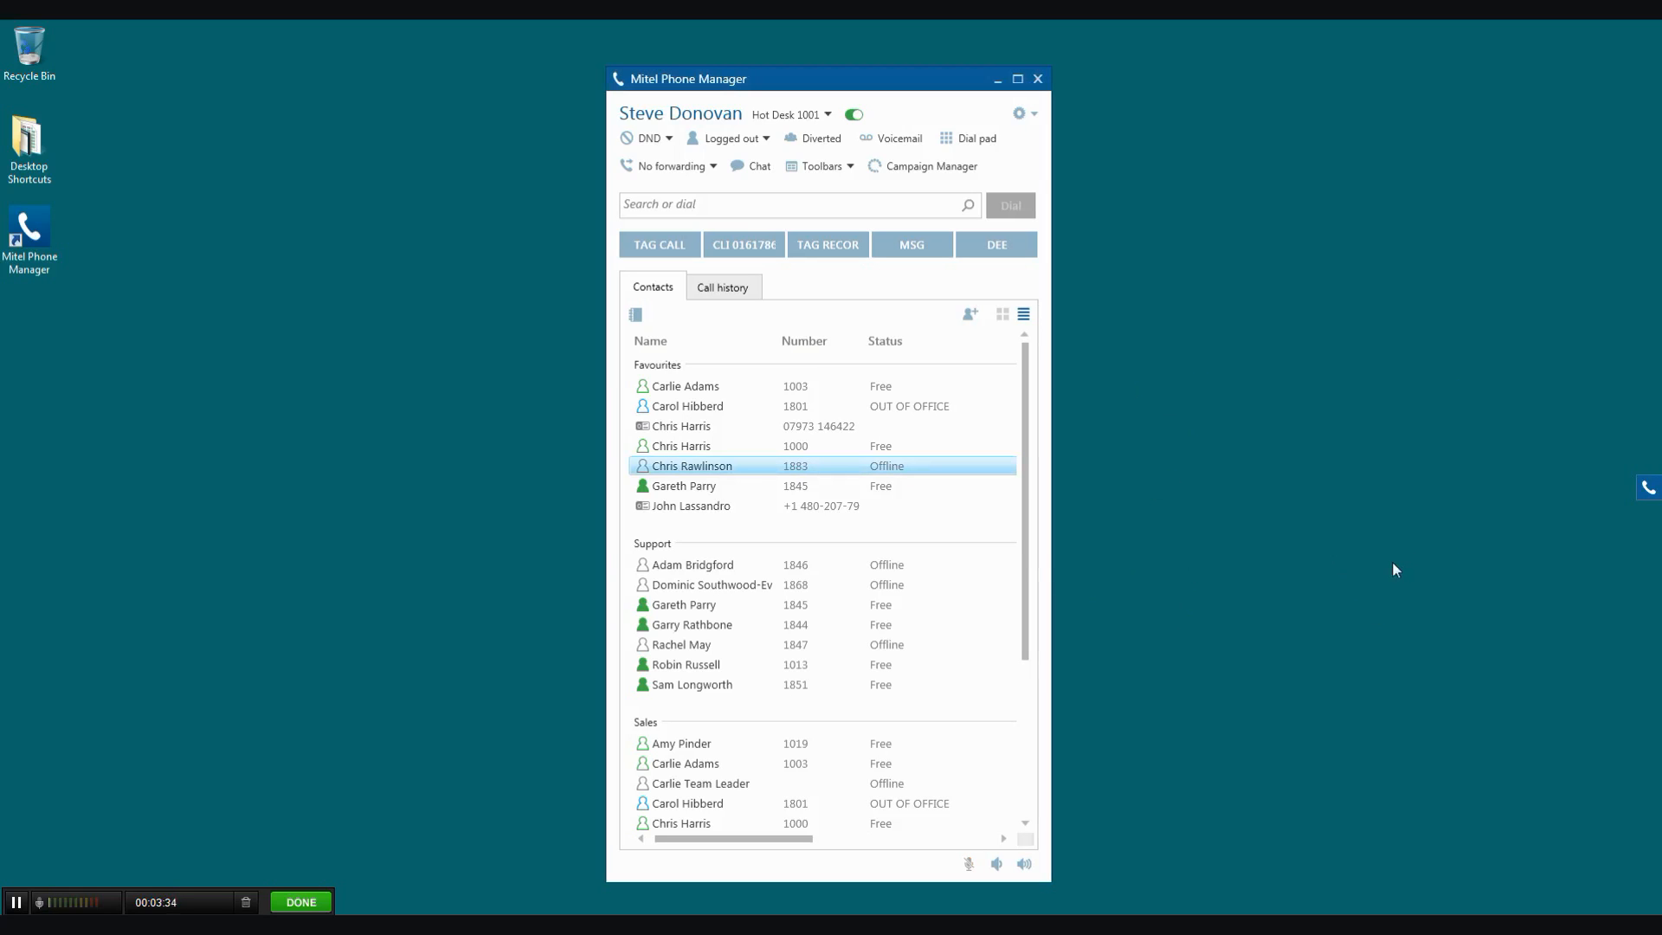
pyautogui.moveTo(1246, 523)
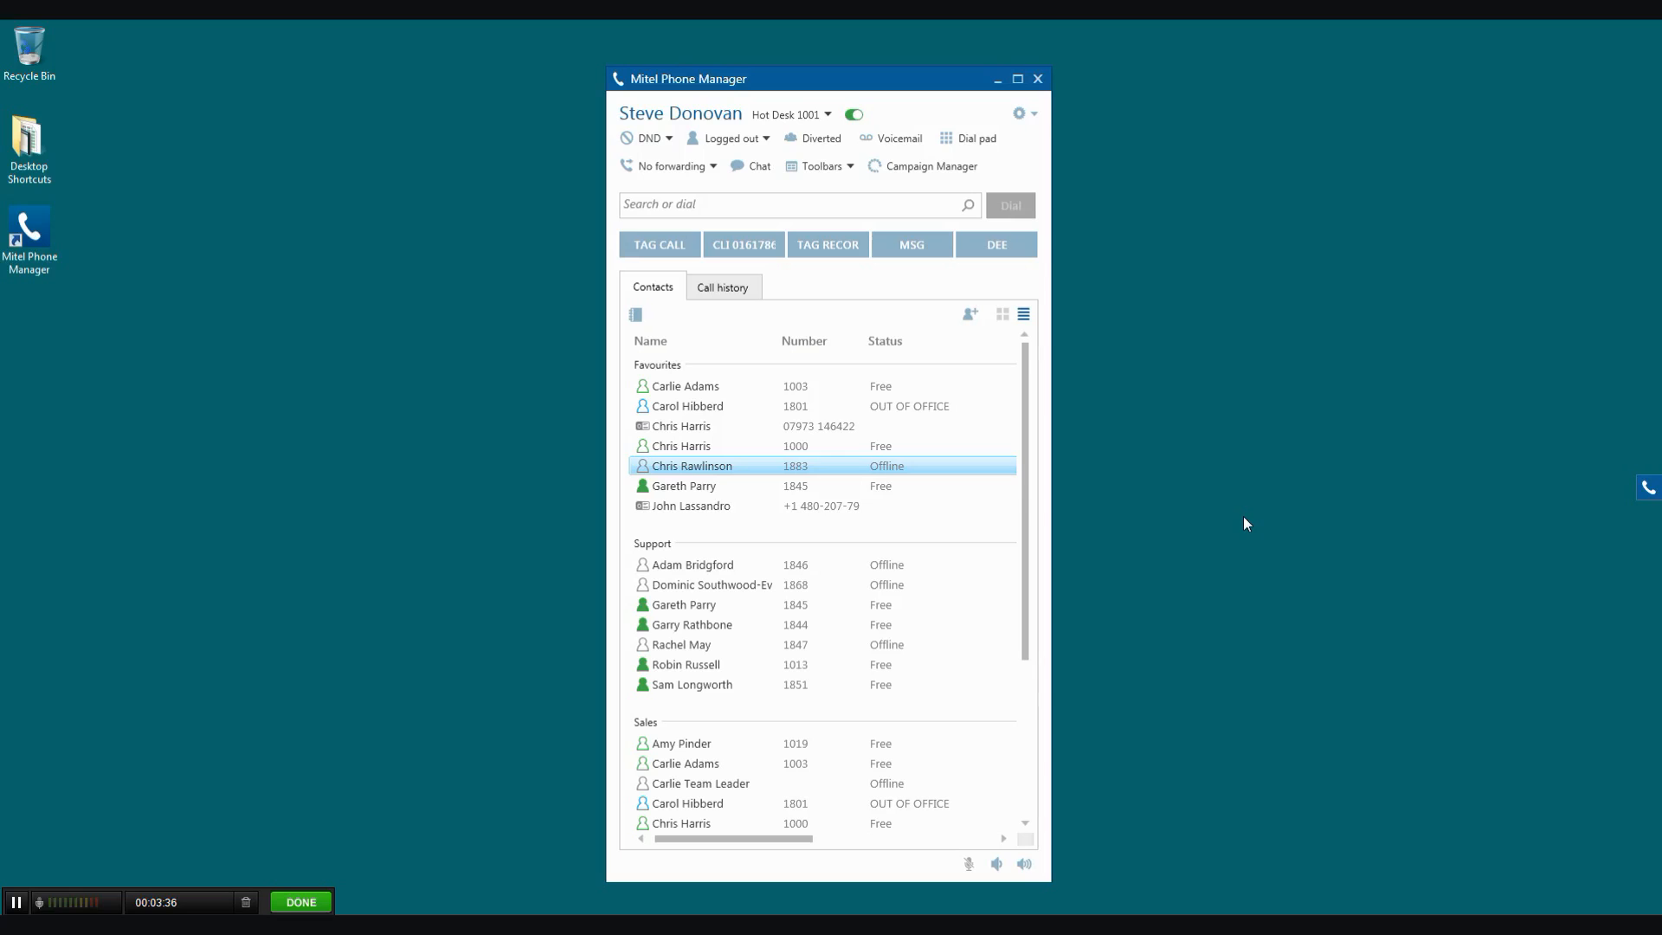
pyautogui.moveTo(1236, 511)
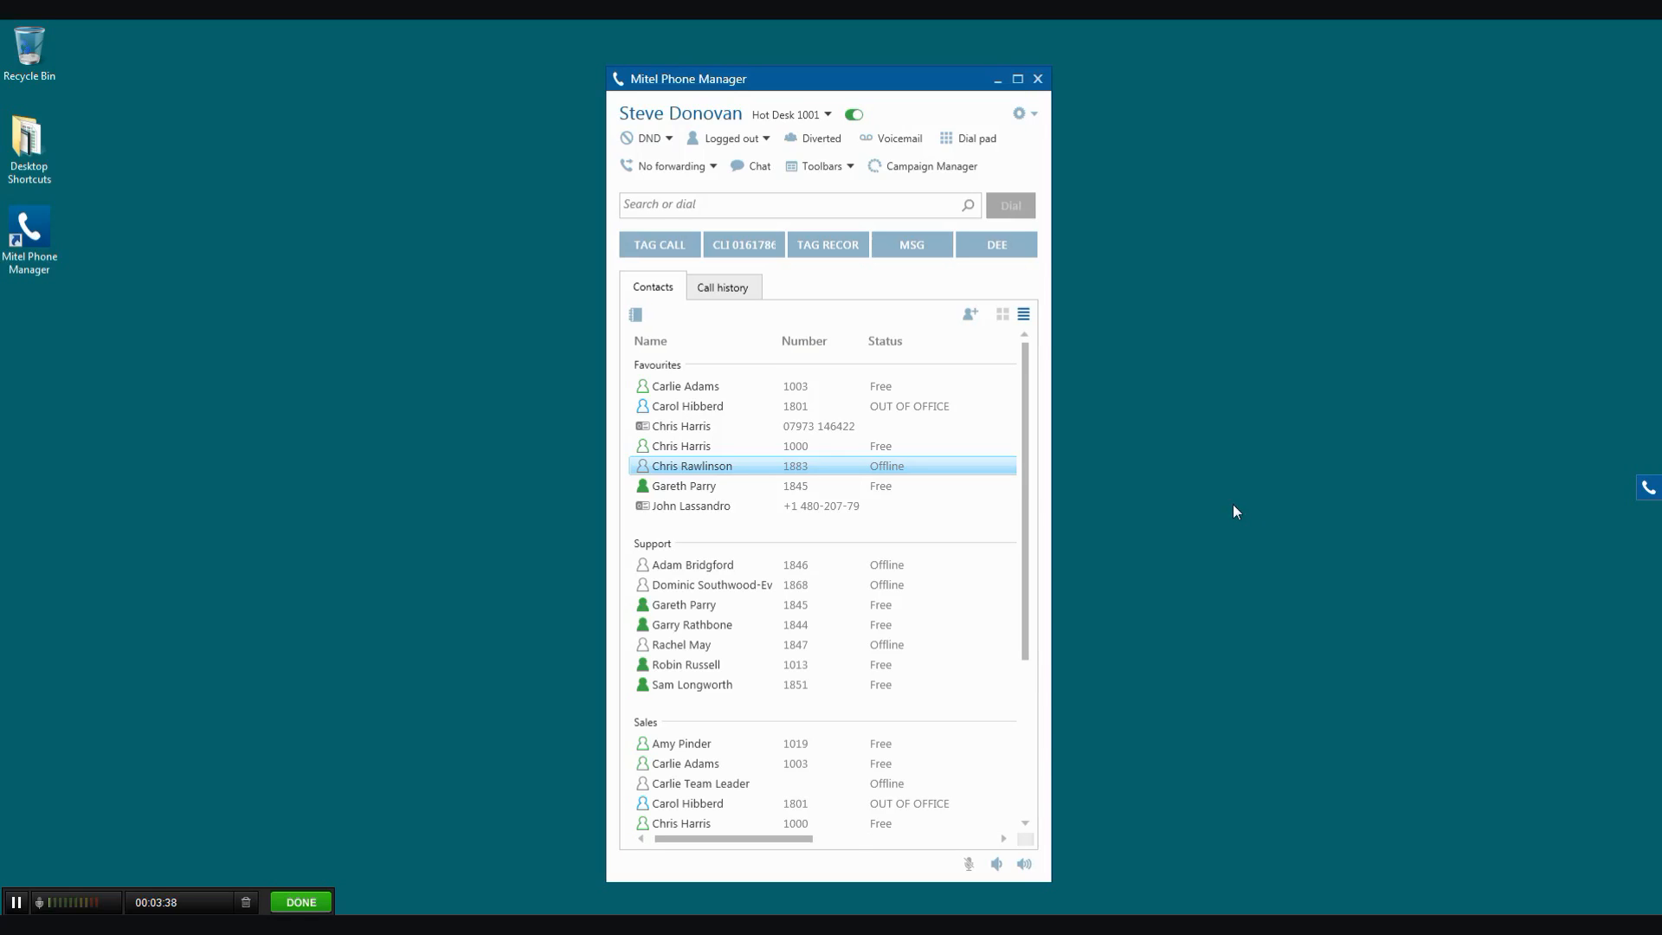
pyautogui.moveTo(228, 421)
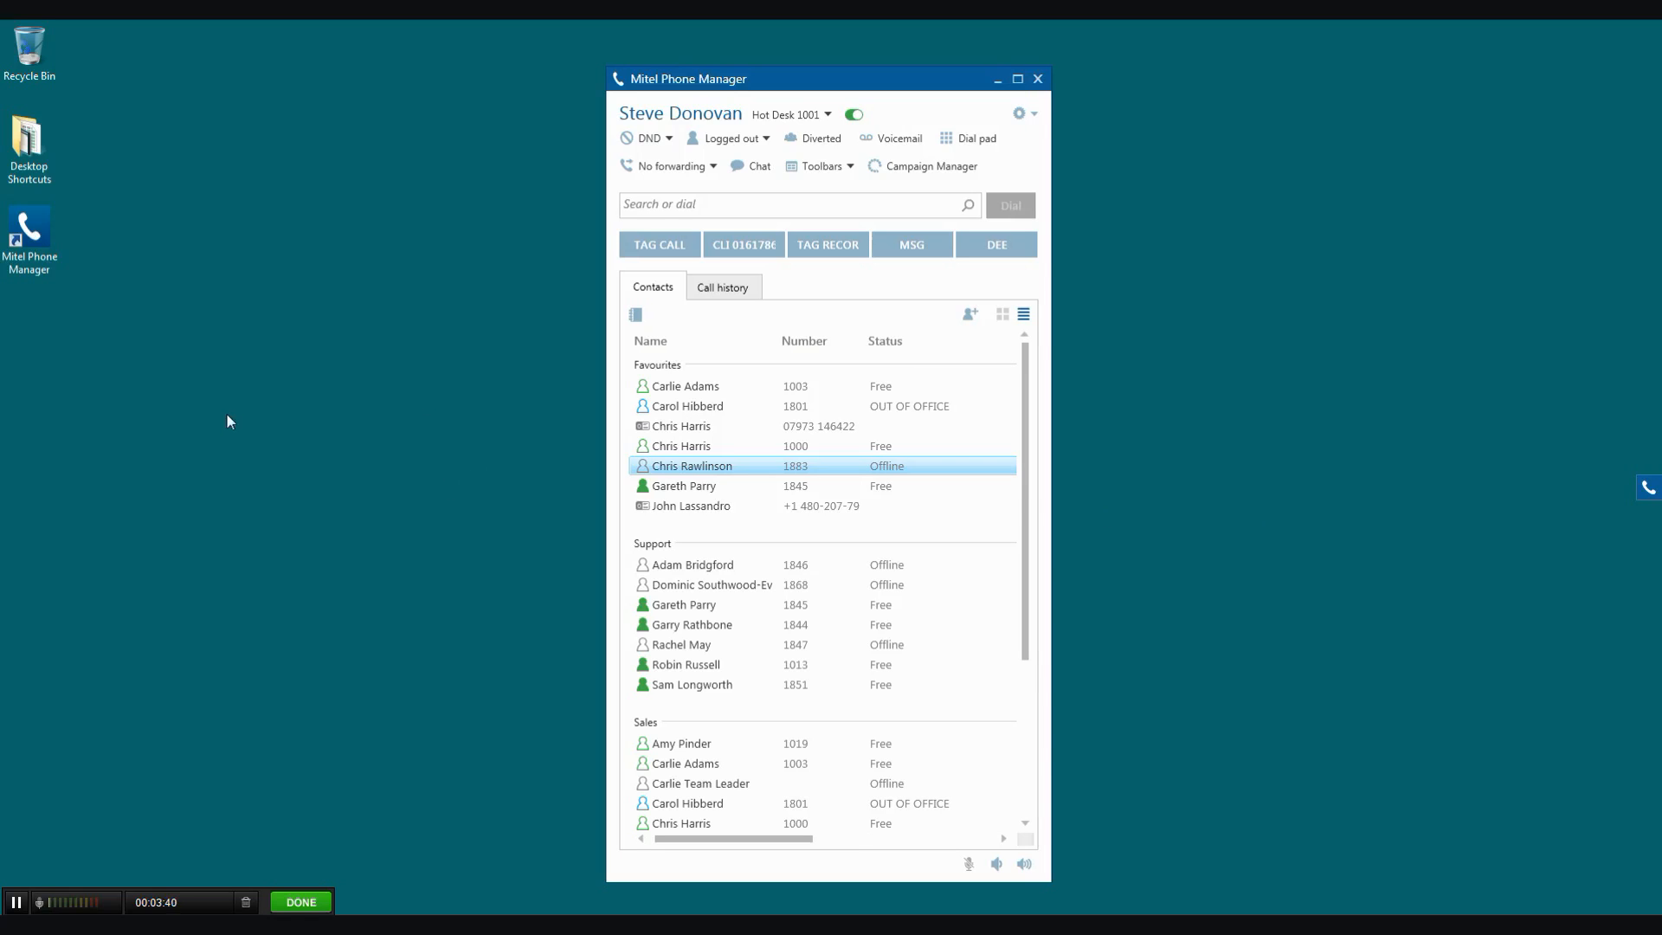
pyautogui.moveTo(284, 424)
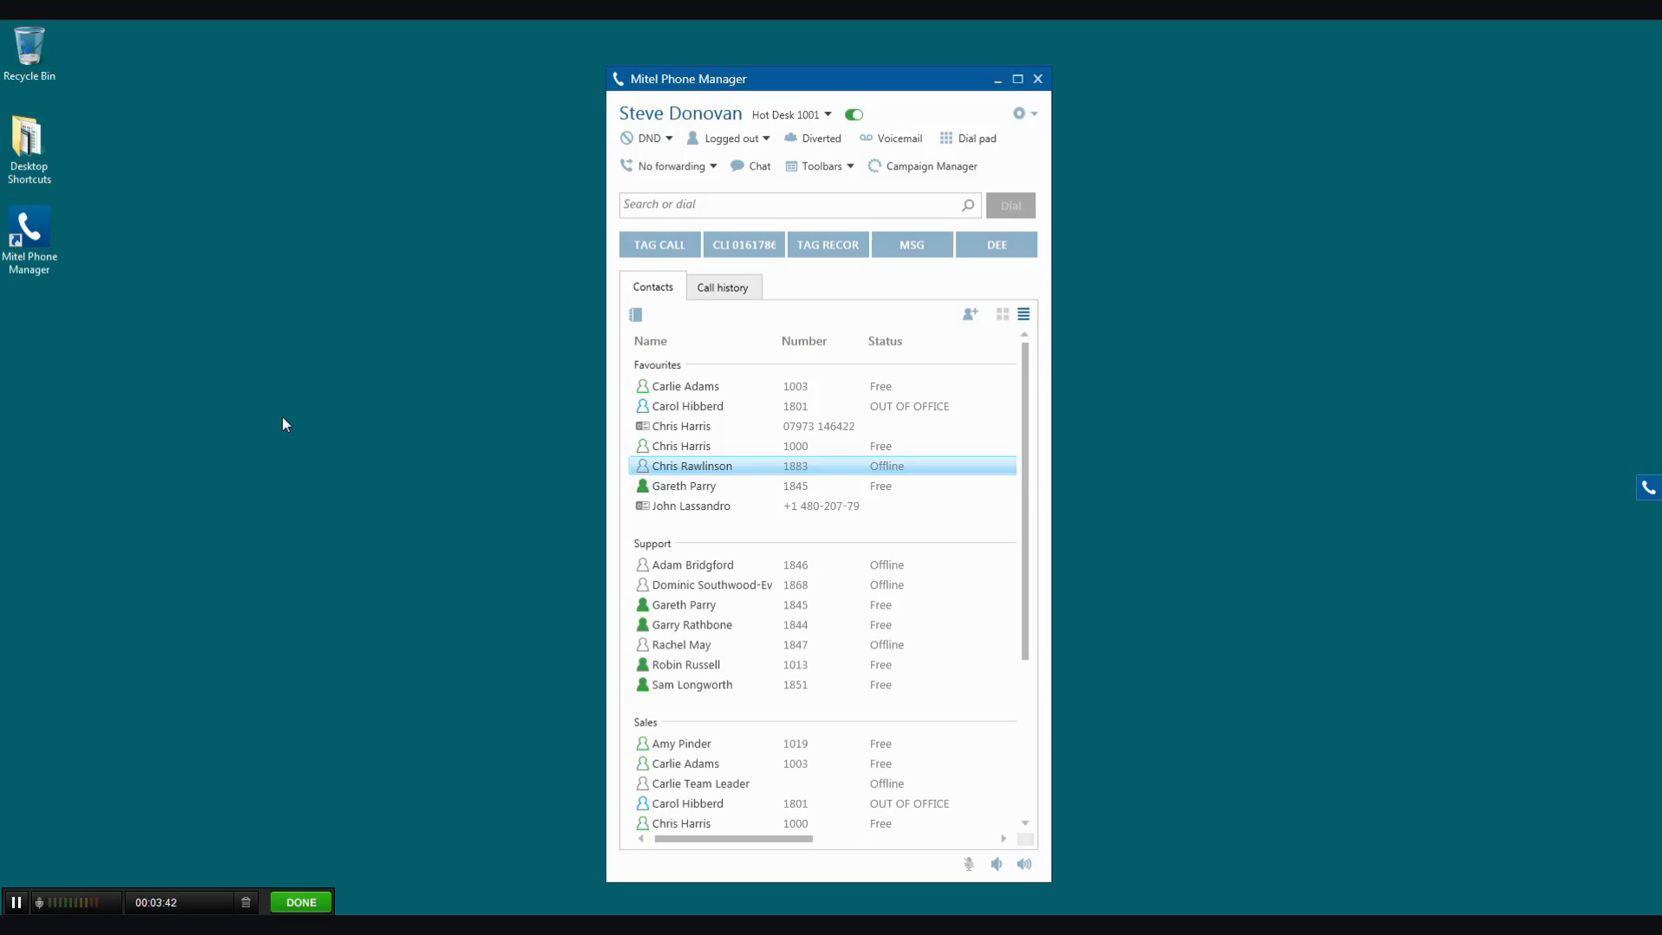
pyautogui.moveTo(448, 439)
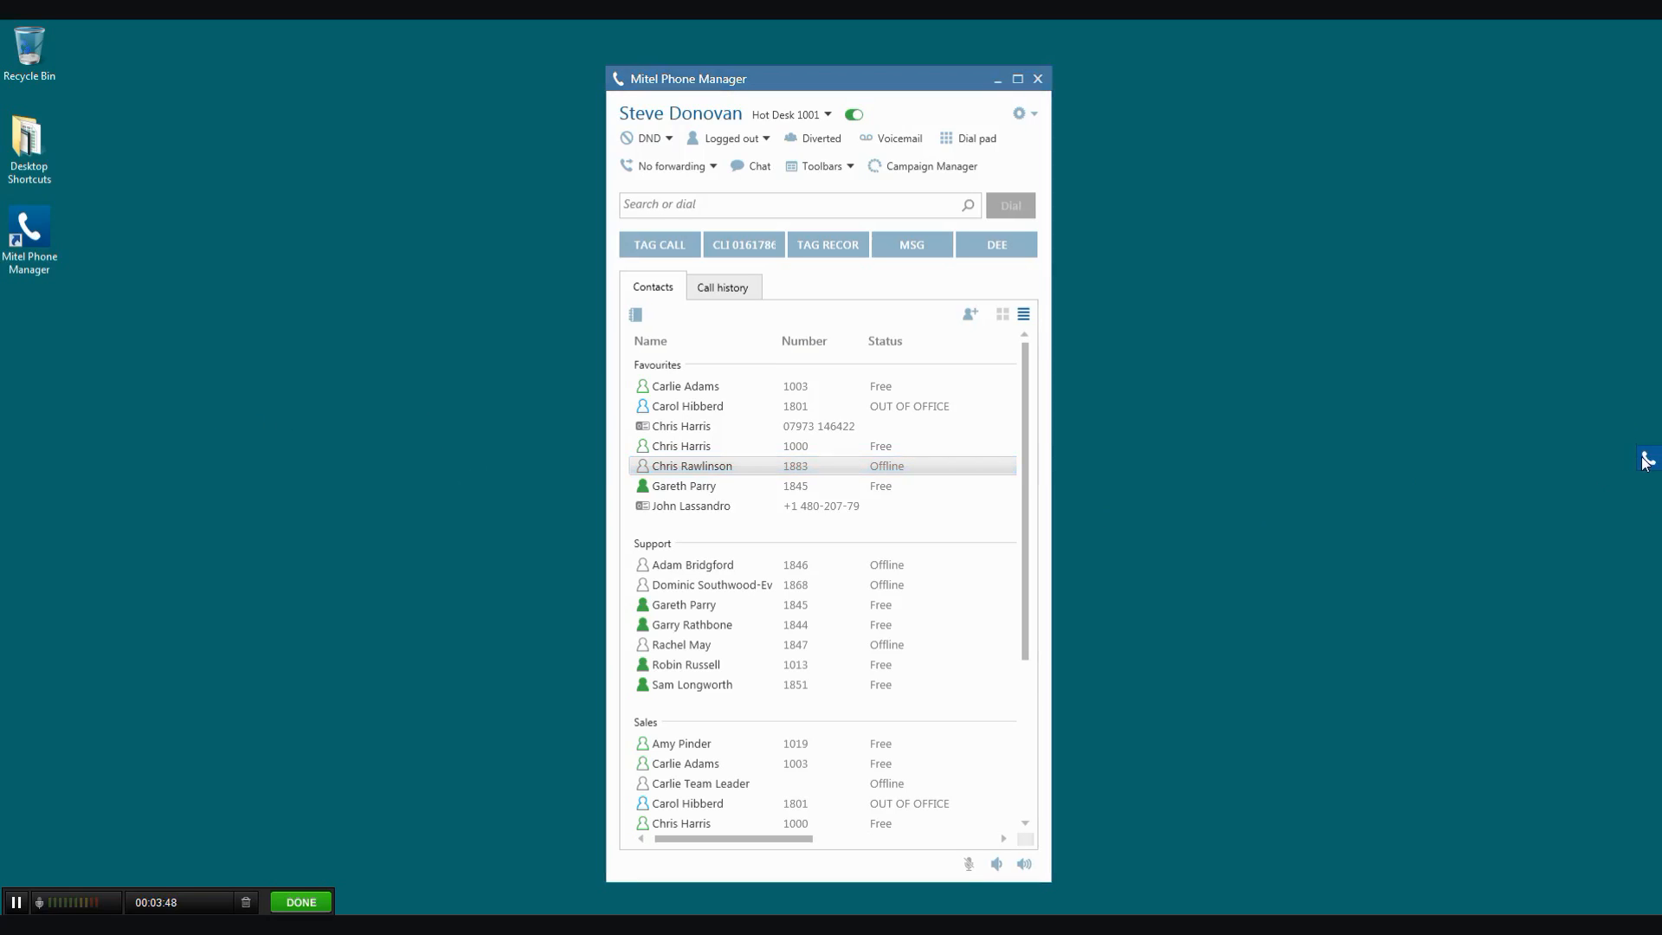
pyautogui.moveTo(1356, 499)
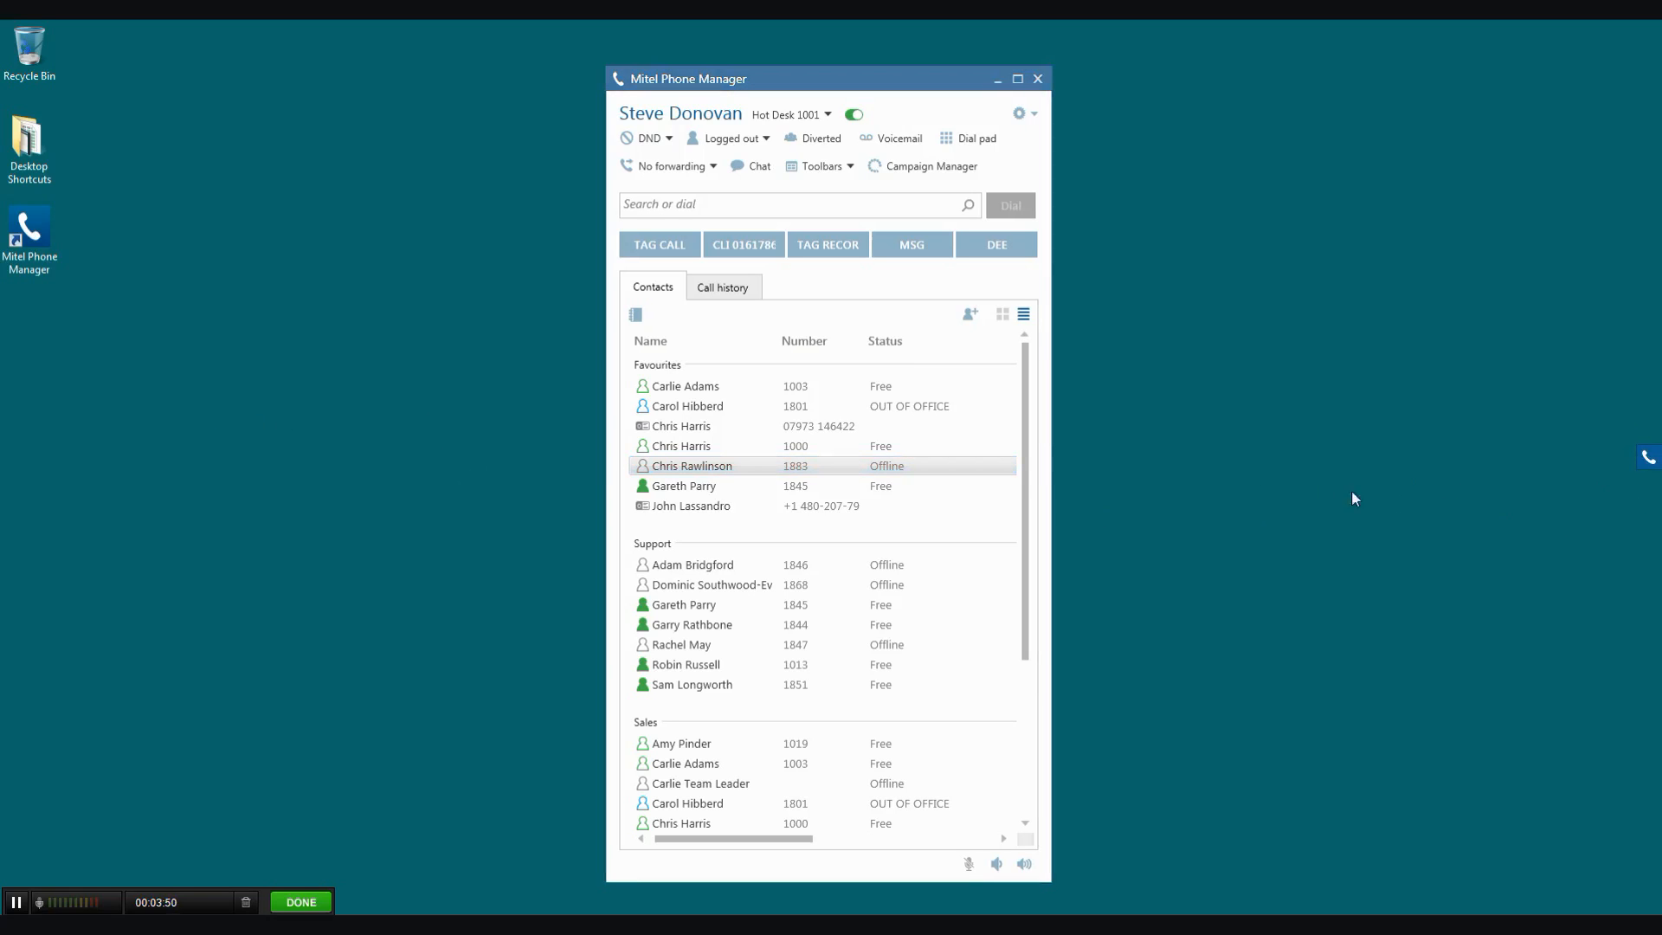
pyautogui.moveTo(1255, 450)
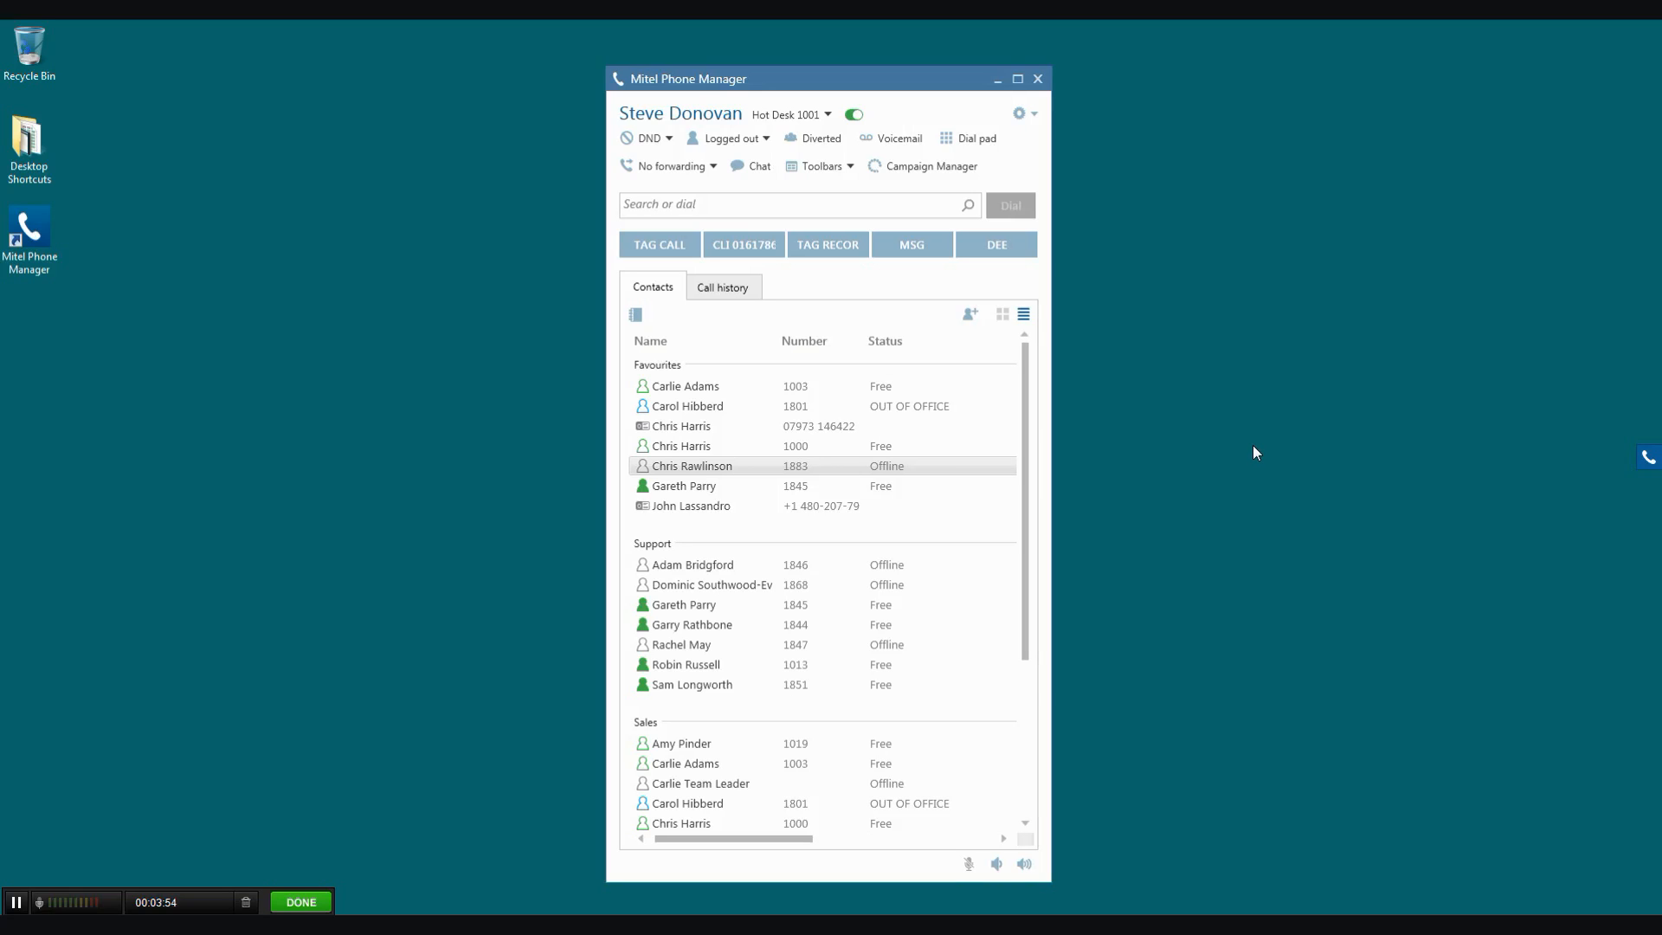
pyautogui.moveTo(1229, 440)
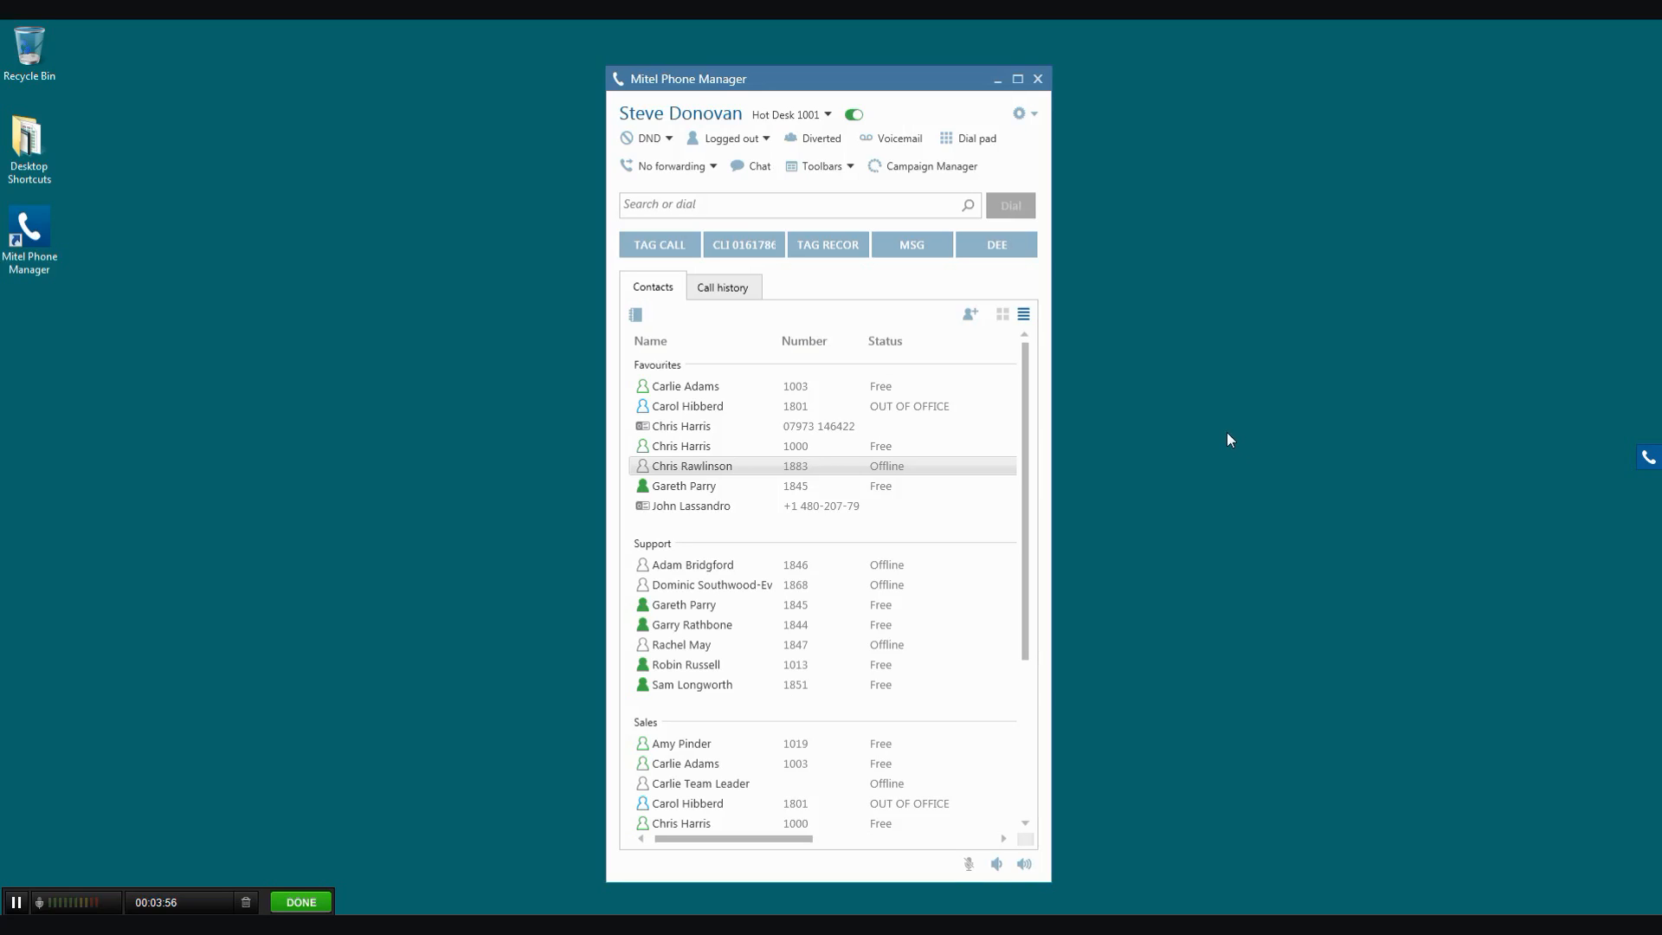